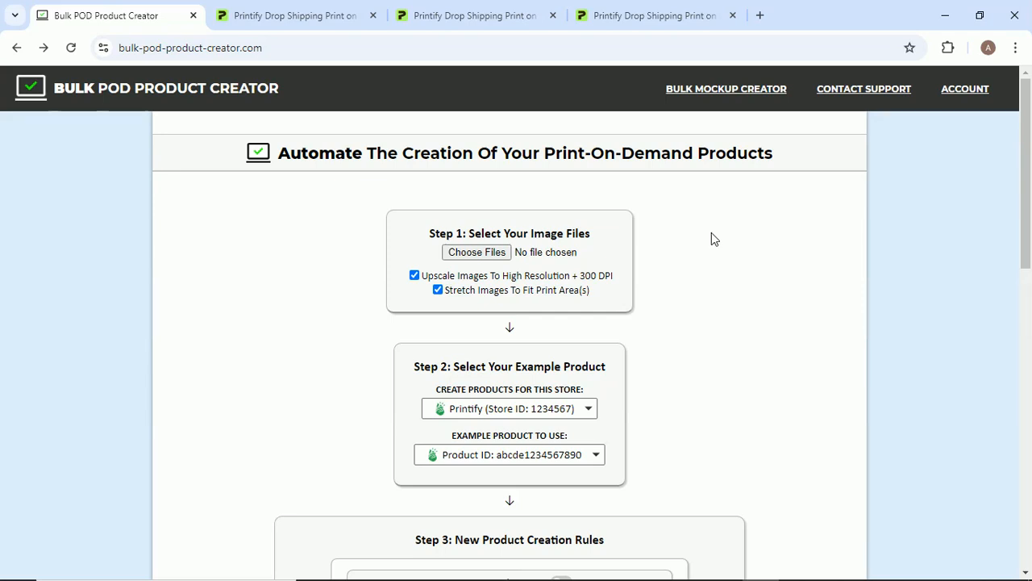
mouse_move(154, 109)
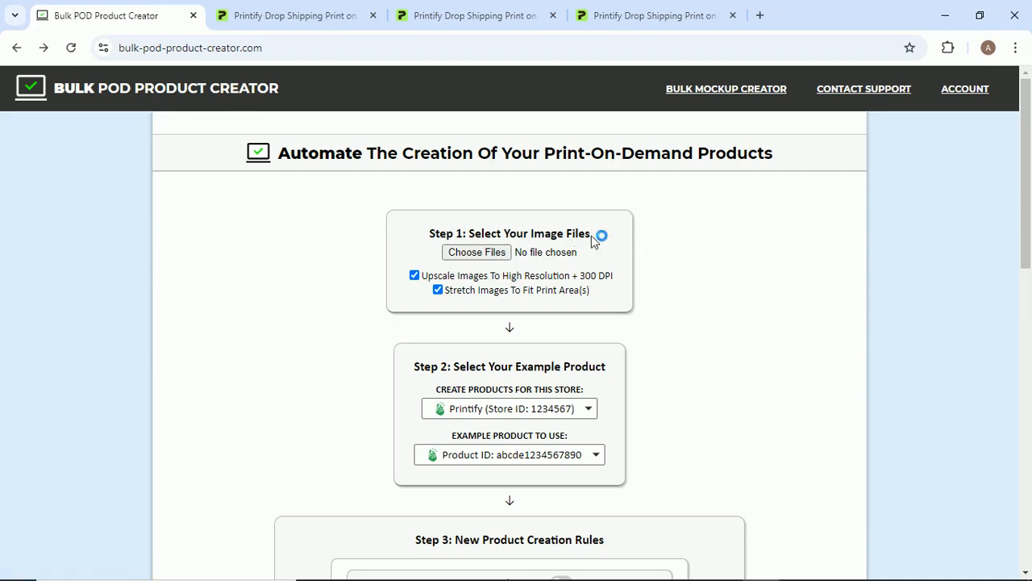
Load all 15 artwork images from the 30x20 artwork folder into the creator.
left_click(476, 251)
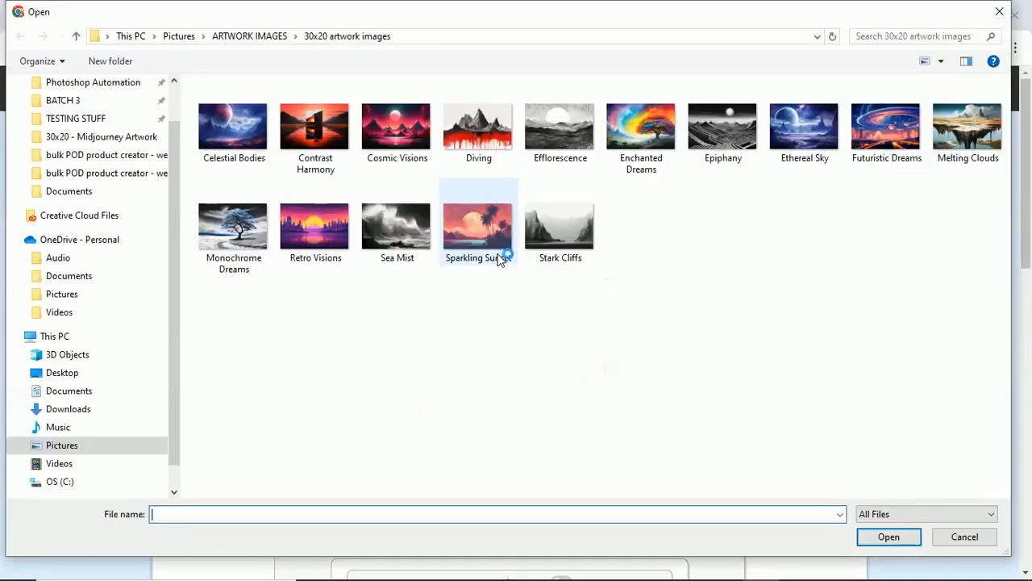
key("ctrl+a")
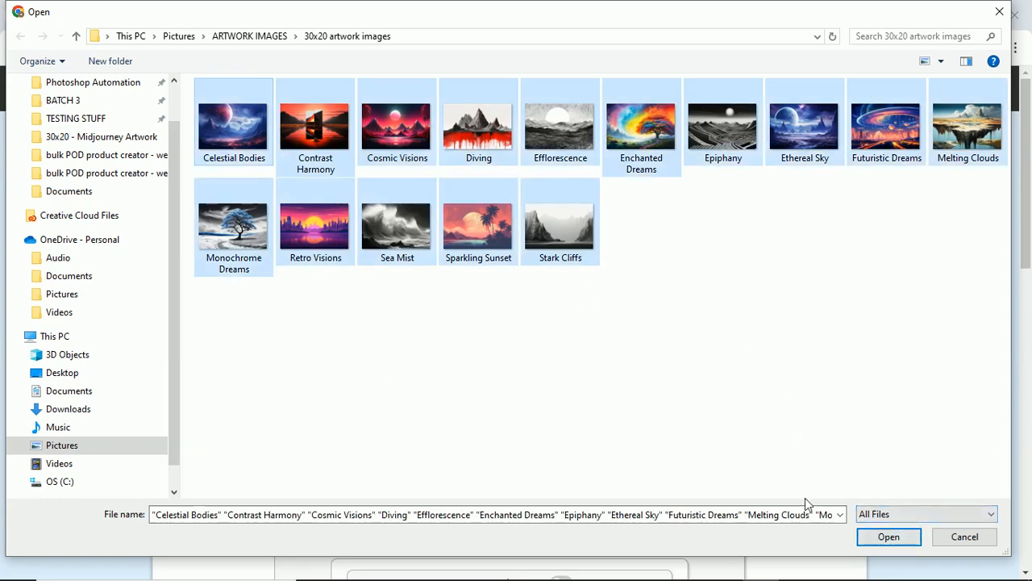
left_click(888, 537)
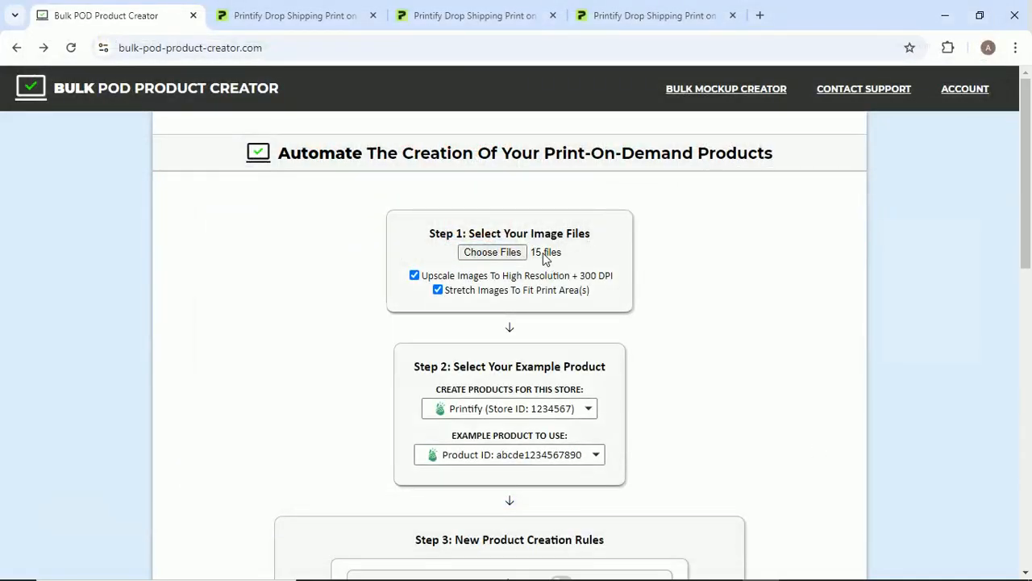
mouse_move(405, 256)
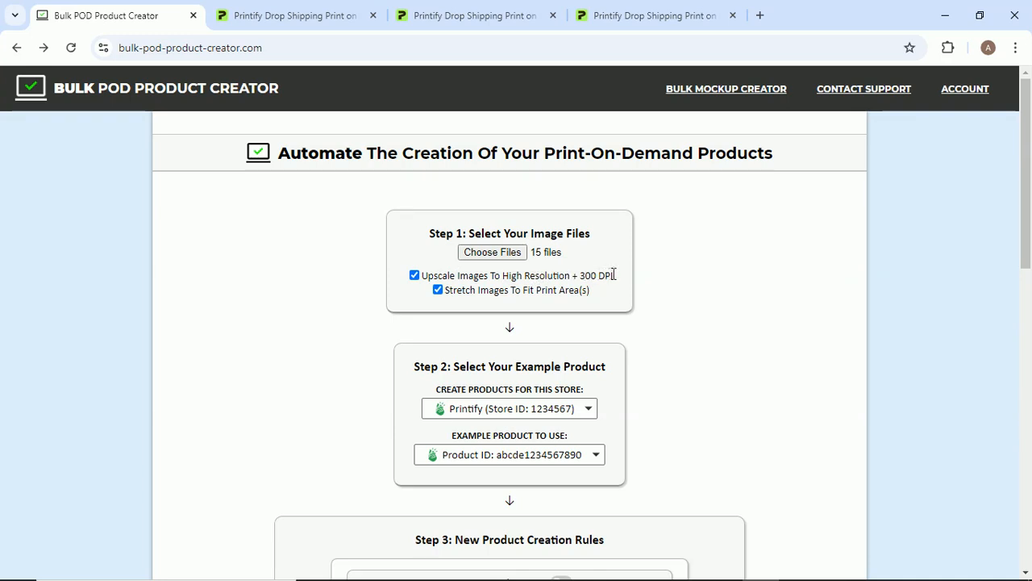
Switch between the creator and PRINTIFY TEMPLATE PRODUCT 3, ending on the template page.
left_click(655, 15)
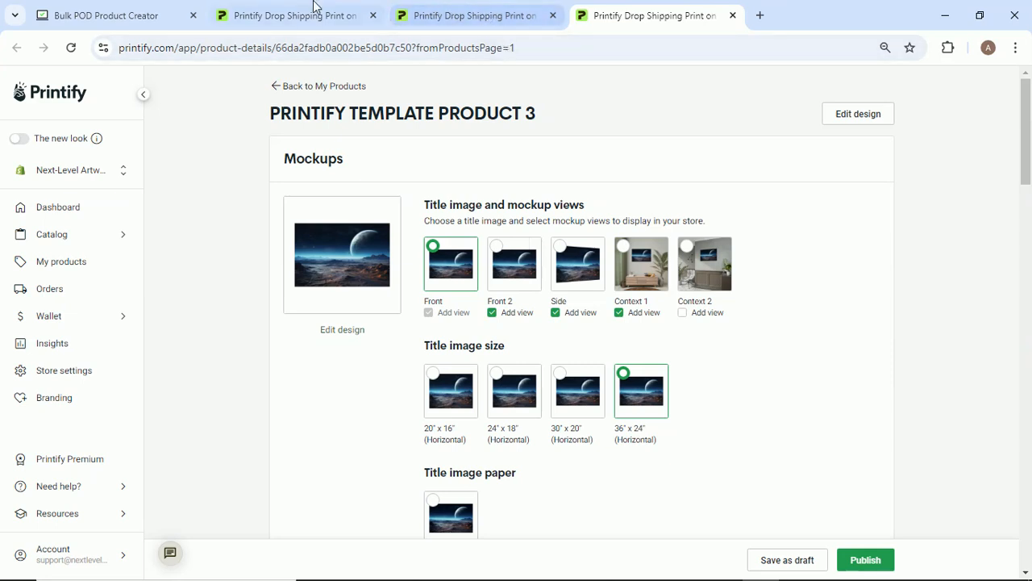
left_click(105, 15)
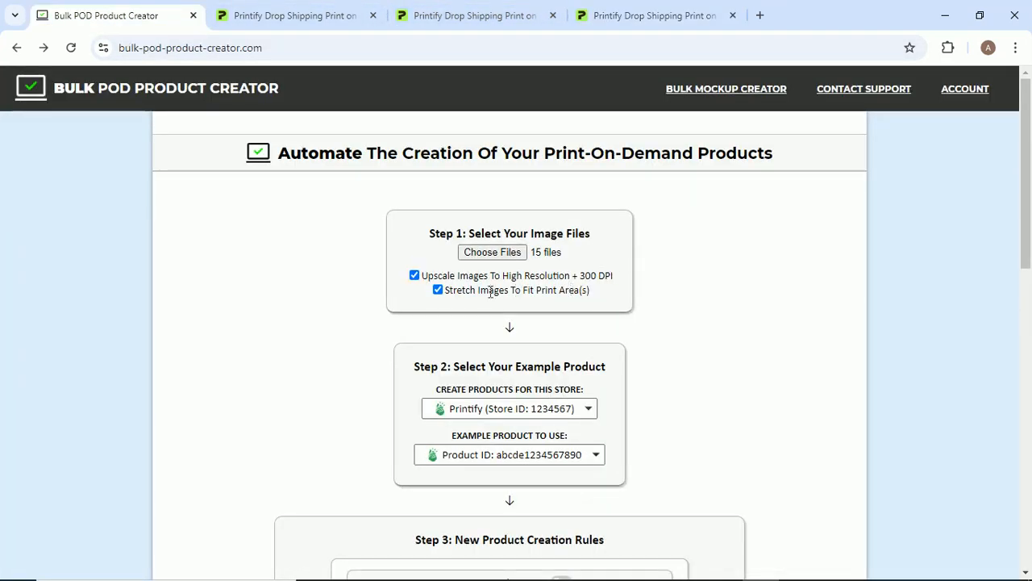
mouse_move(598, 296)
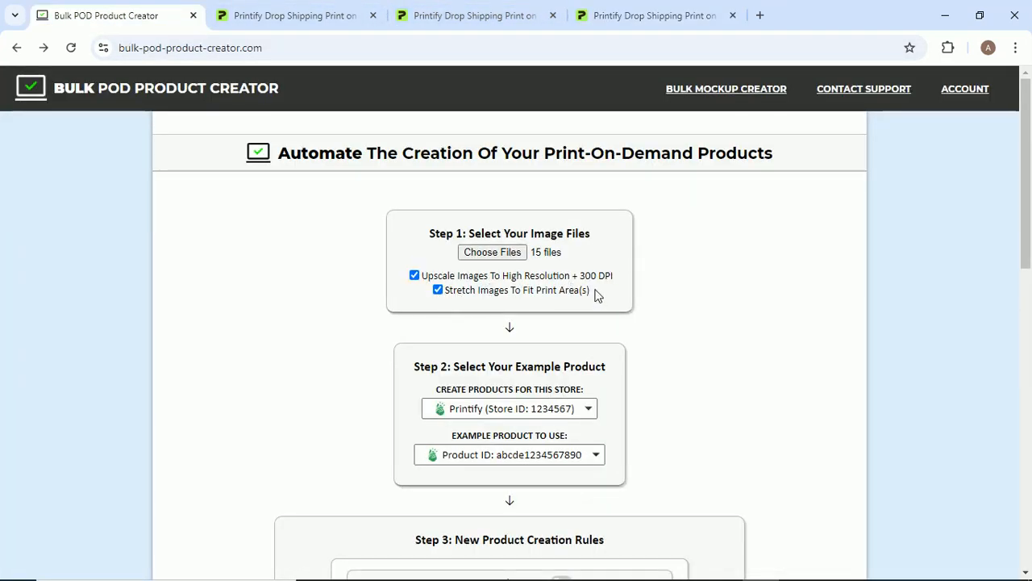
left_click(655, 16)
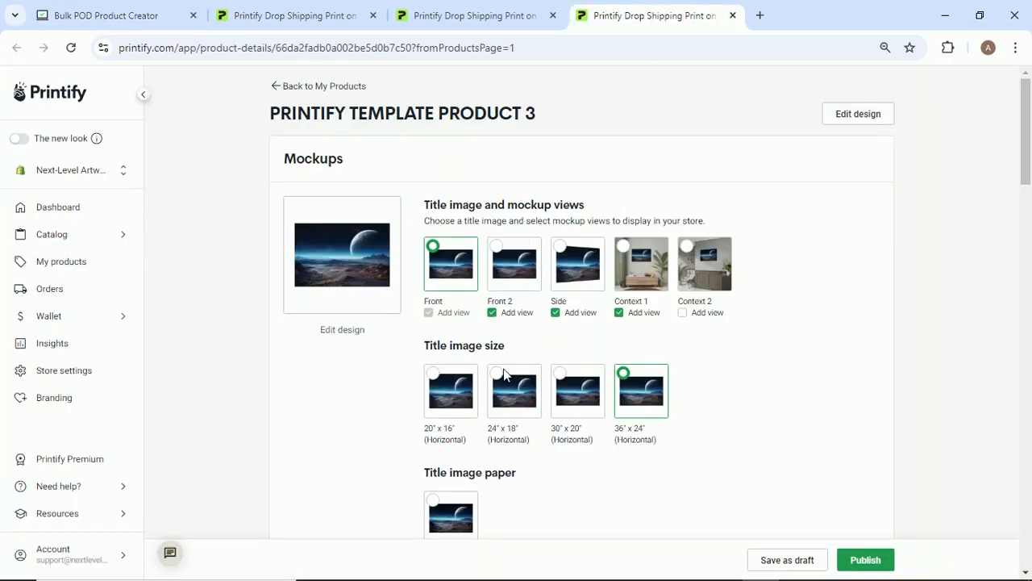
Keep 36" x 24" as the template's title image size, then return to the creator.
scroll("down", 3)
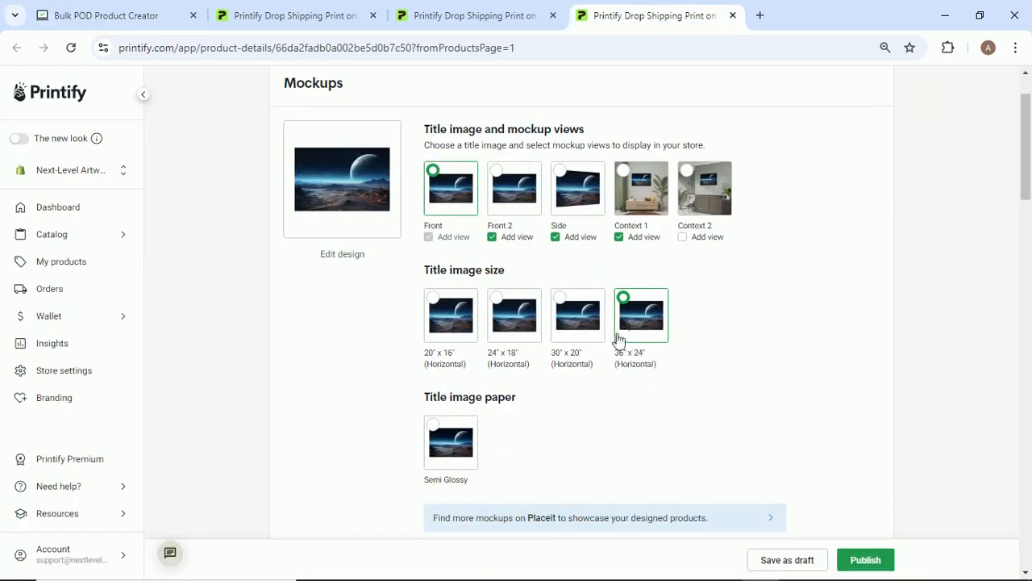
left_click(105, 16)
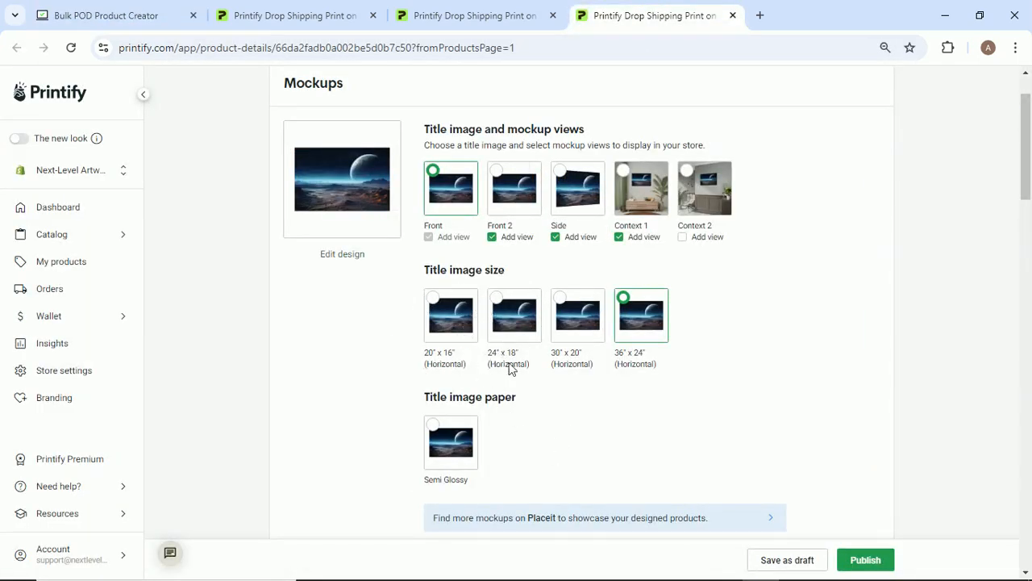
mouse_move(531, 391)
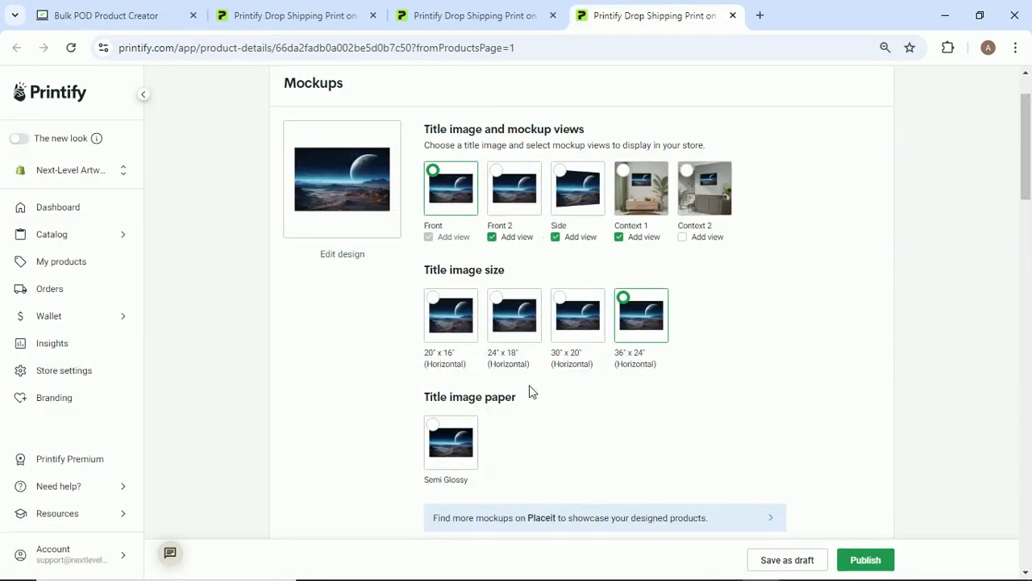
left_click(105, 15)
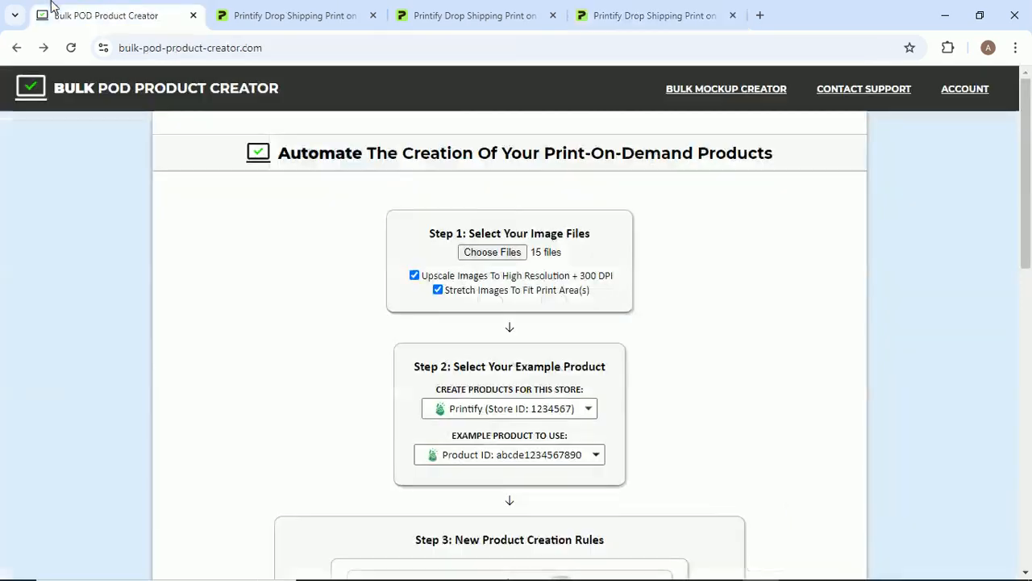
Choose Connect Another Store from the Step 2 store dropdown.
scroll("down", 3)
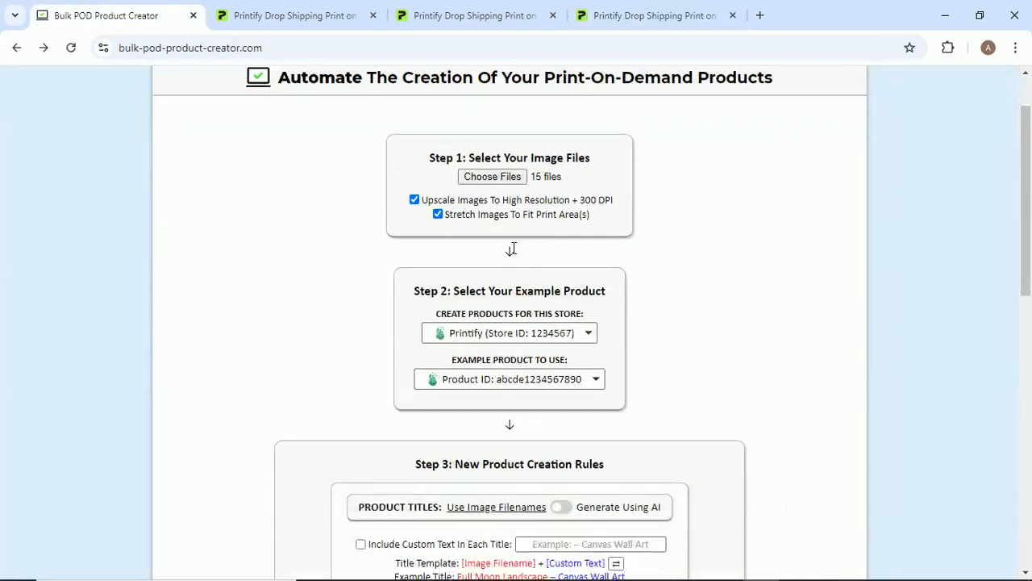
scroll("down", 3)
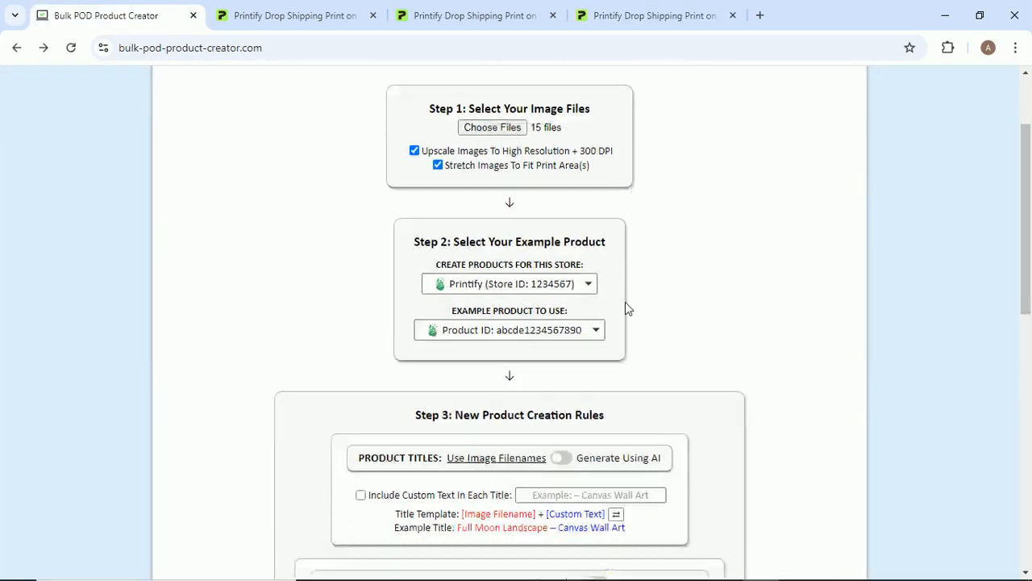
scroll("down", 3)
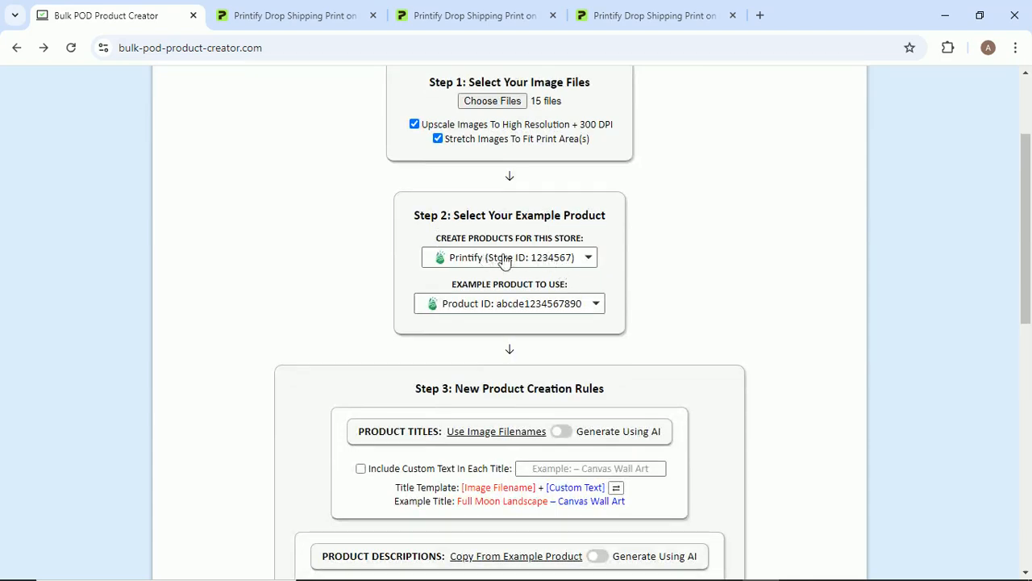
left_click(509, 256)
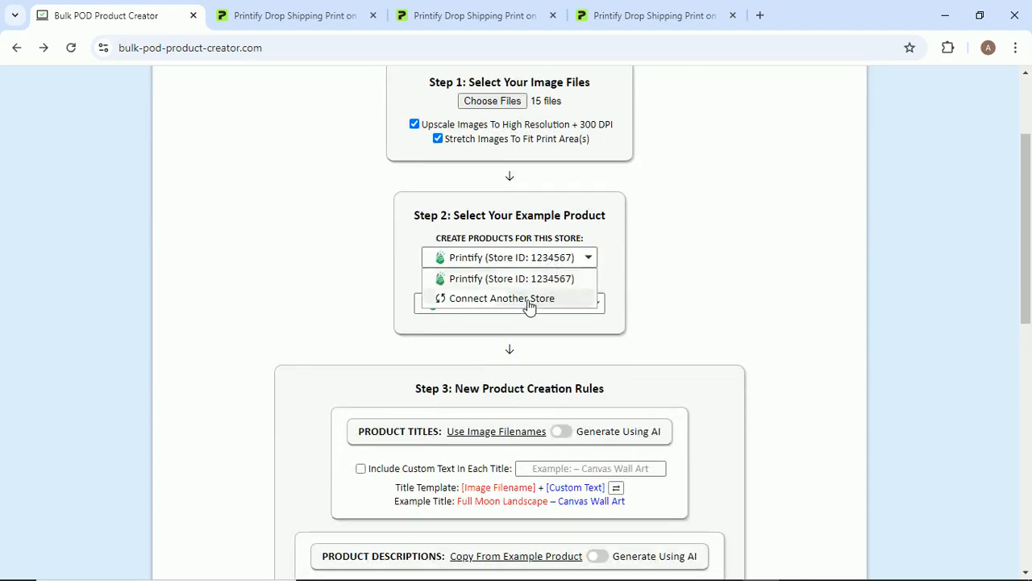
left_click(502, 297)
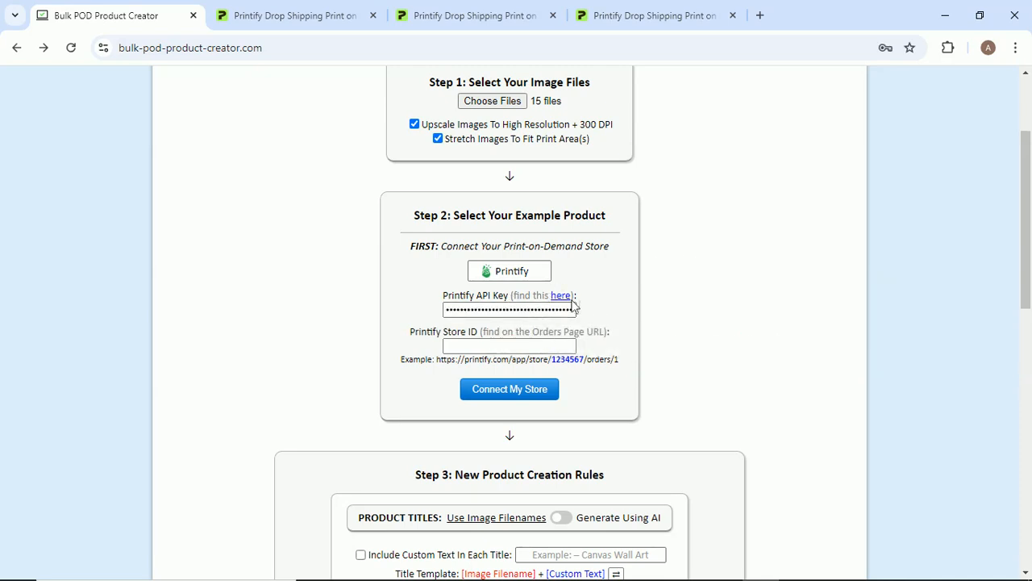
Review Printify's Connections page listing the Canvas Art Central API token.
left_click(561, 295)
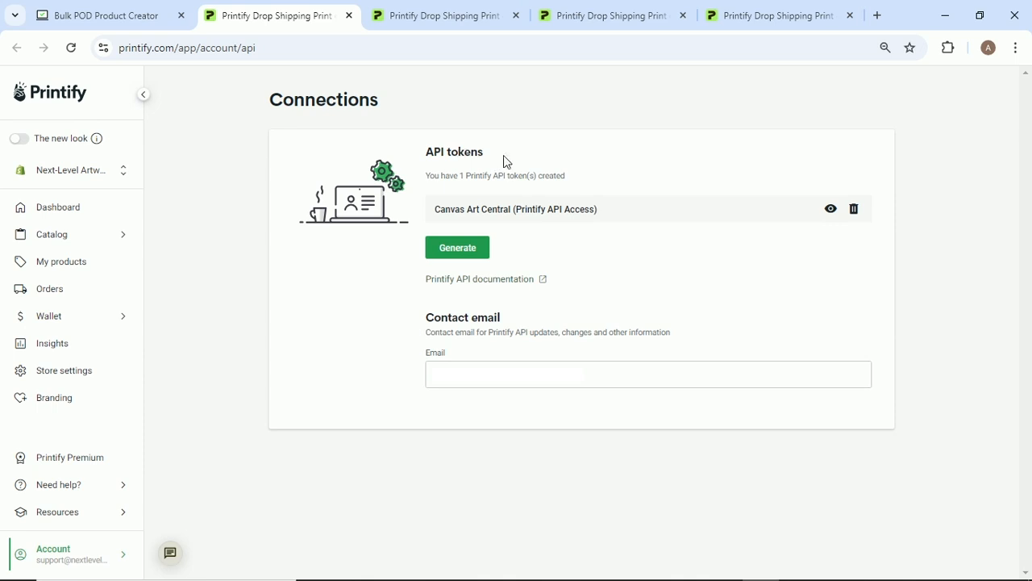
mouse_move(514, 165)
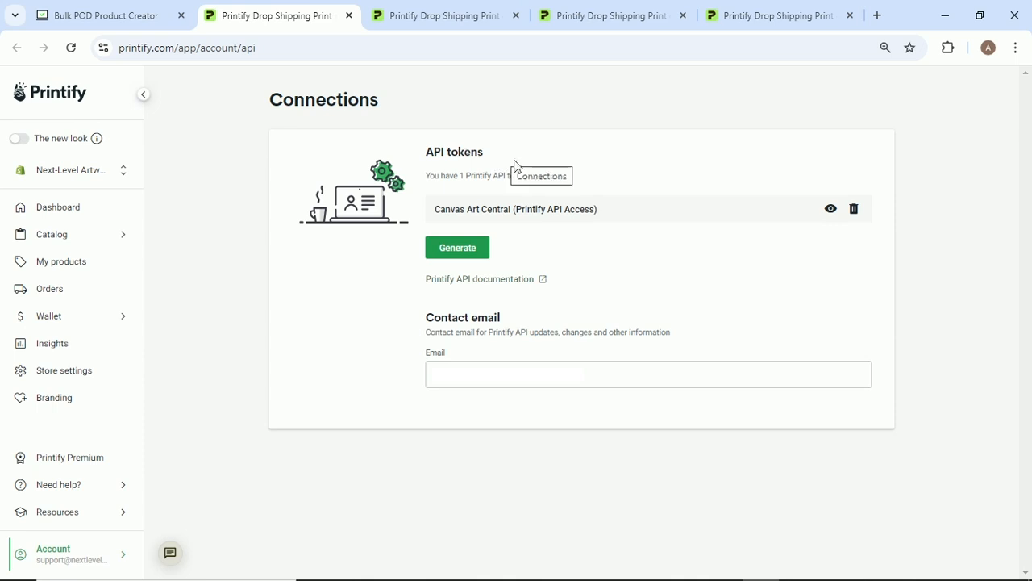
mouse_move(441, 195)
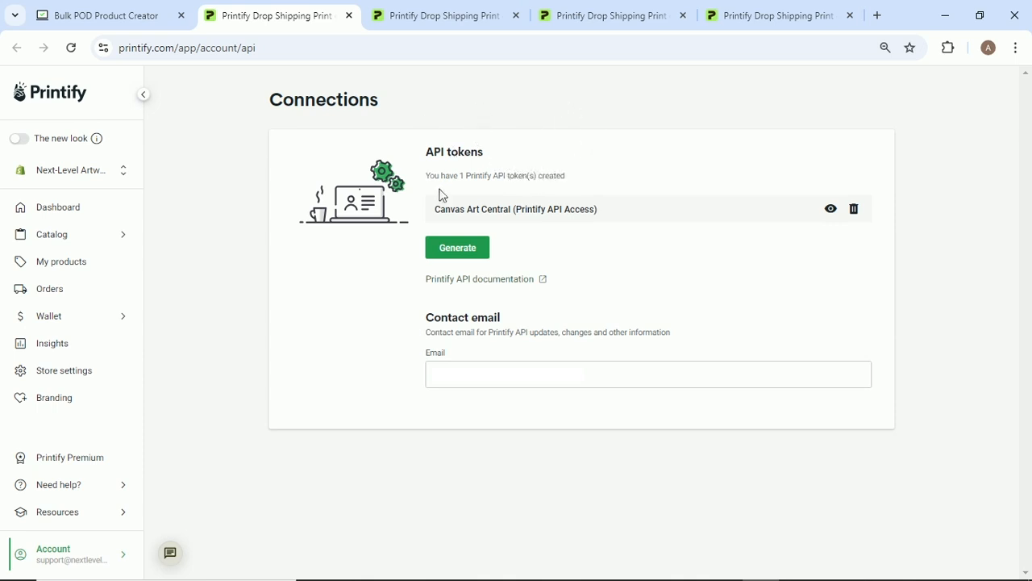
mouse_move(449, 113)
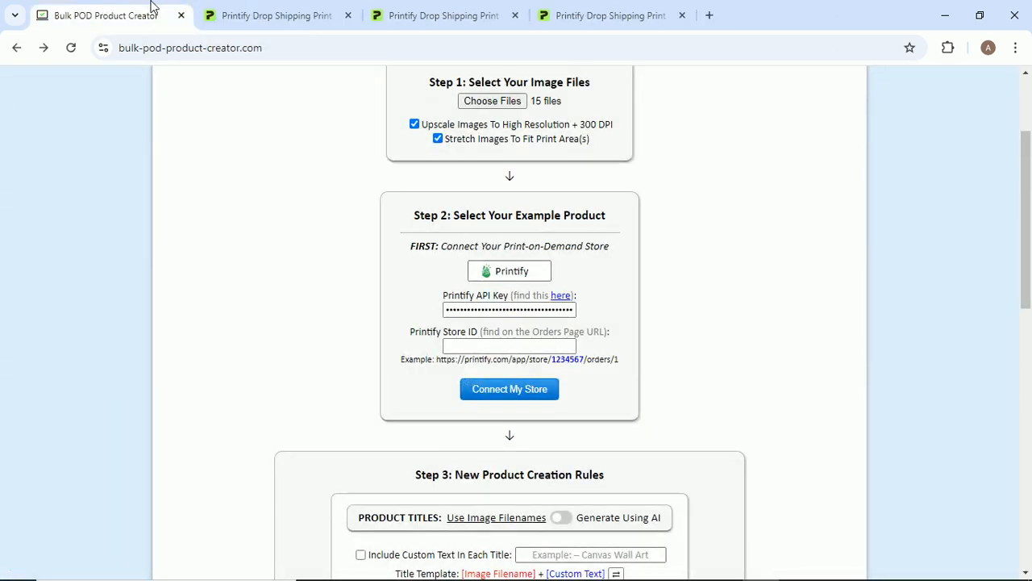
left_click(509, 345)
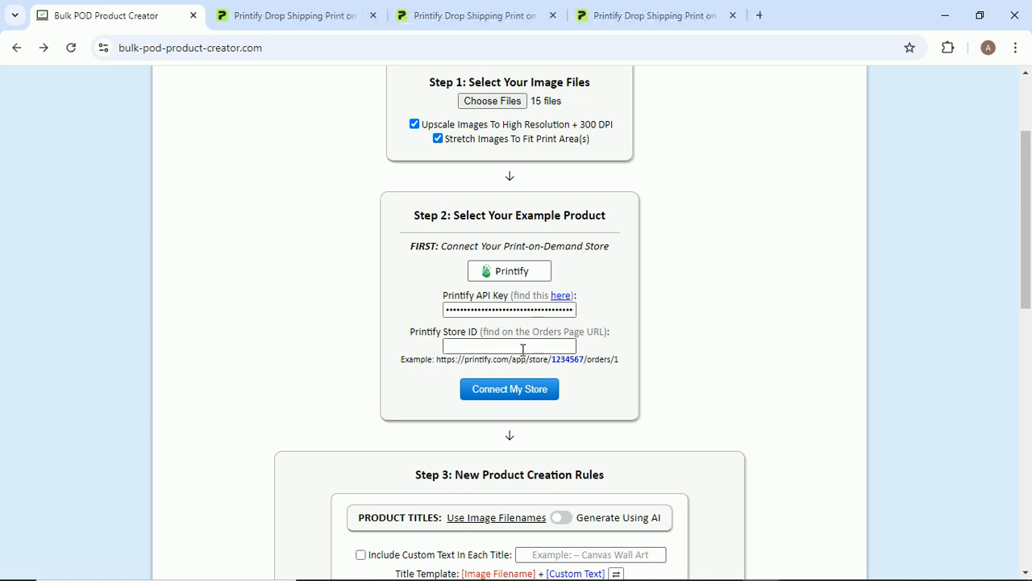
left_click(476, 15)
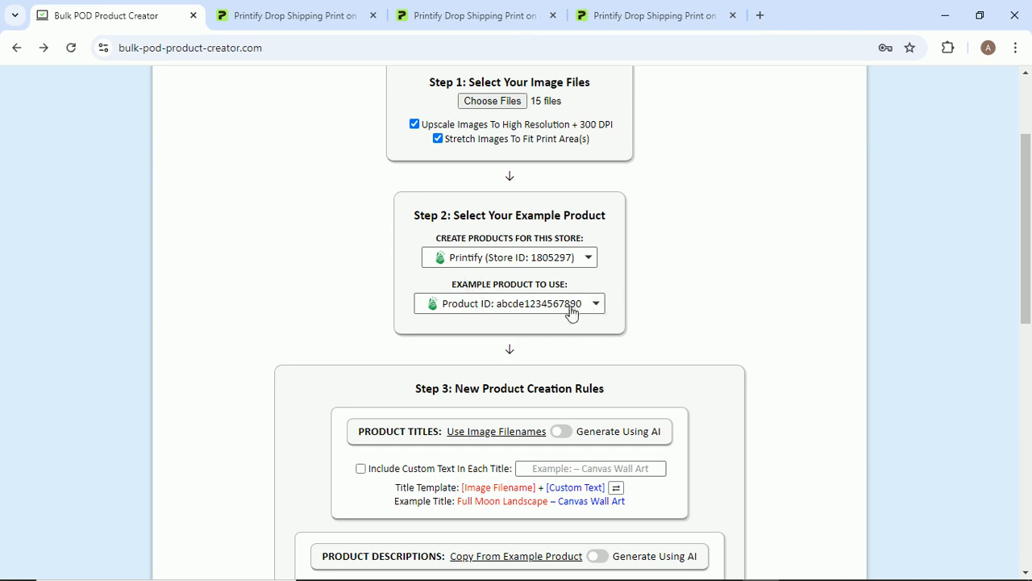
Select template product ID 66da2fadb0a002be5d0b7c50 from the template page's address bar.
left_click(653, 16)
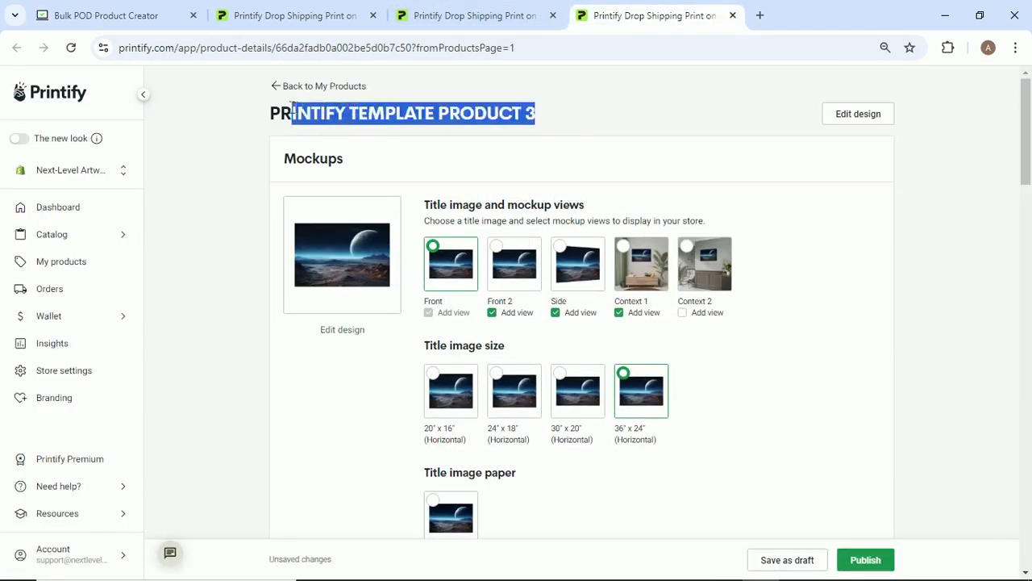
scroll("down", 3)
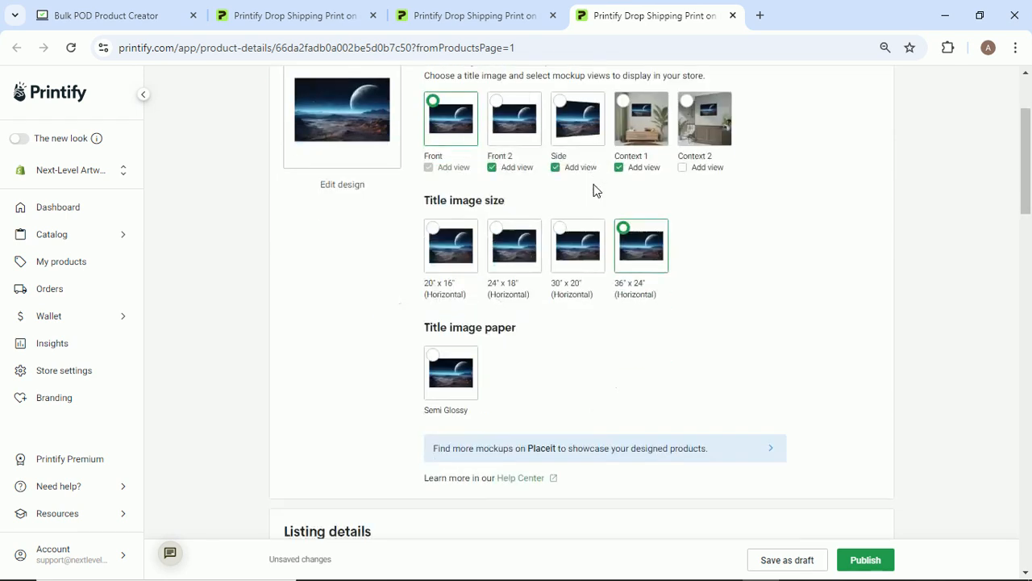
scroll("up", 3)
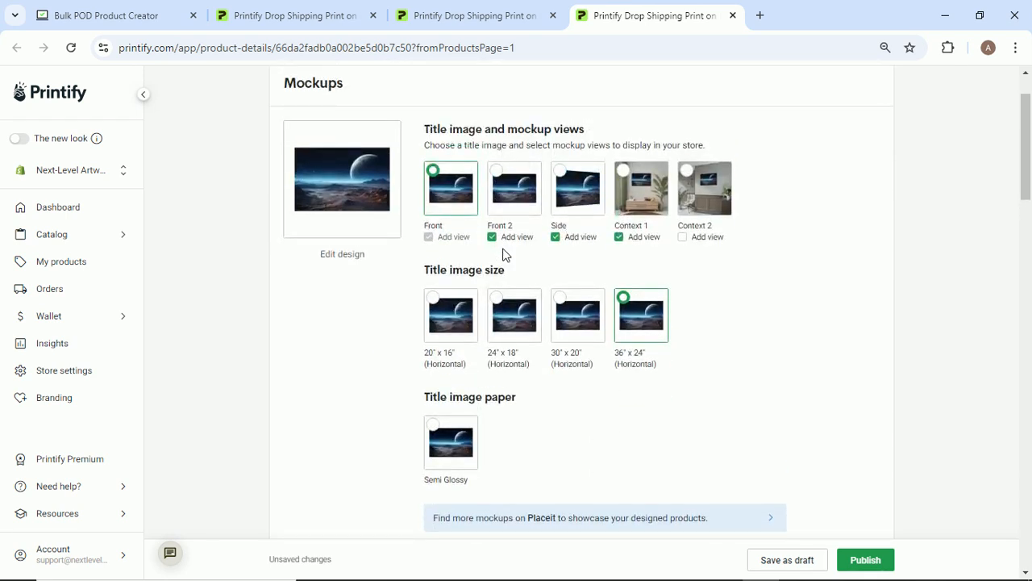
scroll("up", 3)
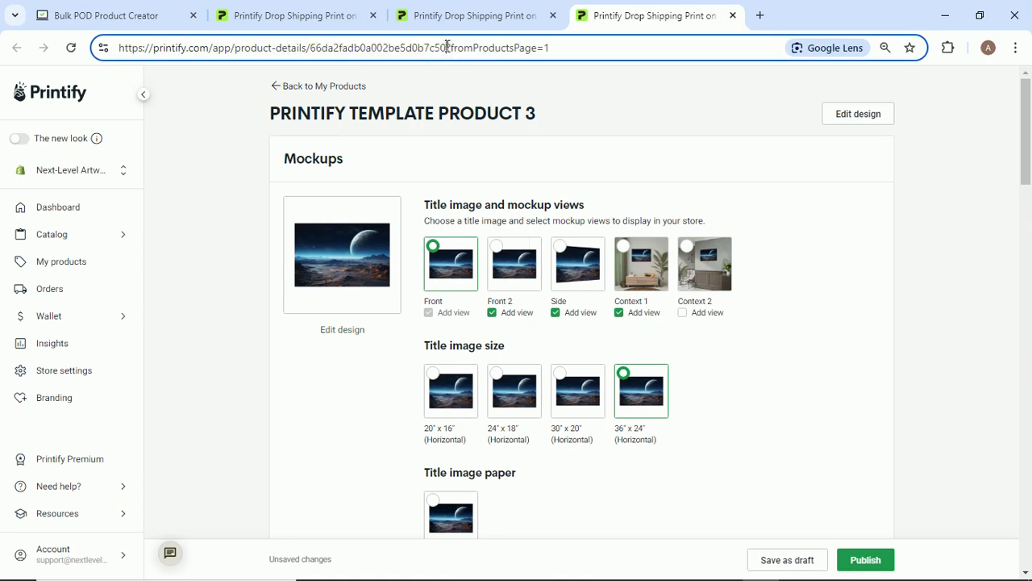
double_click(377, 48)
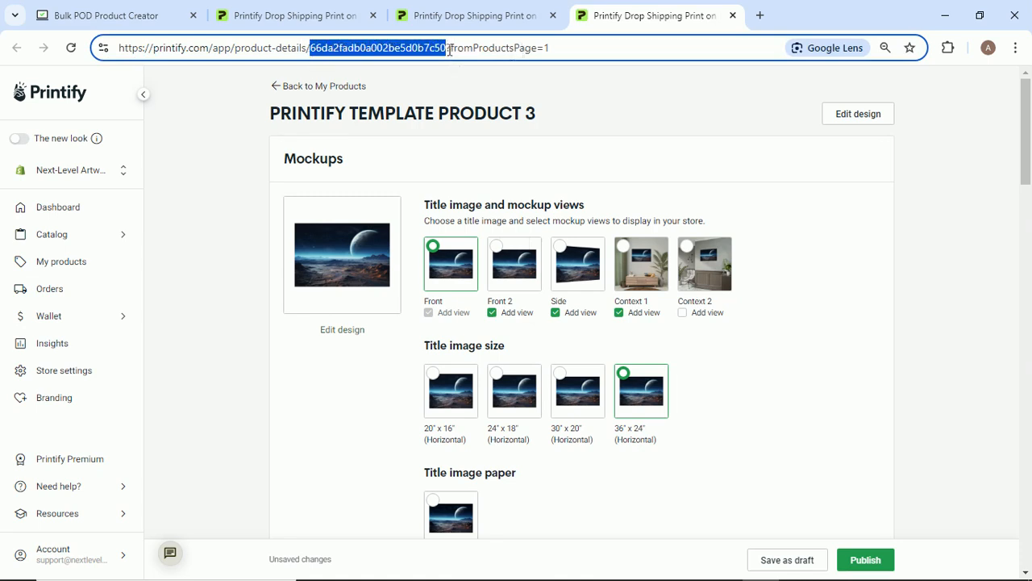
left_click(104, 15)
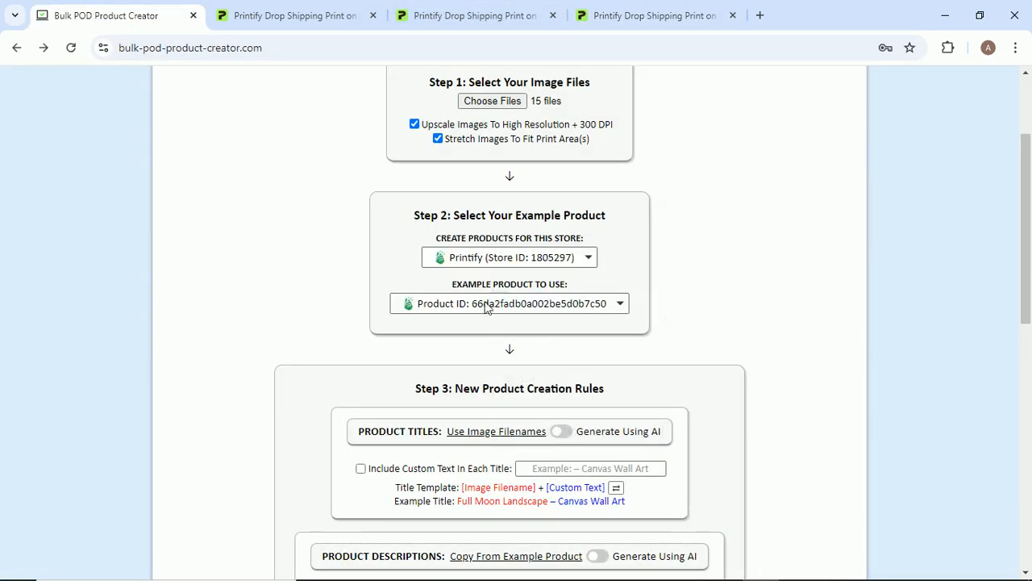
scroll("up", 3)
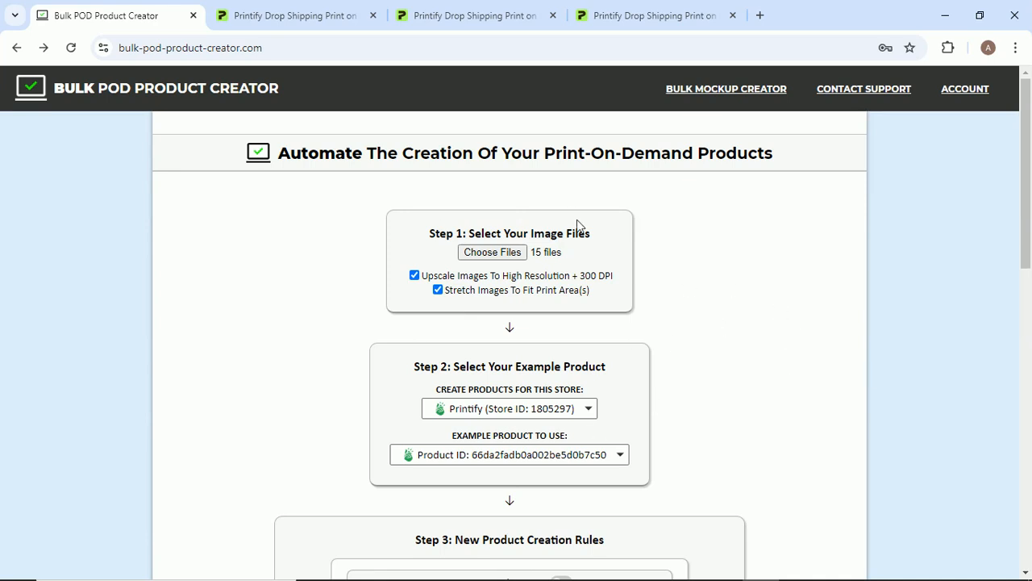
mouse_move(672, 318)
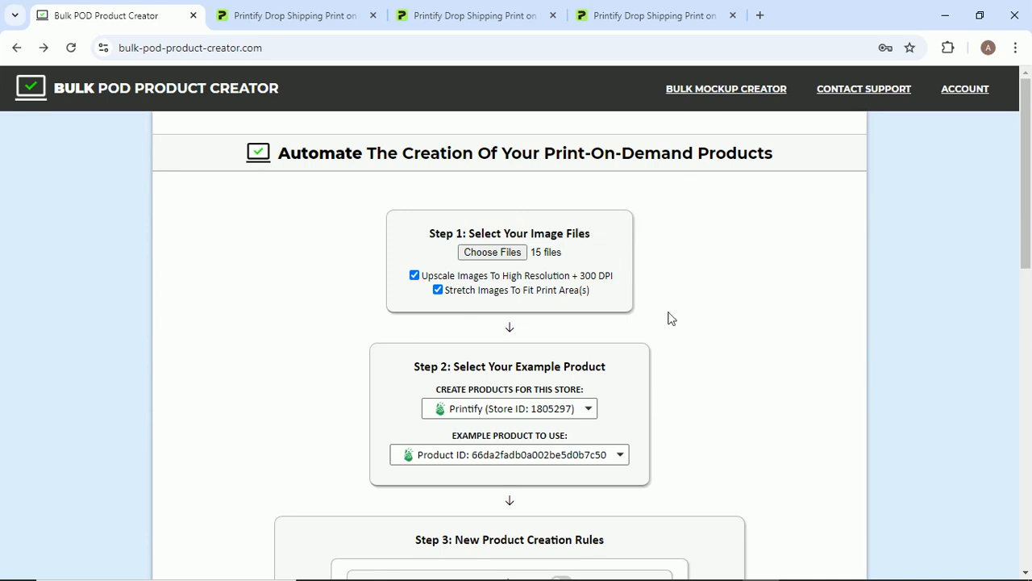
left_click(654, 15)
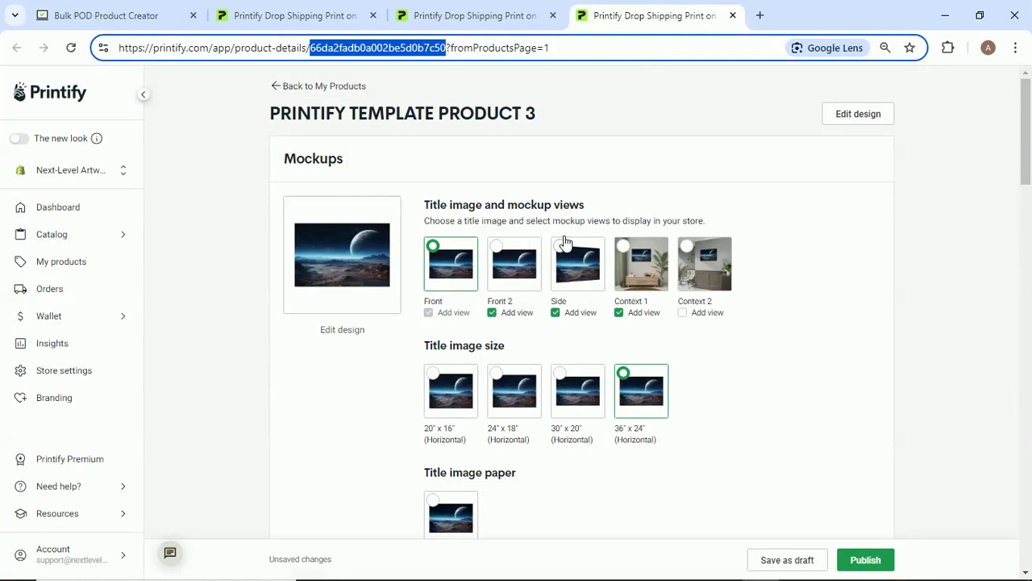
mouse_move(604, 120)
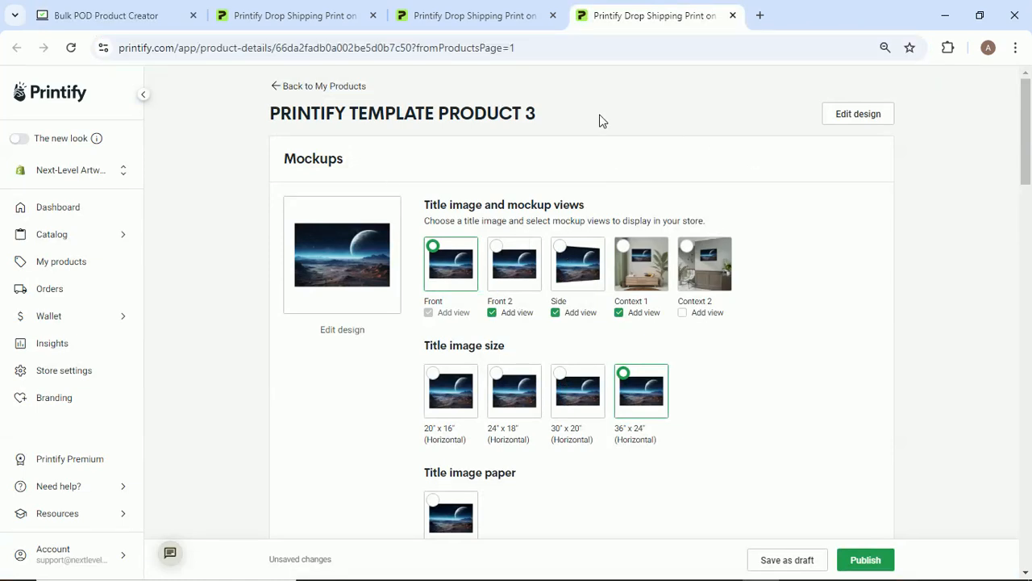
left_click(105, 16)
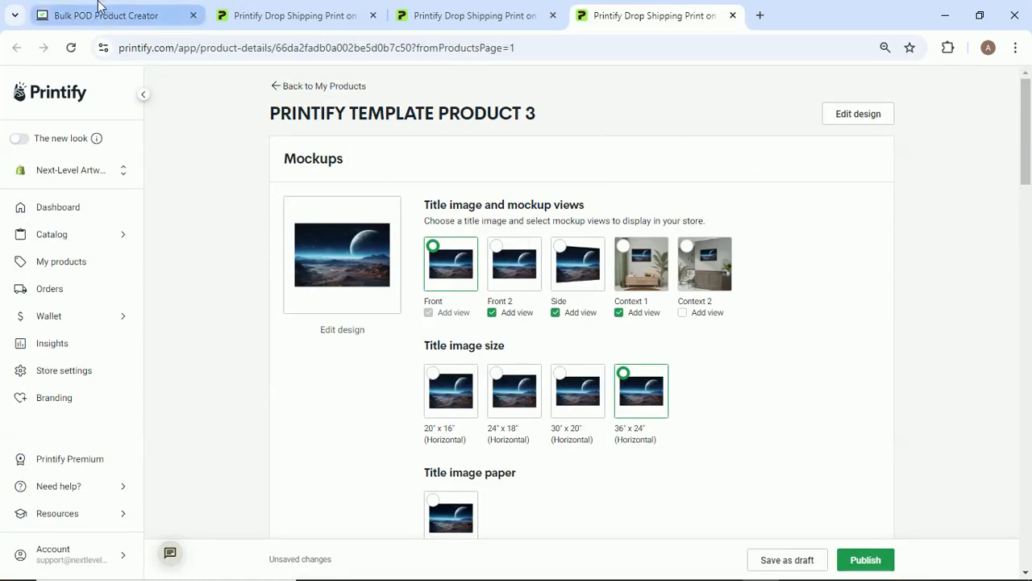
left_click(104, 15)
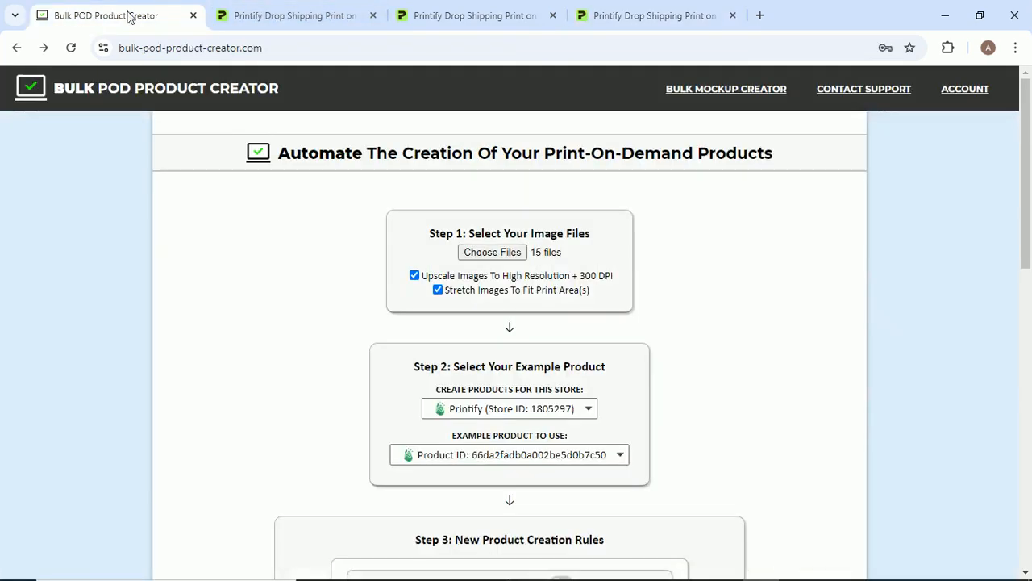
left_click(653, 16)
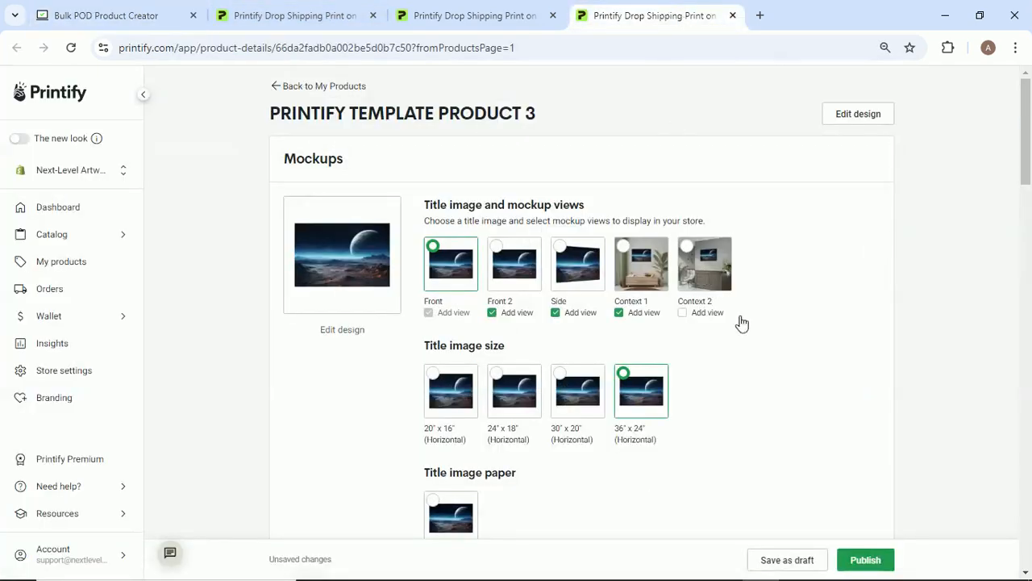
scroll("down", 3)
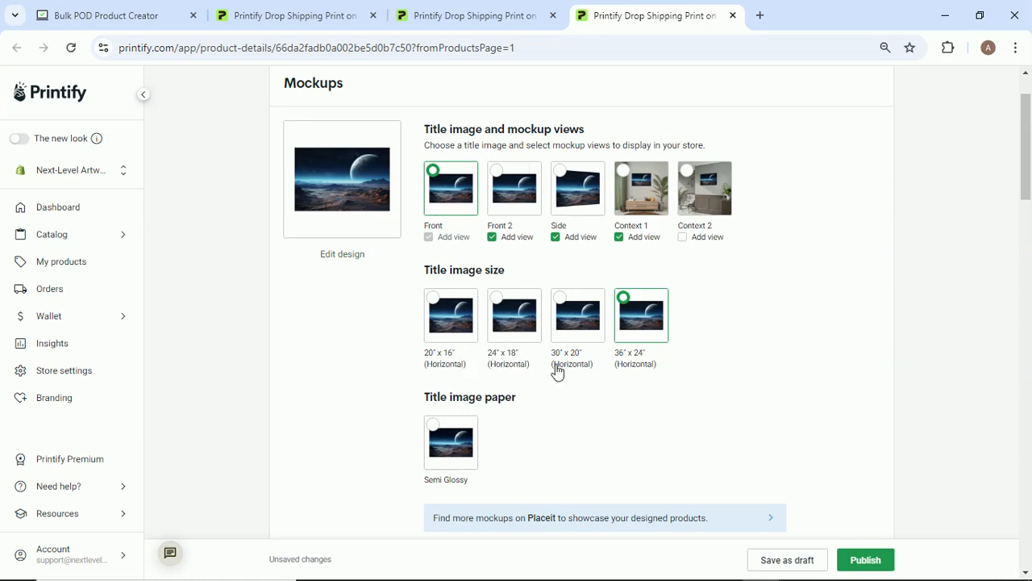
mouse_move(588, 363)
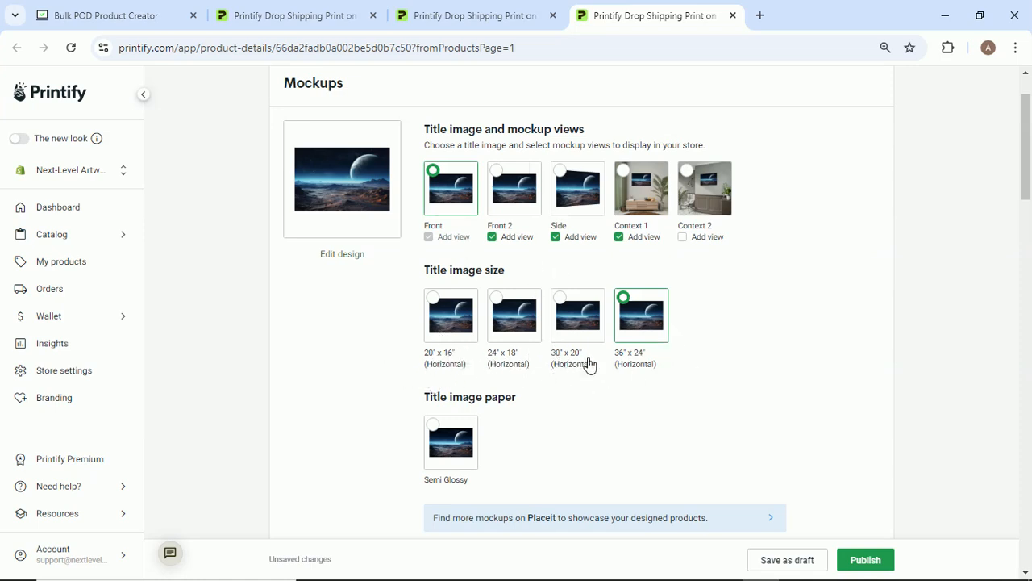
left_click(104, 14)
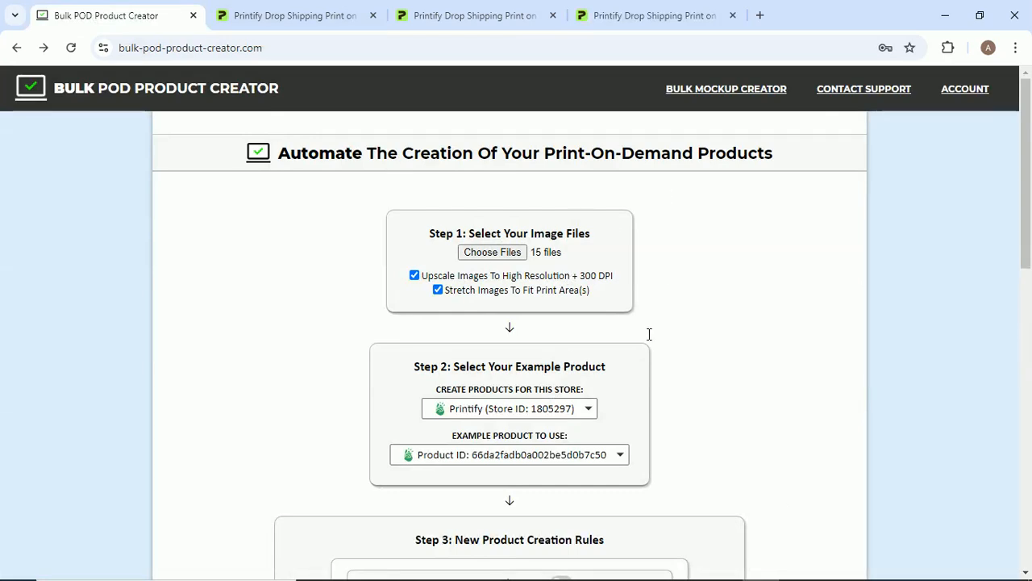
mouse_move(541, 375)
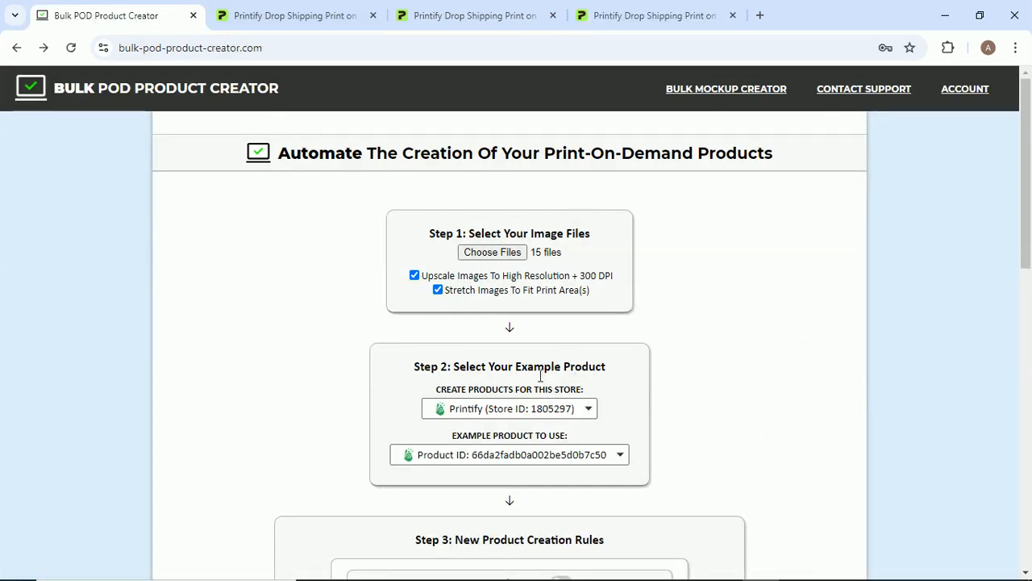
mouse_move(544, 355)
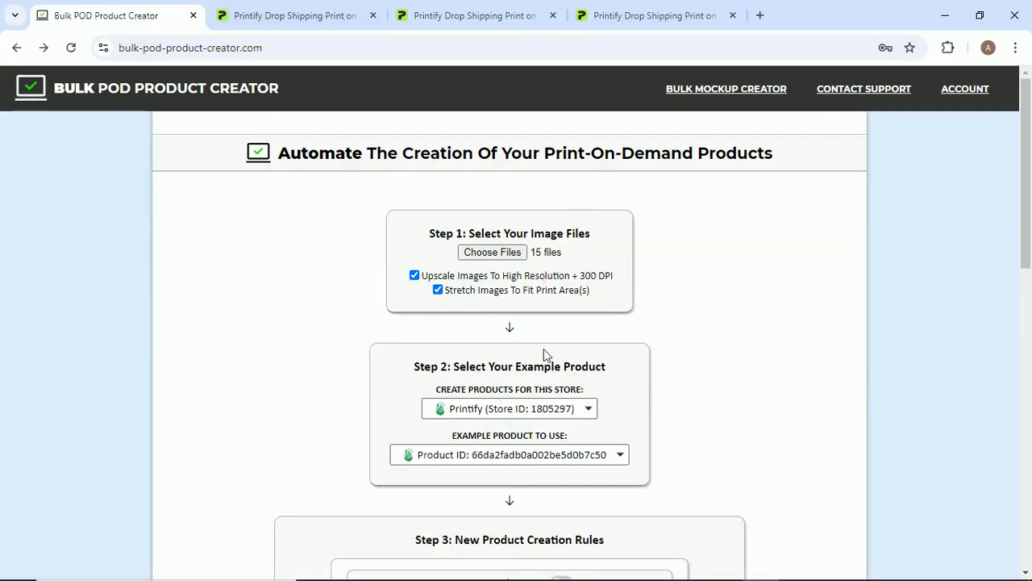
mouse_move(556, 244)
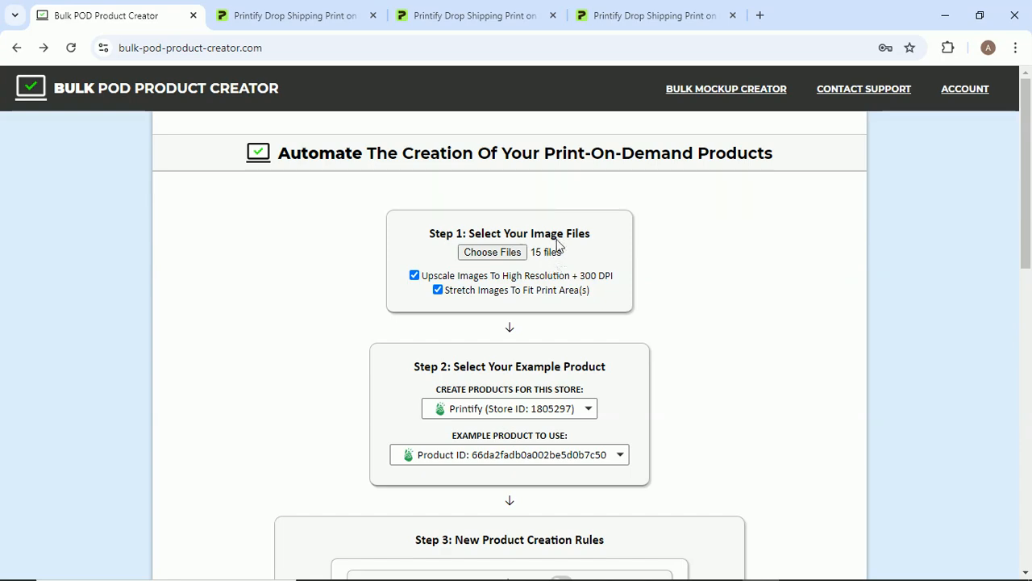
Scroll down to the Step 3: New Product Creation Rules panel.
scroll("down", 3)
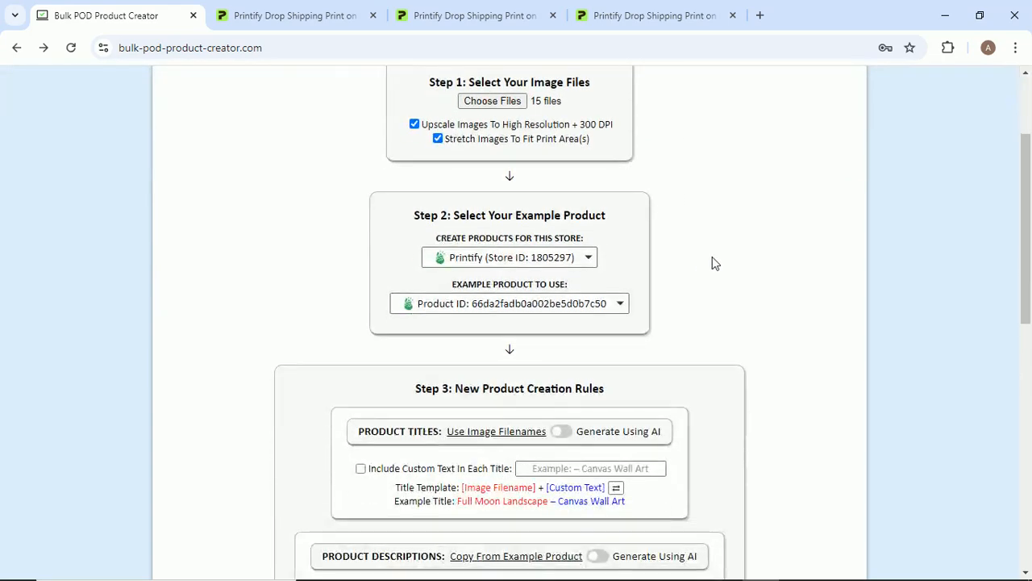
scroll("down", 3)
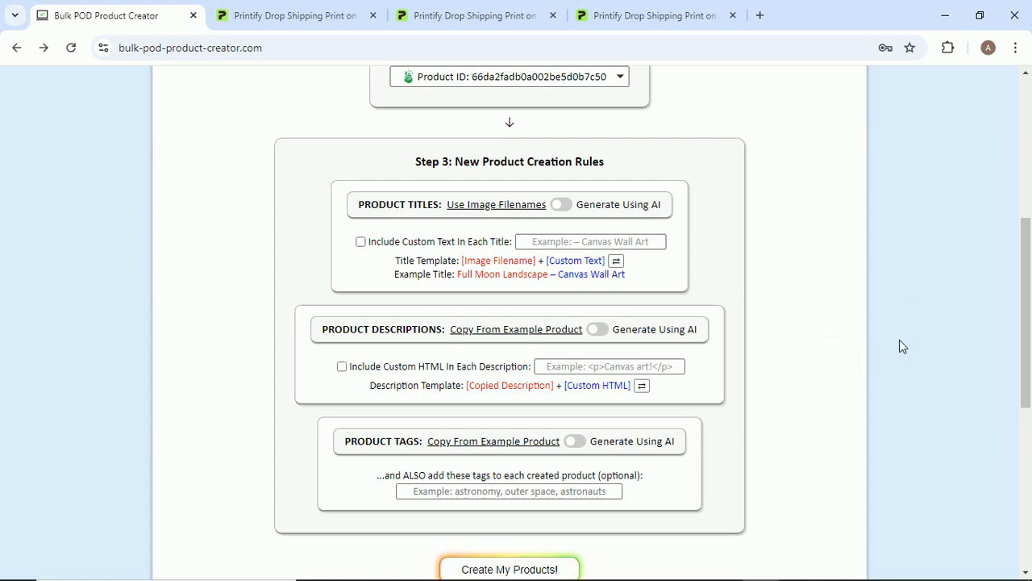
mouse_move(776, 284)
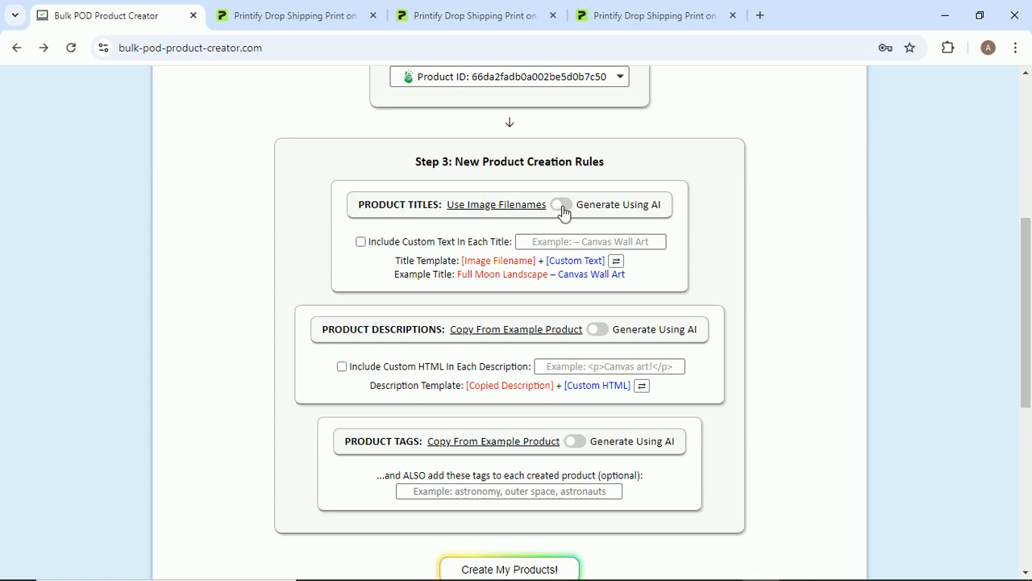
Turn on Generate Using AI for product titles, keeping the 5-word maximum.
left_click(562, 204)
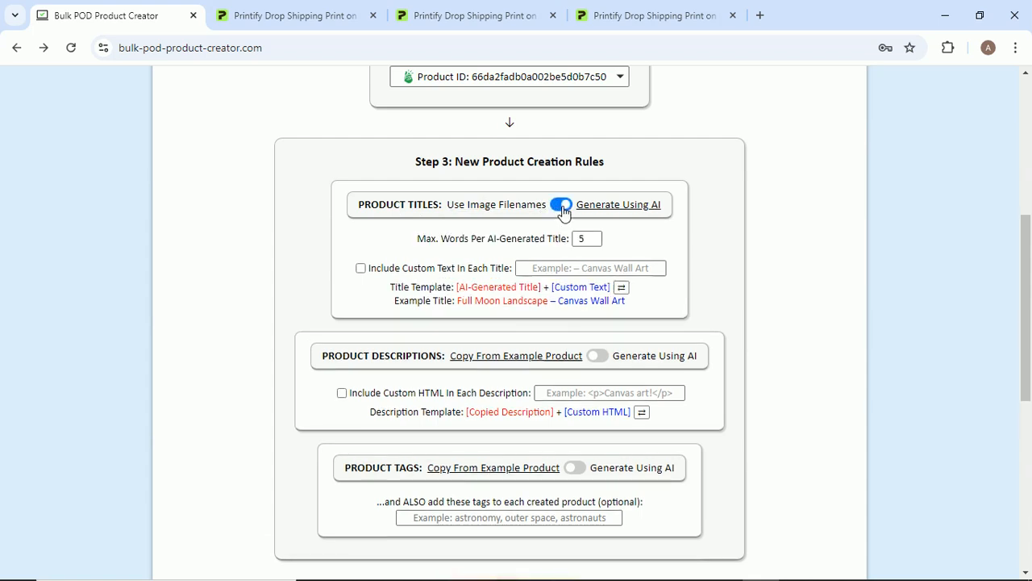
left_click(561, 204)
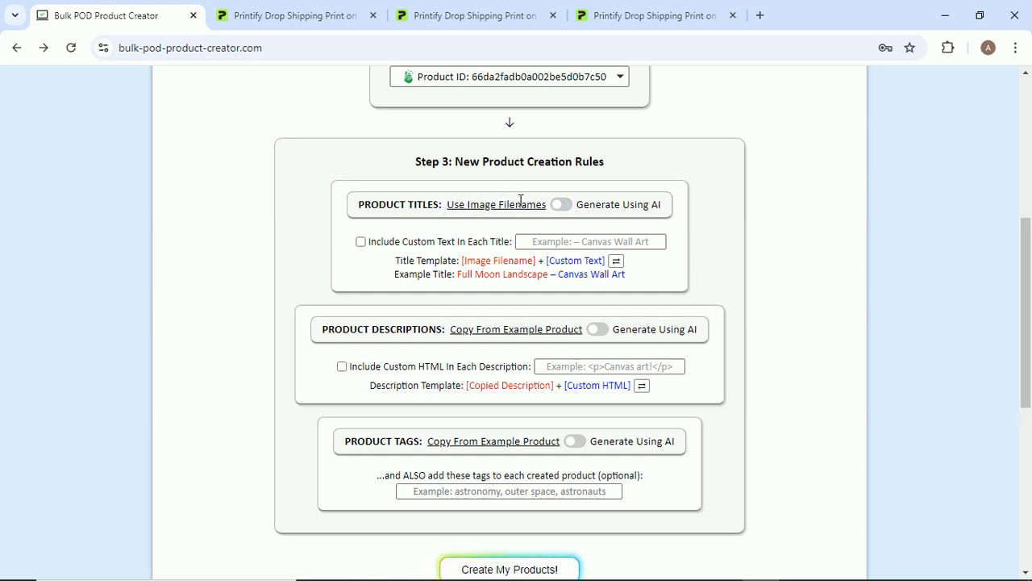
left_click(561, 204)
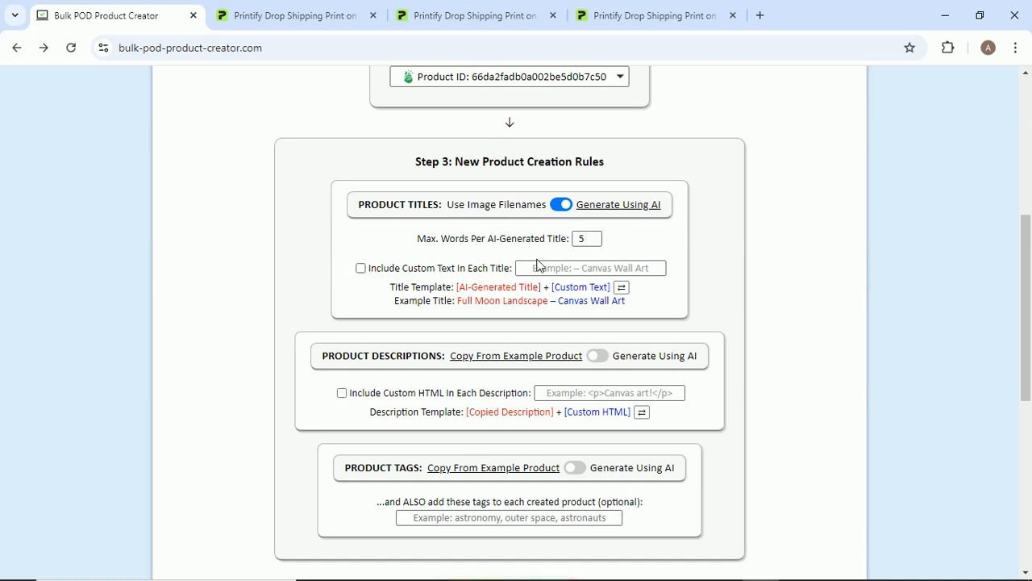
left_click(653, 15)
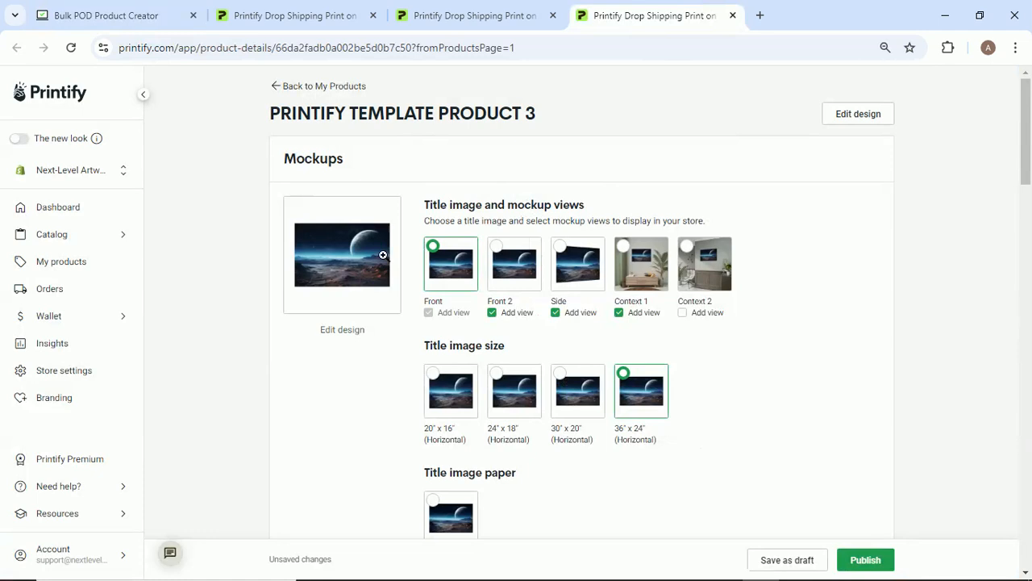
left_click(105, 16)
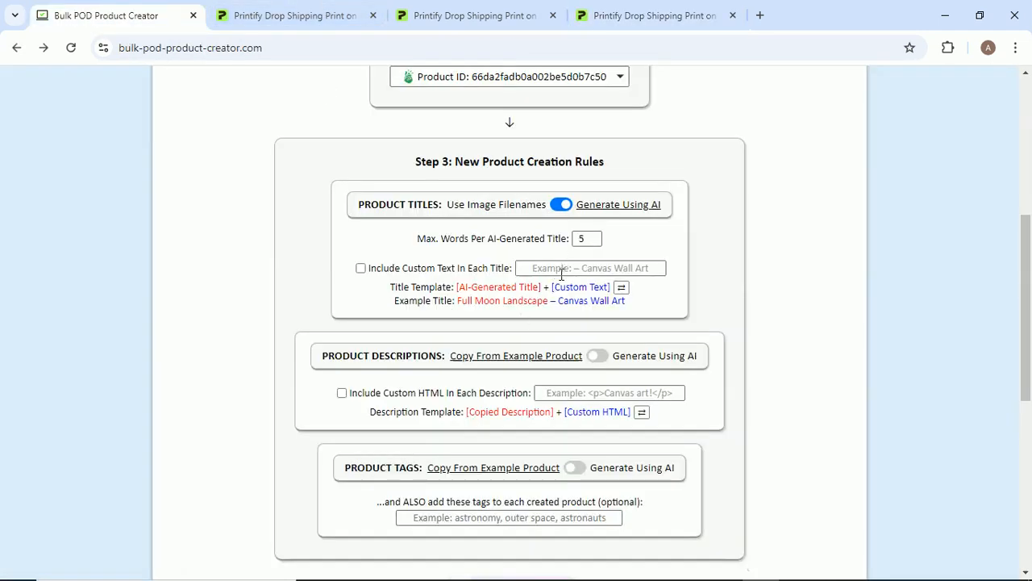
Add custom text 'Poster Wall Art:' before each AI-generated title.
type("POS")
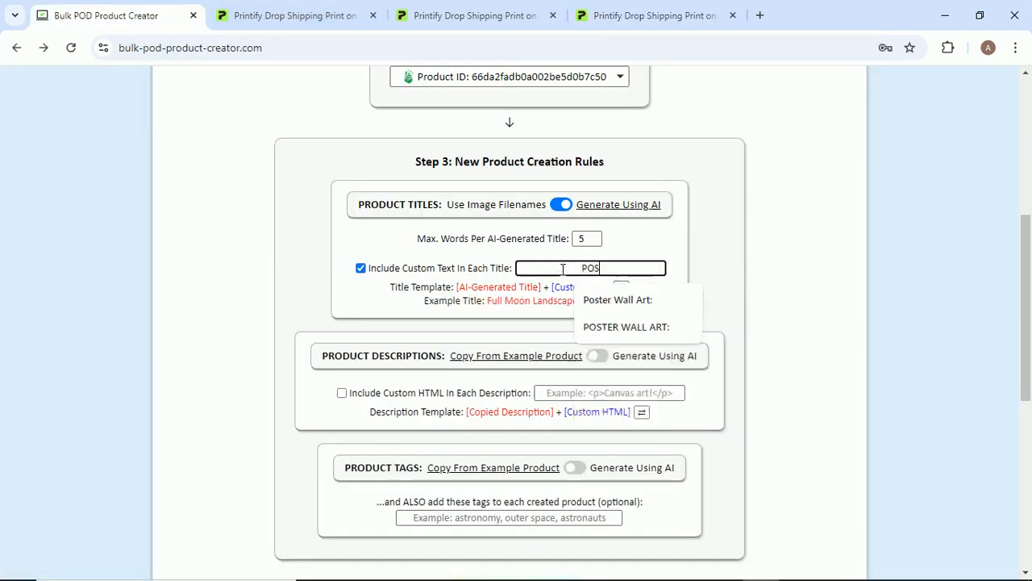
left_click(626, 327)
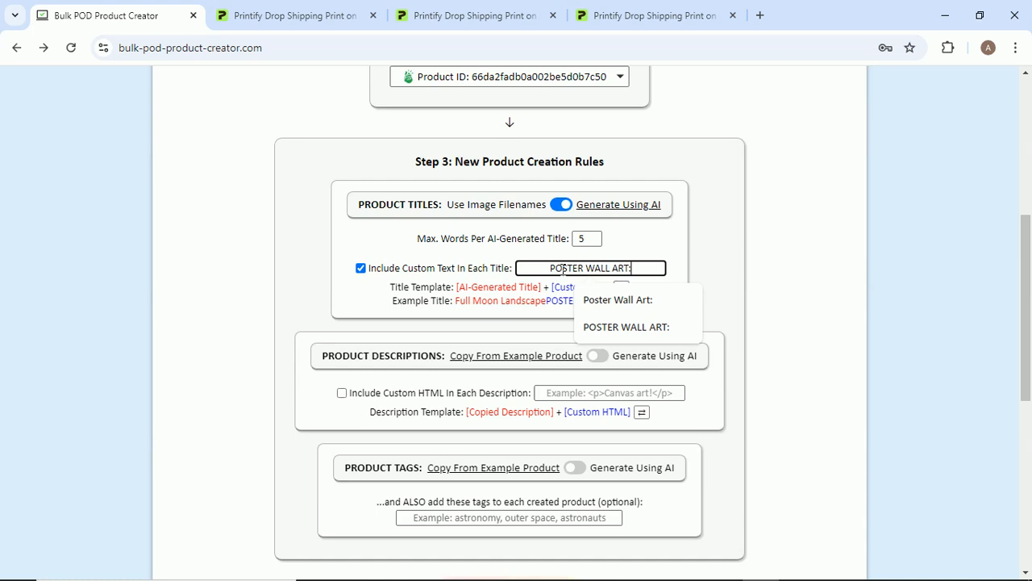
type("Poster Wall Art:")
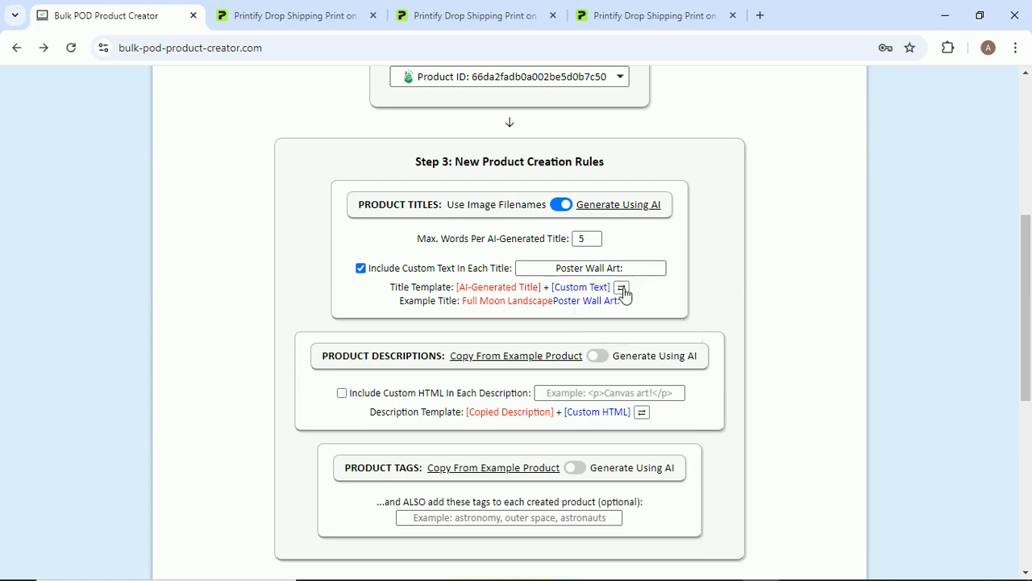
left_click(621, 286)
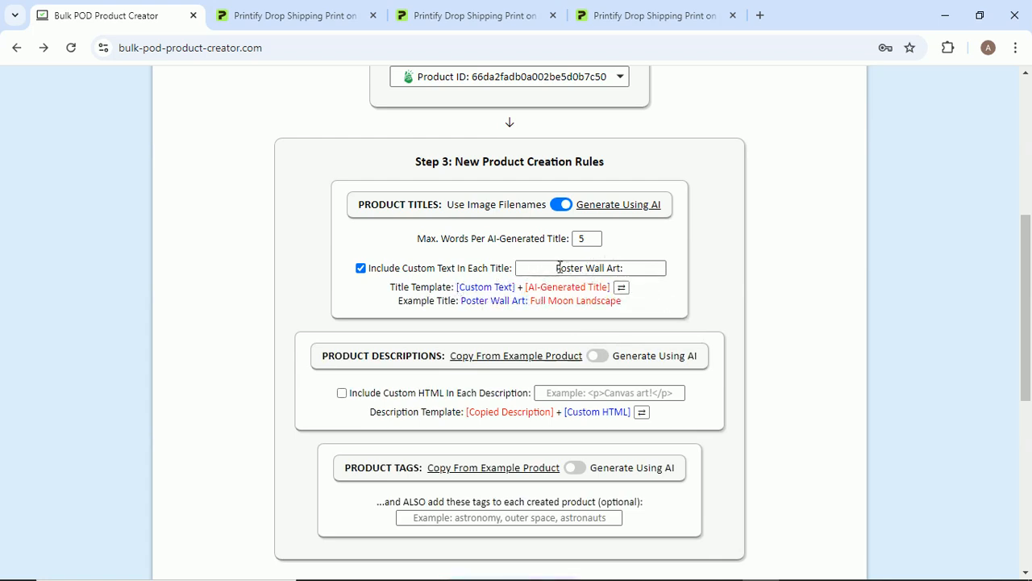
left_click(590, 267)
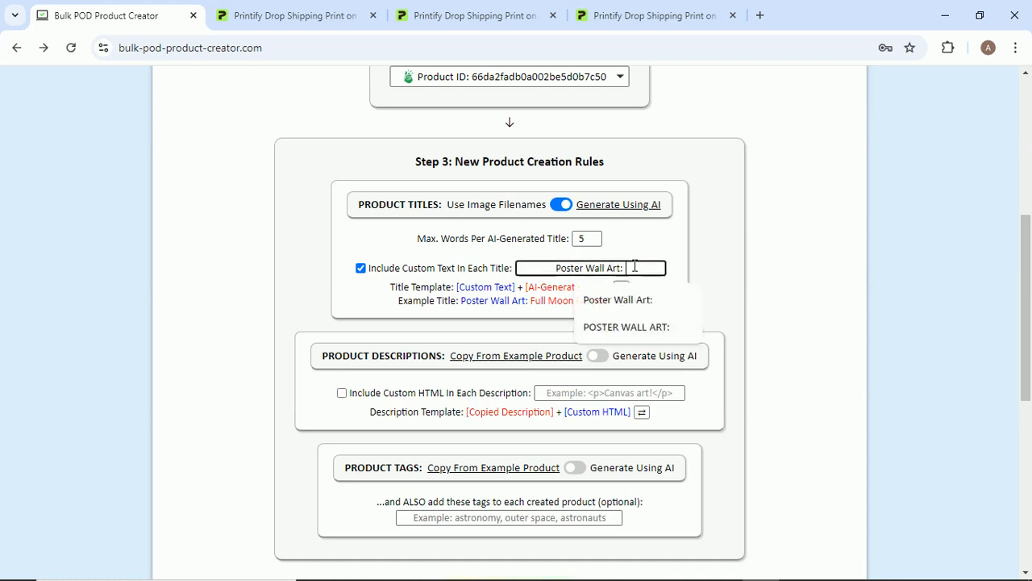
type("New York Photography:")
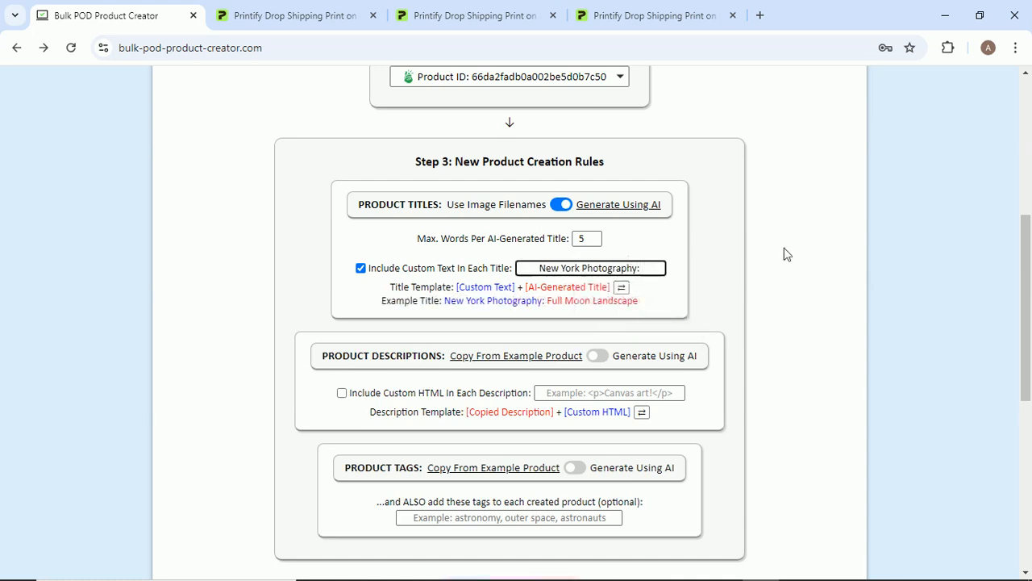
type("Poster Wall Art:")
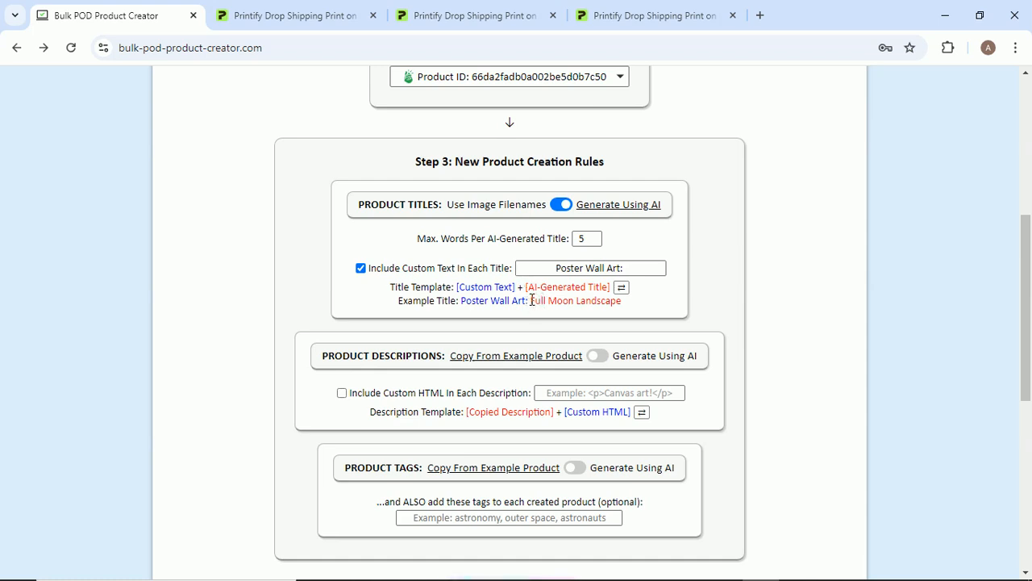
triple_click(509, 300)
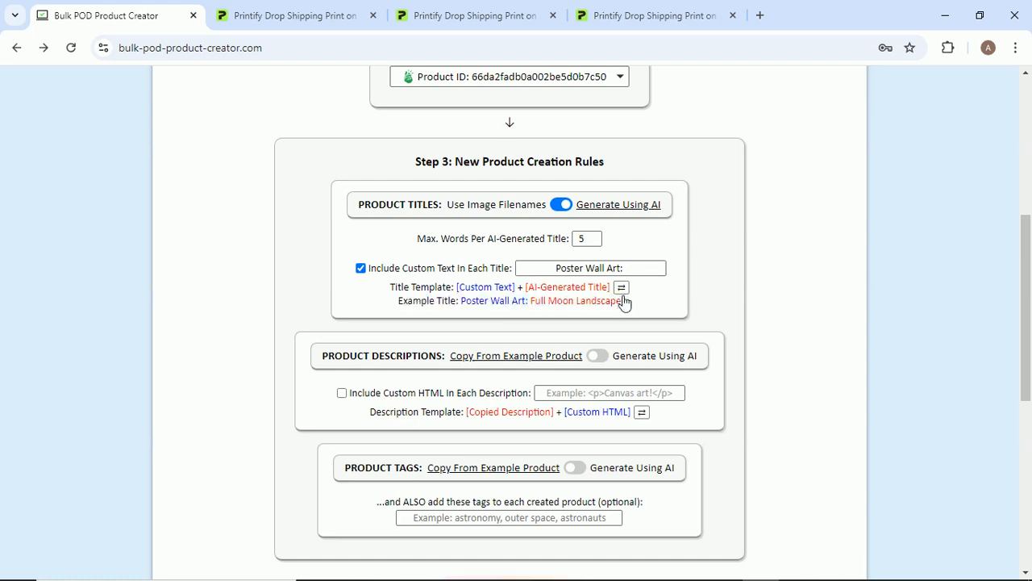
mouse_move(645, 308)
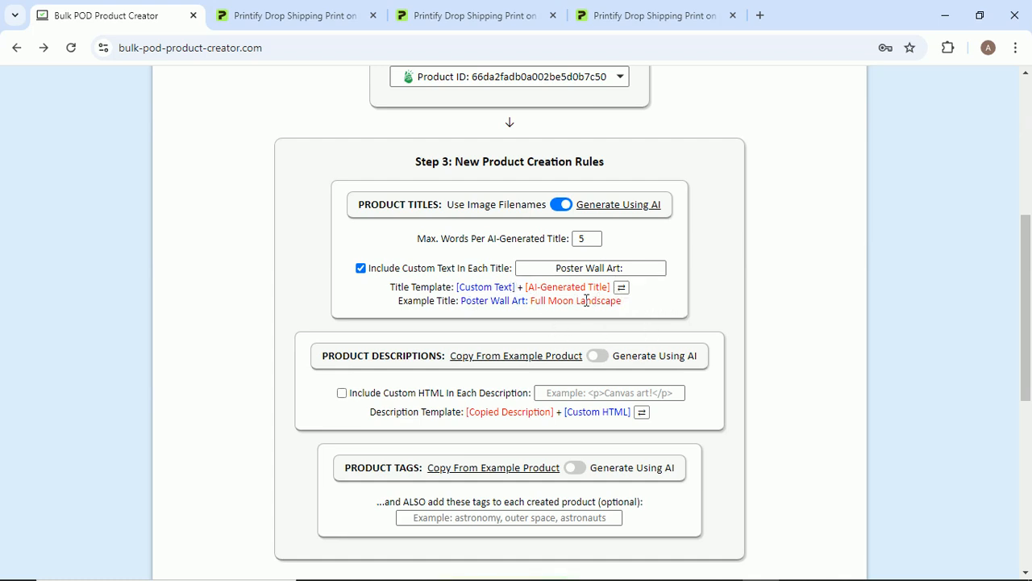
Toggle Product Titles to image filenames and back to AI, then view Printify template product 3.
left_click(562, 204)
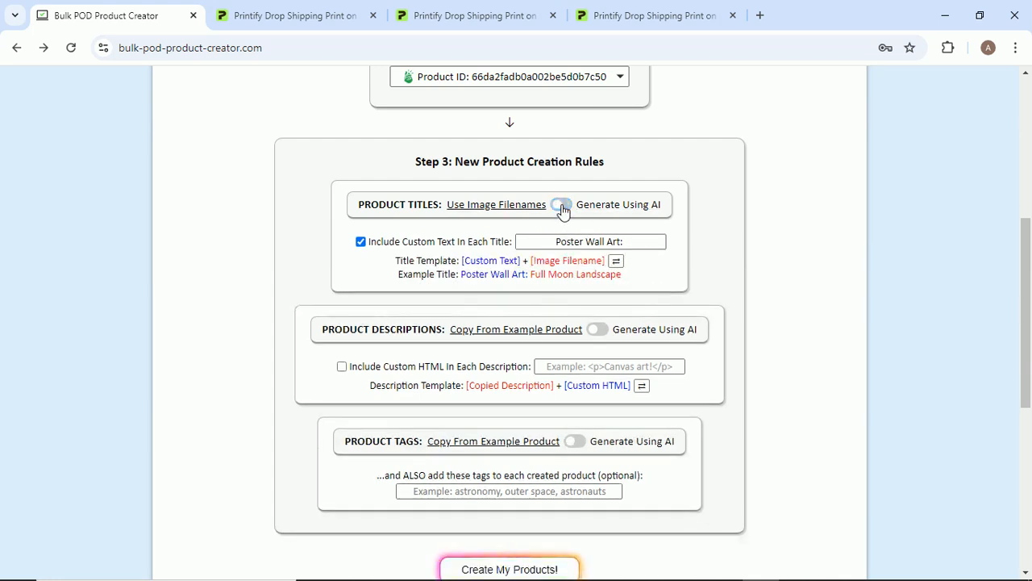
left_click(562, 204)
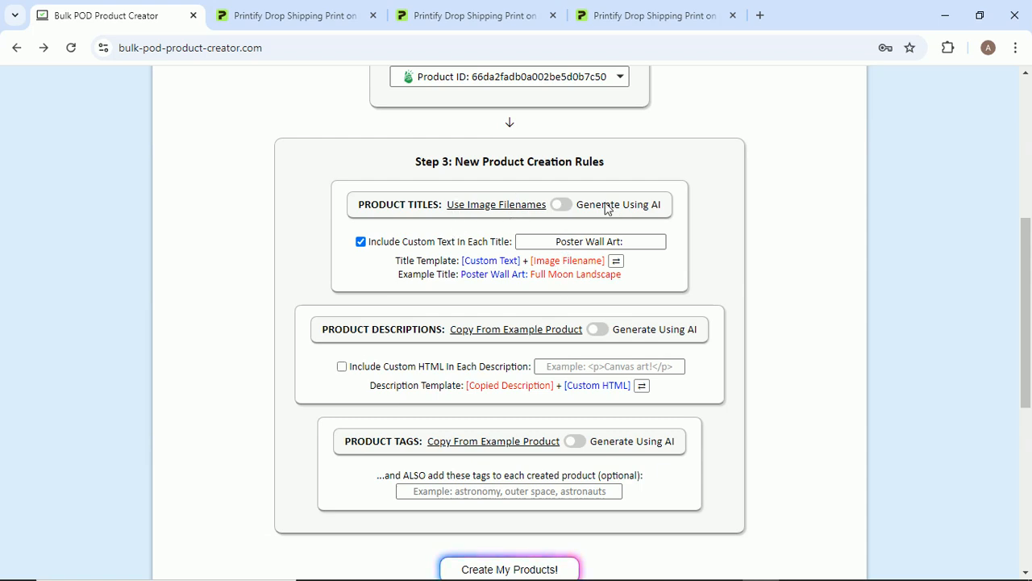
left_click(562, 204)
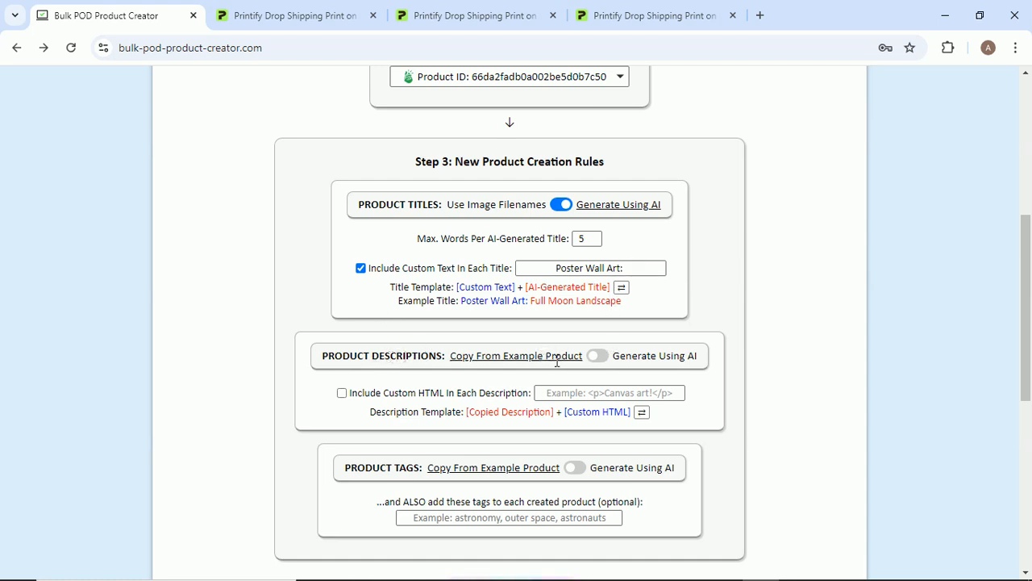
left_click(598, 355)
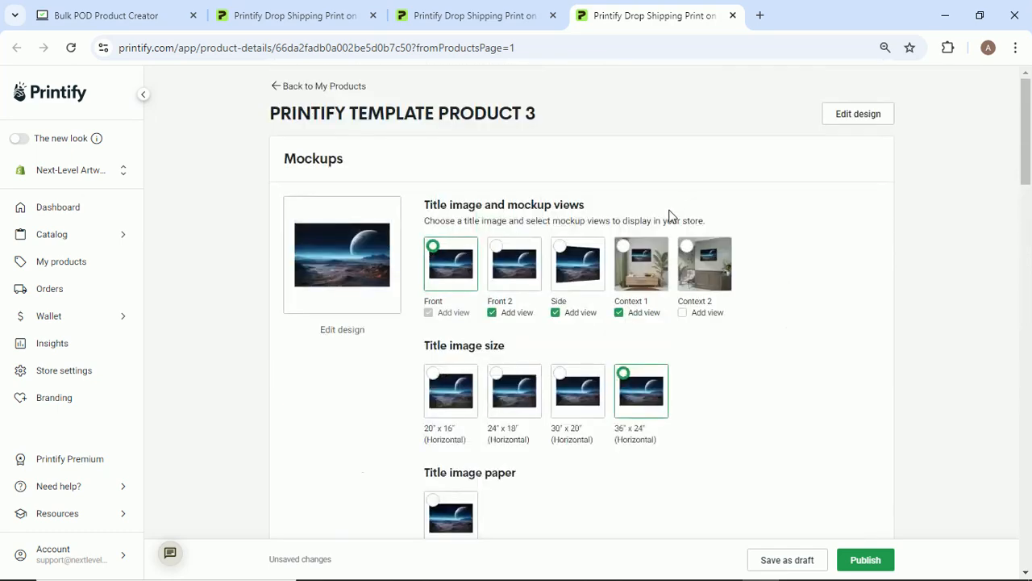
Copy the template's Printify description and set AI descriptions to one paragraph without custom HTML.
scroll("down", 3)
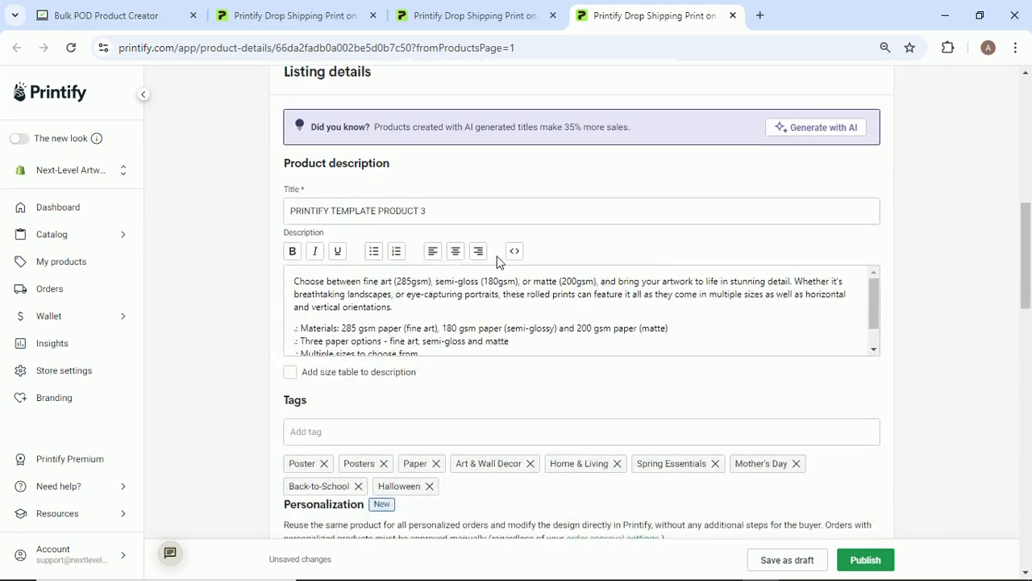
left_click(514, 251)
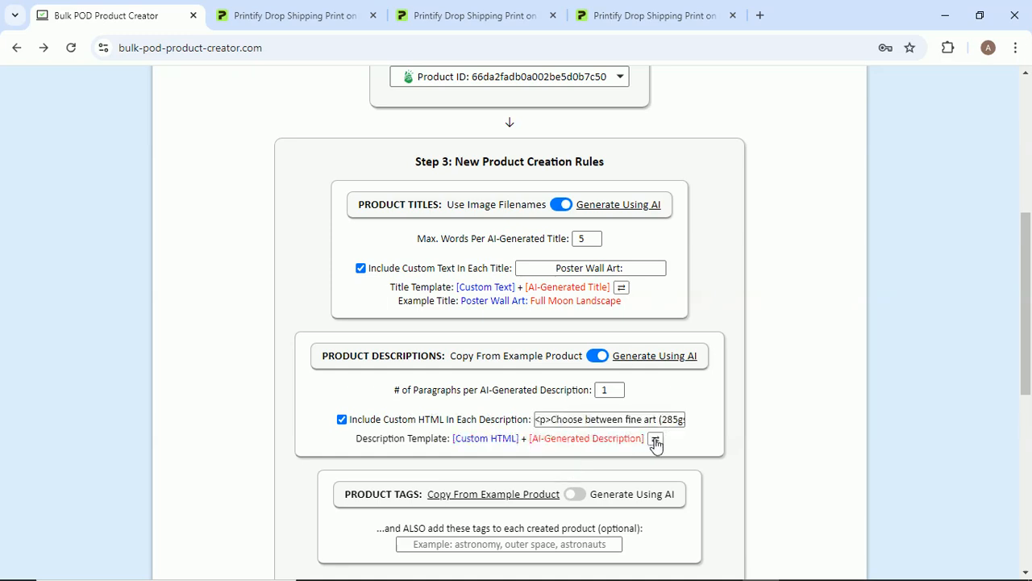
left_click(656, 438)
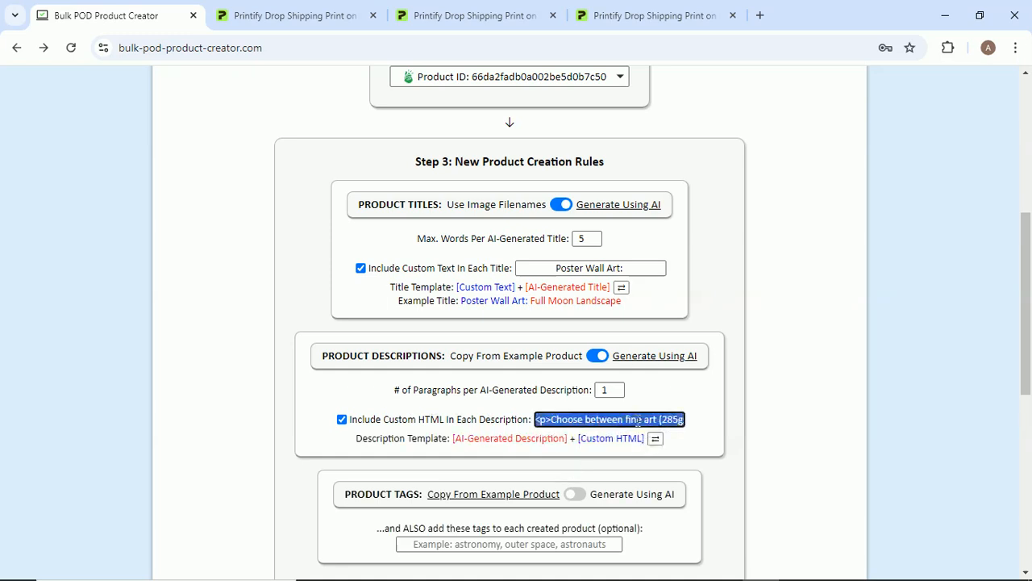
left_click(341, 419)
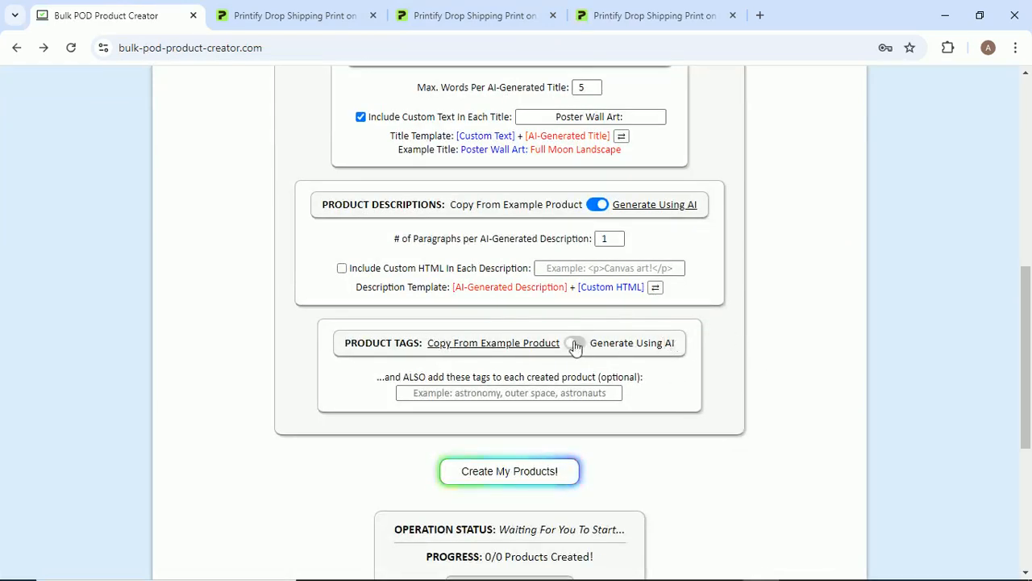
Enable AI-generated tags (max 20) and enter extra tags starting poster, wall decor.
left_click(575, 343)
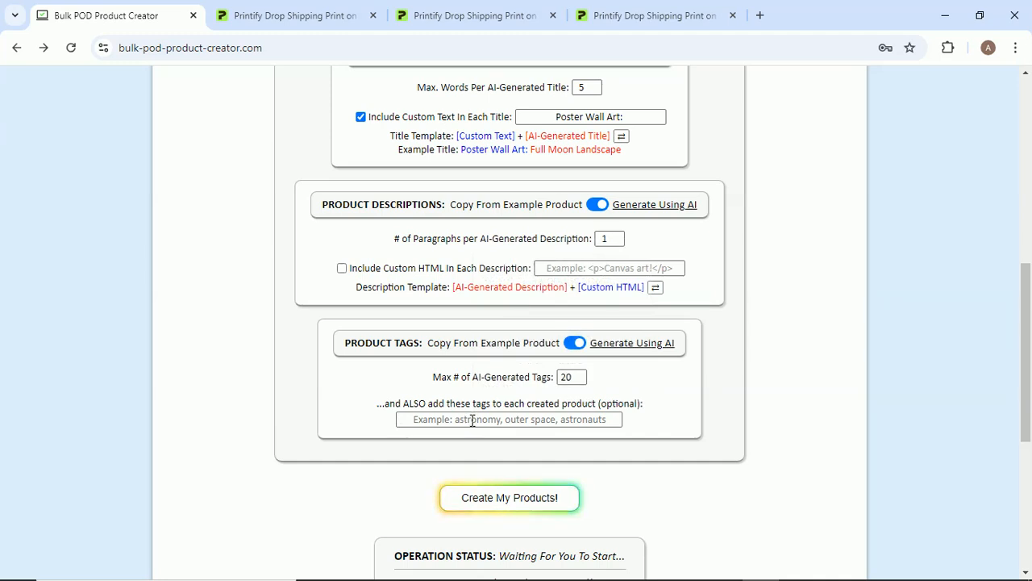
type("poster")
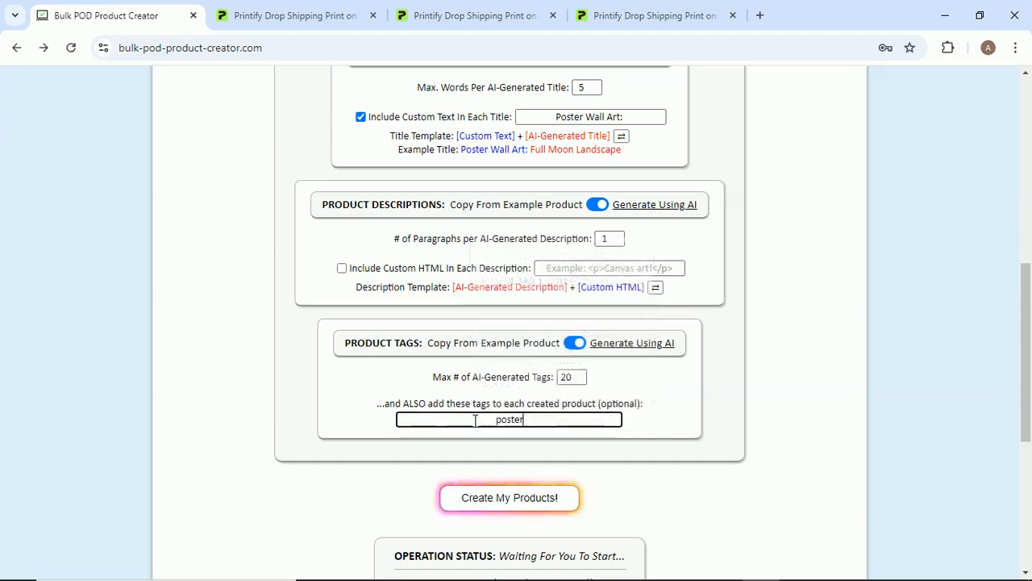
type(", wall decor, poster wall art,")
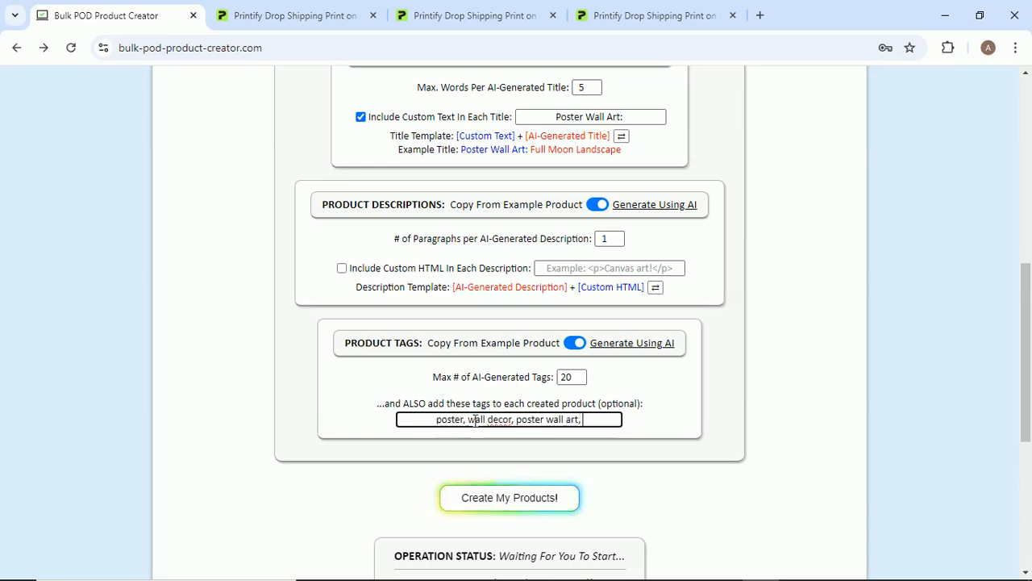
type("prints, wall pr")
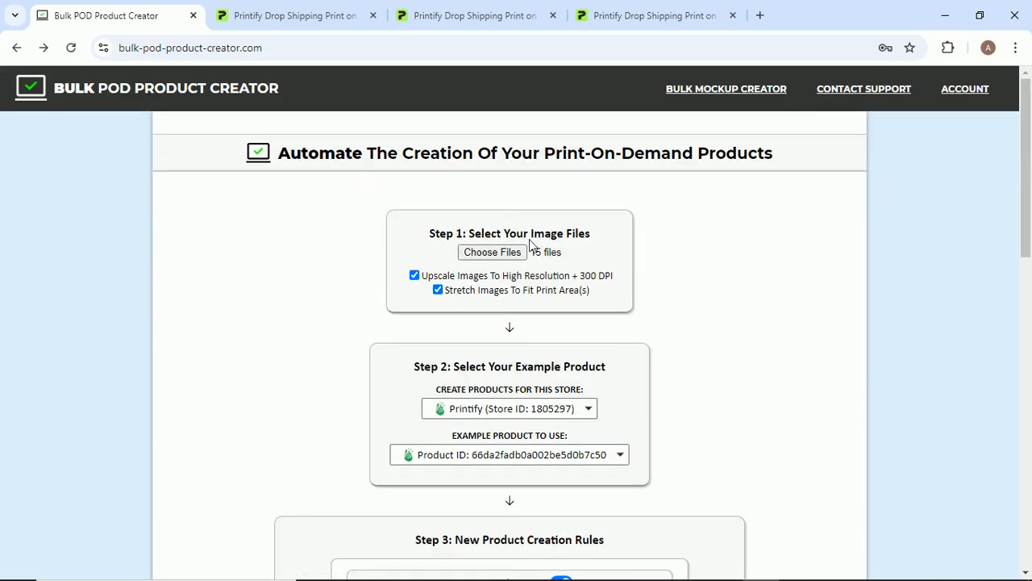
scroll("down", 3)
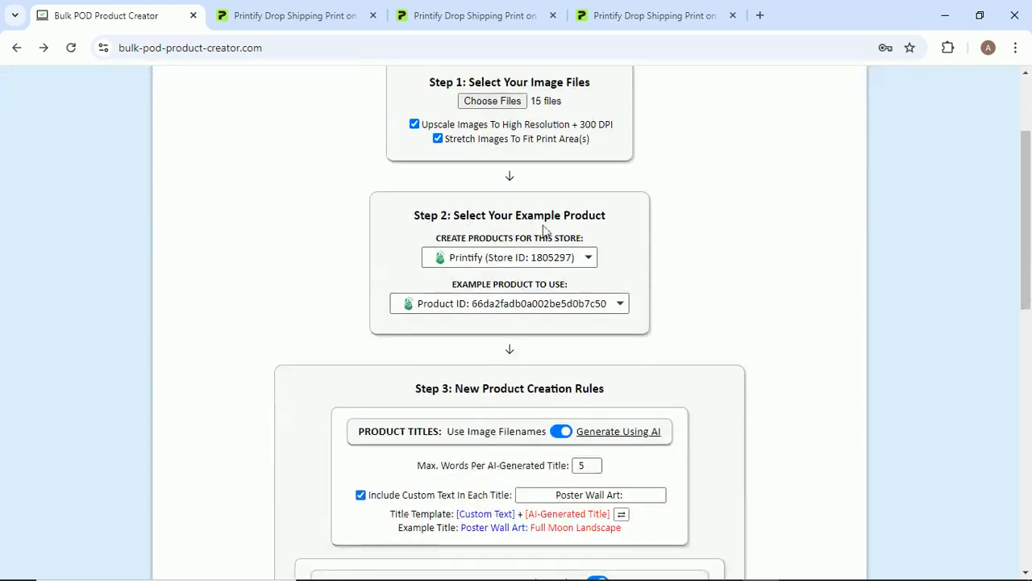
mouse_move(895, 203)
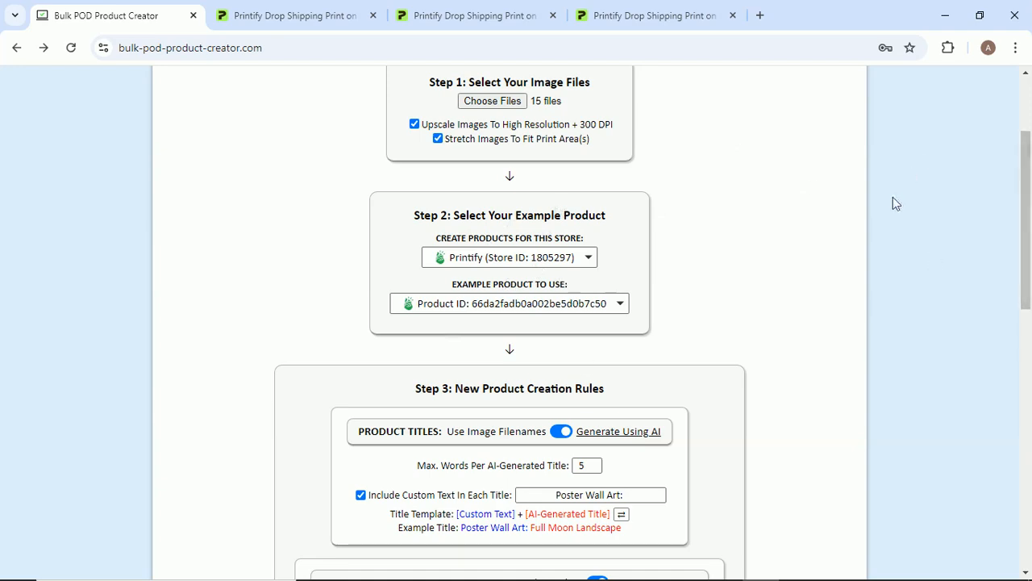
scroll("up", 3)
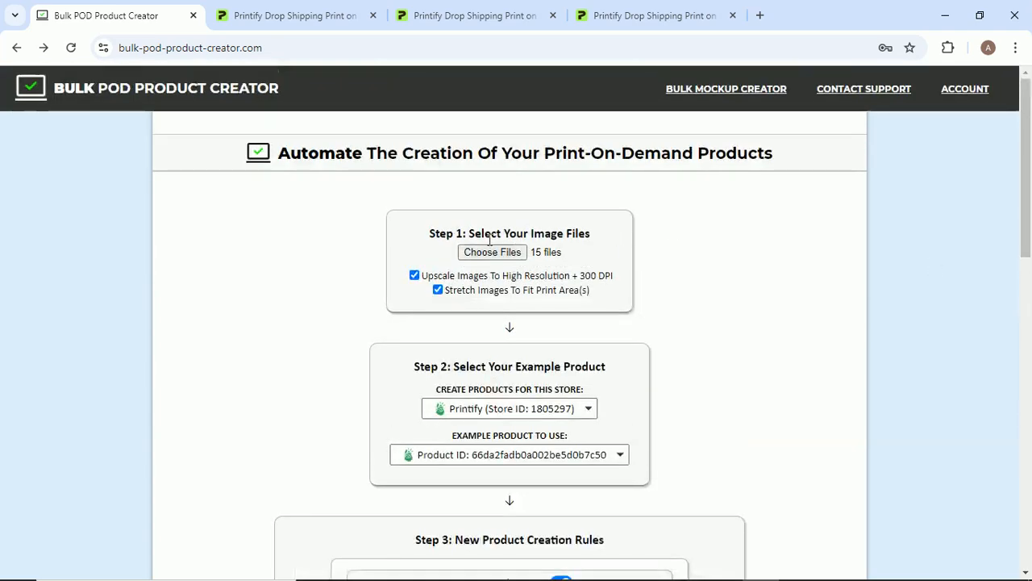
scroll("down", 3)
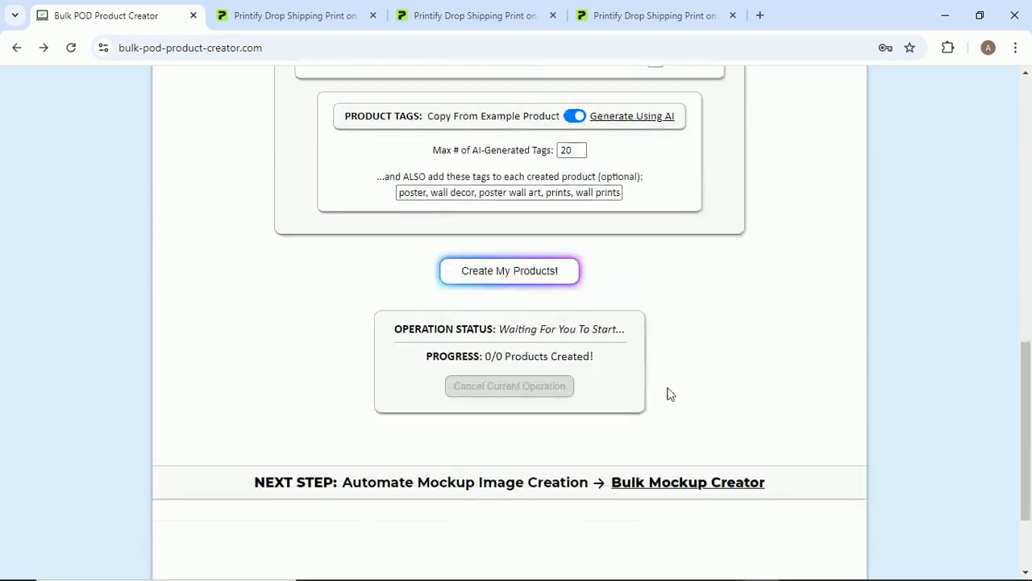
Start creating the 15 products, glance at the Printify store, then view Printify My Products.
left_click(509, 271)
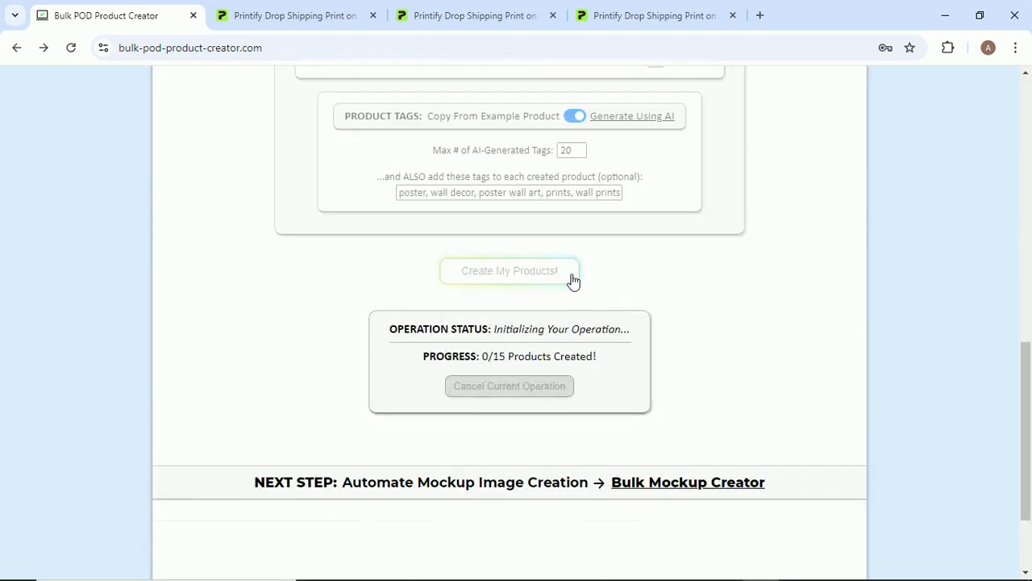
left_click(509, 271)
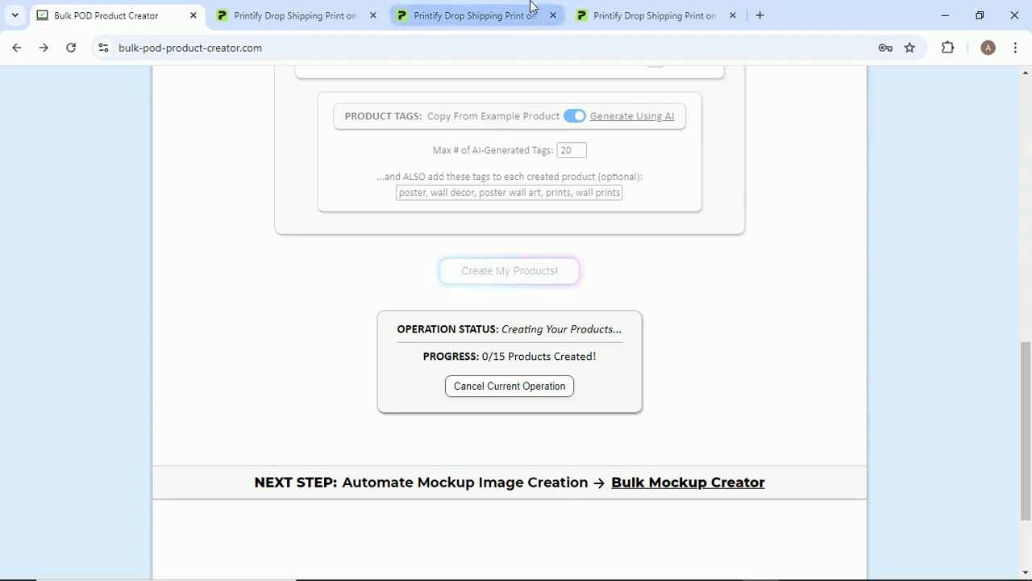
left_click(477, 15)
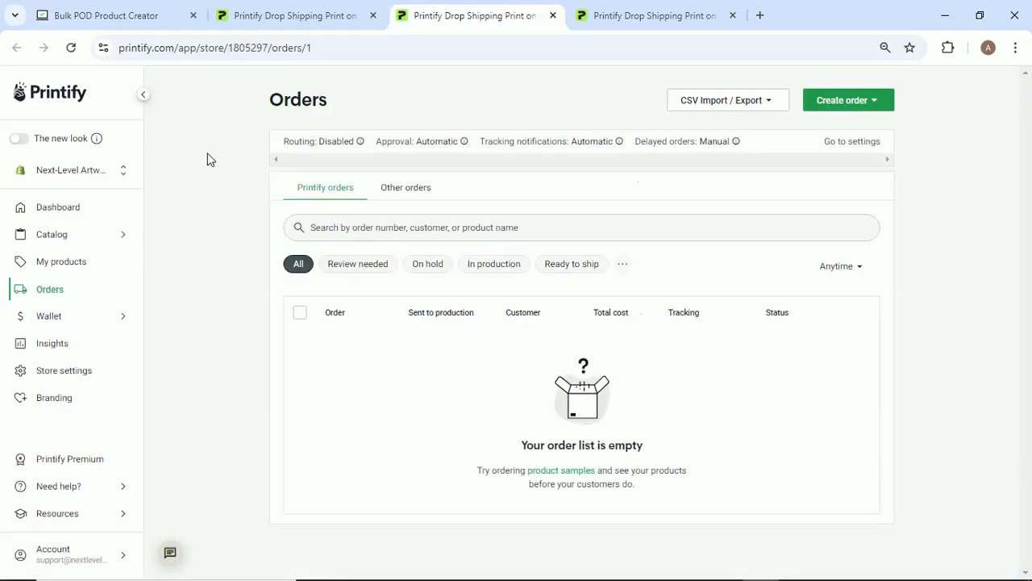
left_click(105, 15)
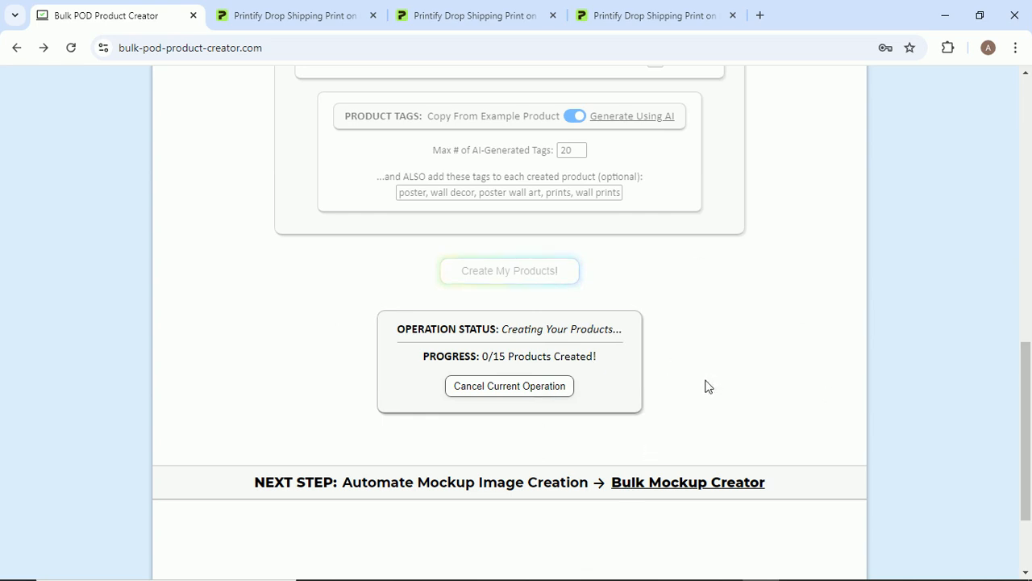
left_click(291, 15)
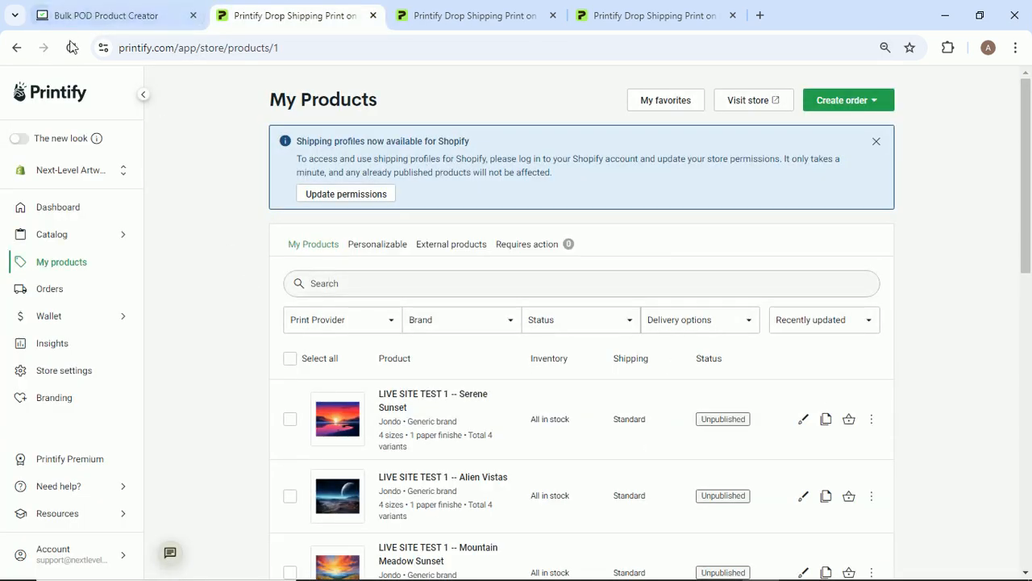
Reload My Products and open Poster Wall Art: Alien Horizons in its own tab.
left_click(116, 14)
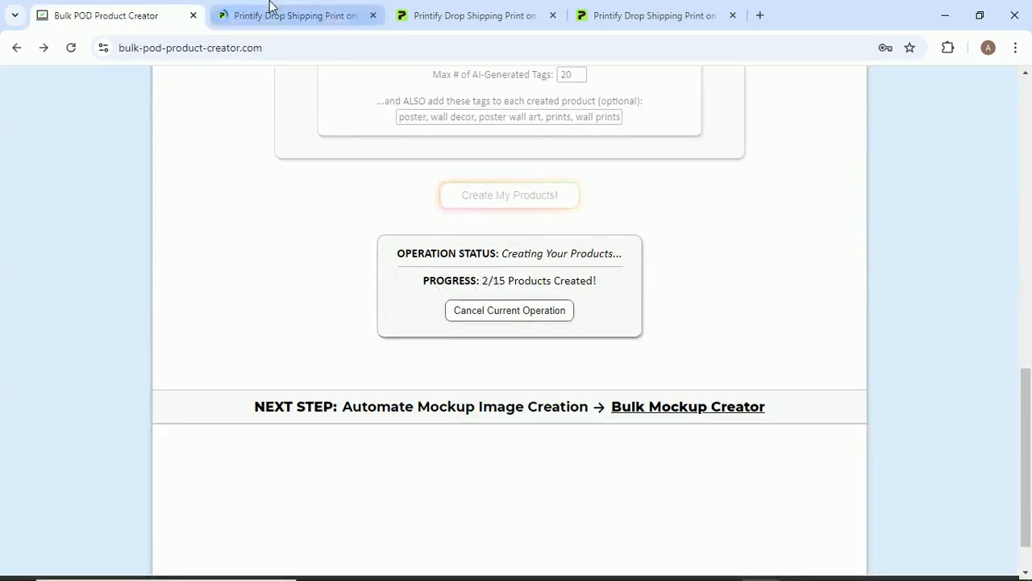
left_click(296, 15)
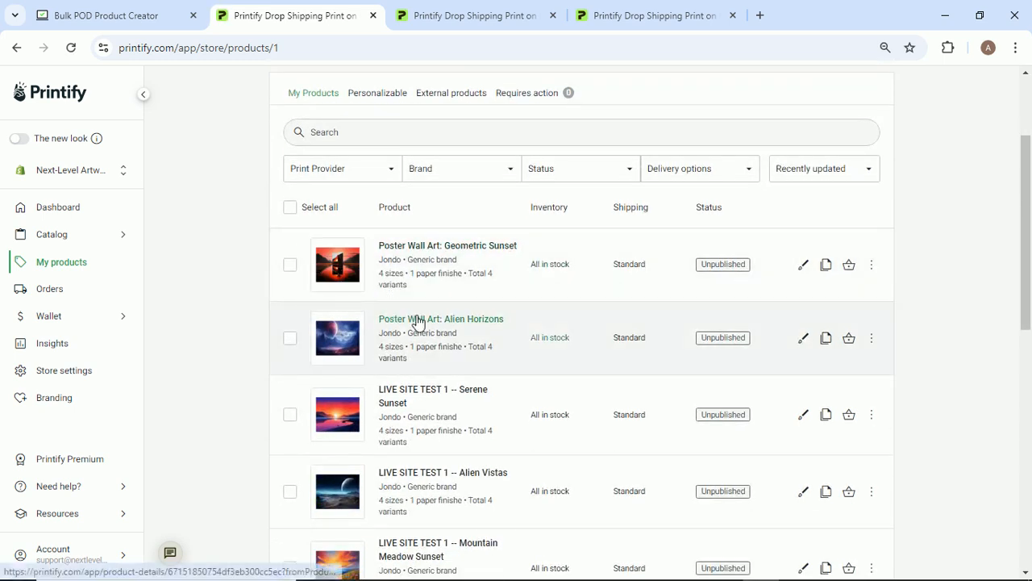
left_click(441, 319)
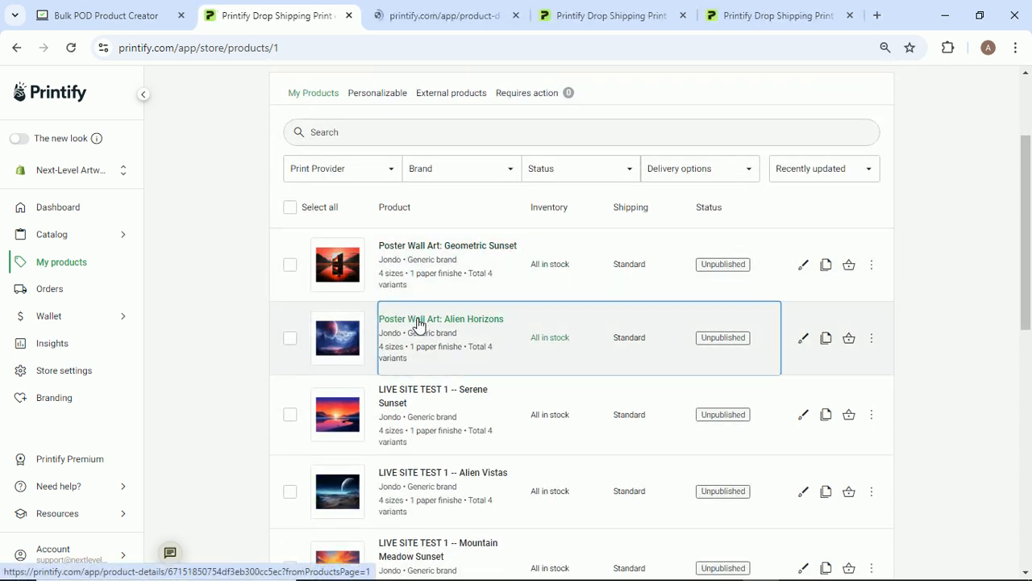
left_click(105, 15)
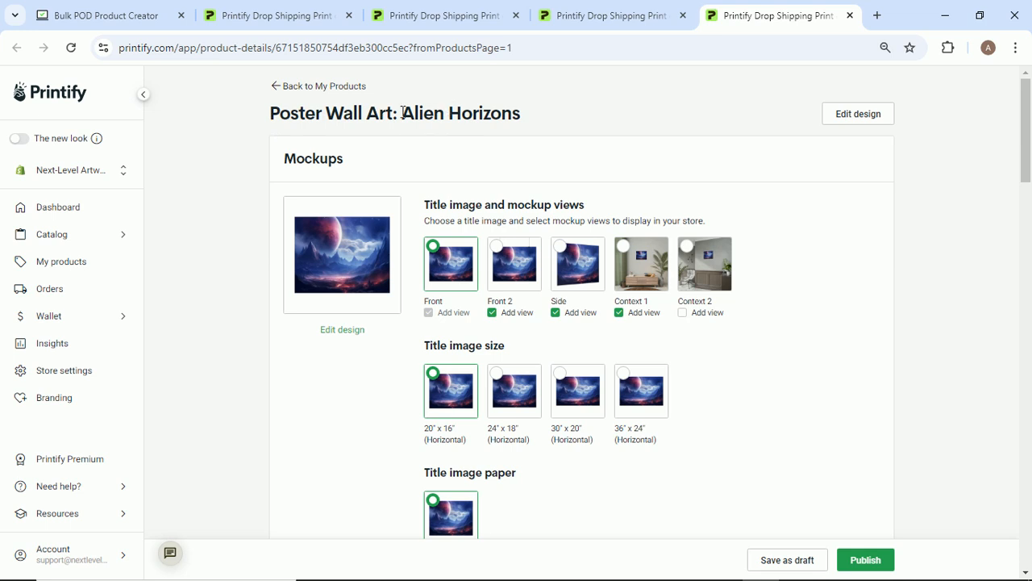
mouse_move(498, 262)
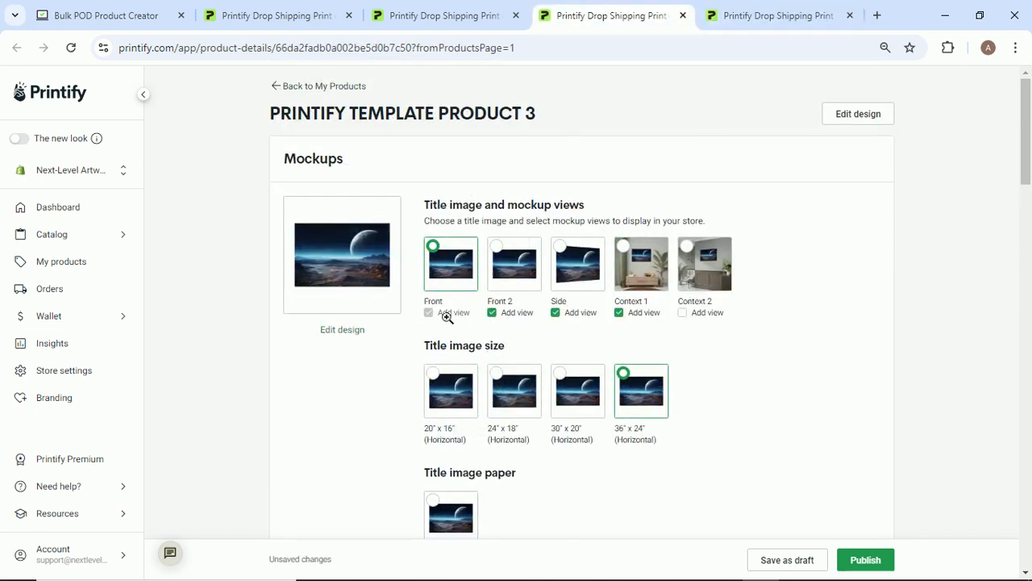
Try another title image size on Alien Horizons, then return to 20" x 16" Horizontal.
left_click(778, 14)
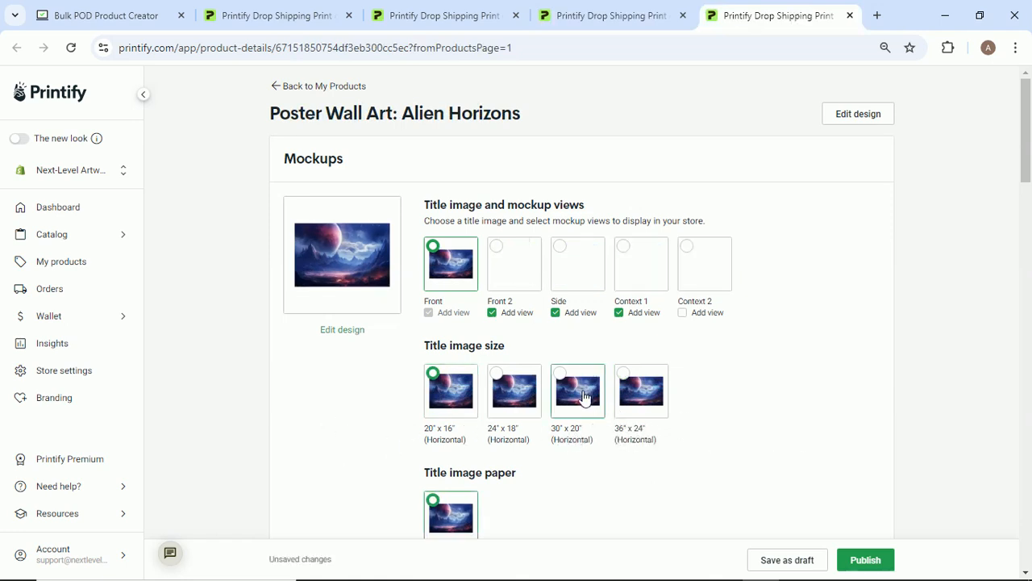
left_click(513, 391)
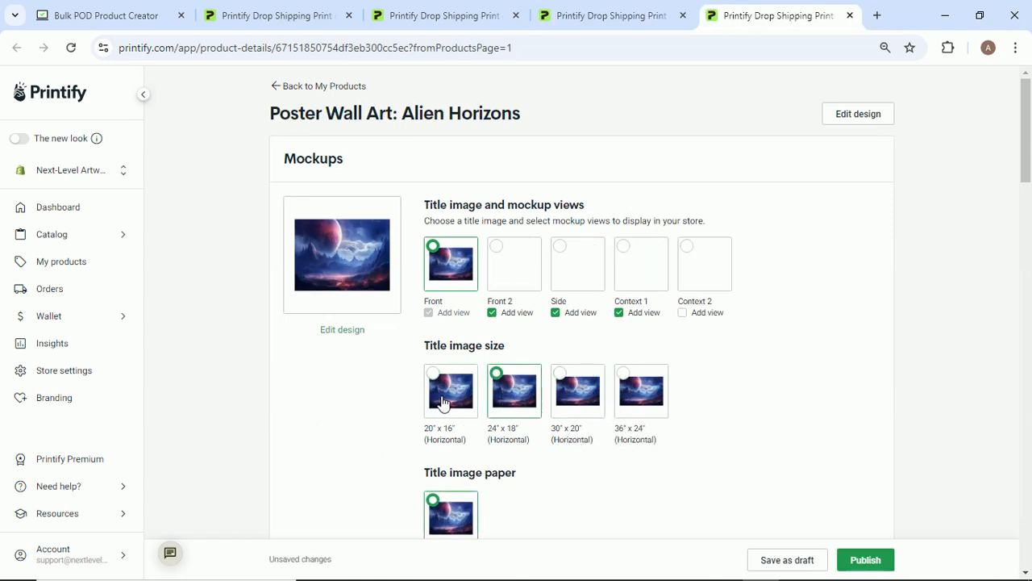
left_click(623, 373)
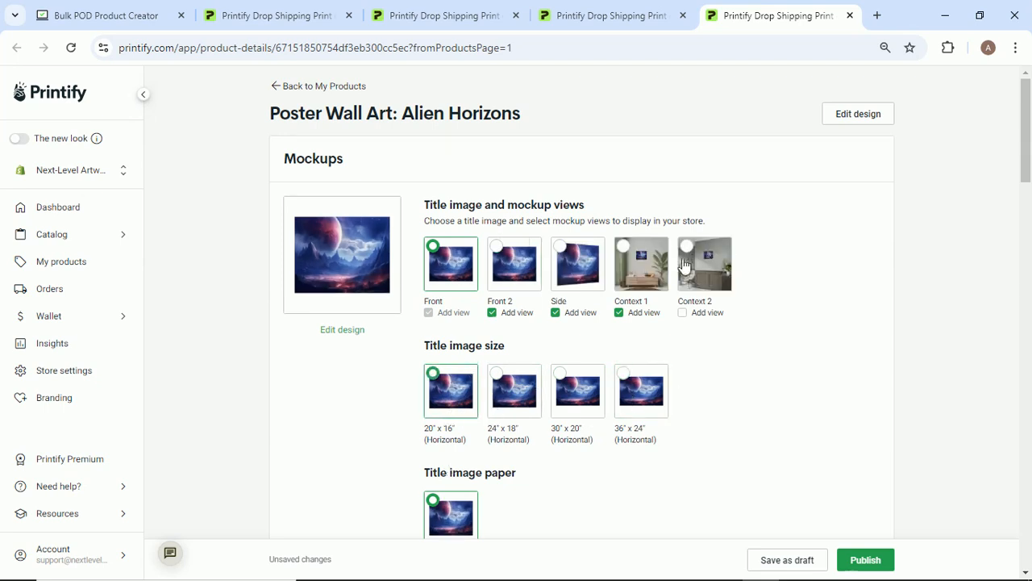
mouse_move(738, 346)
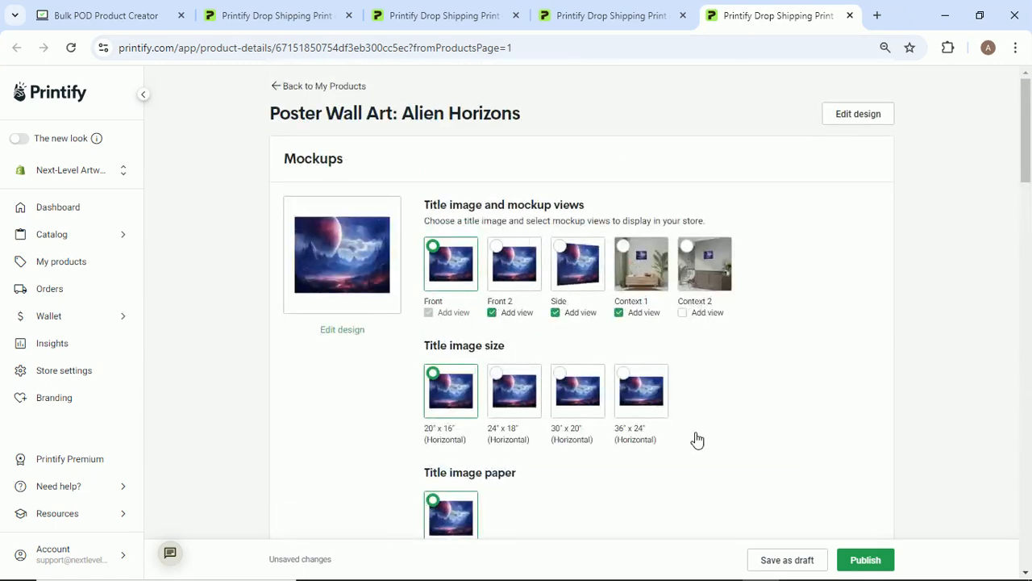
mouse_move(875, 116)
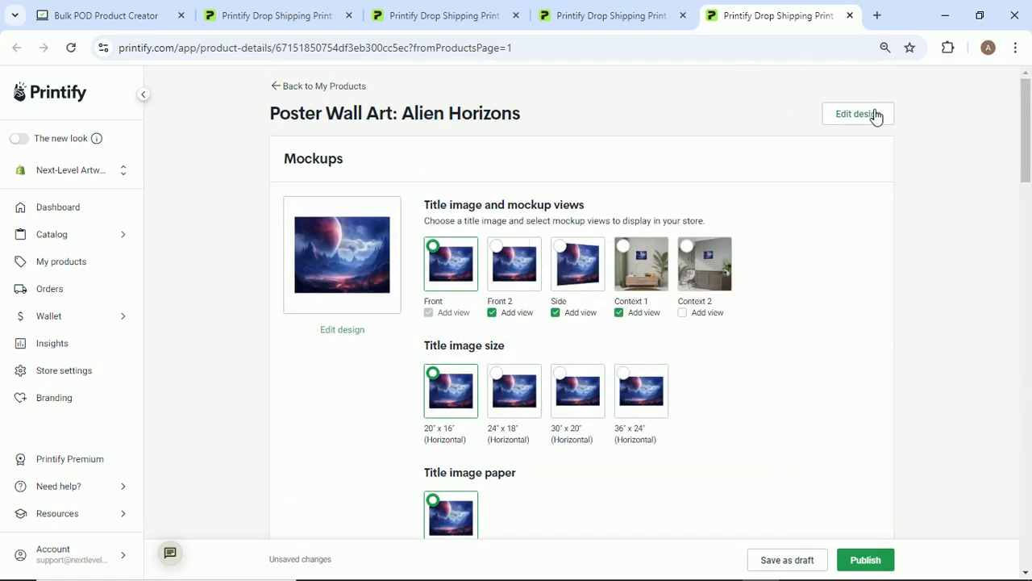
Open the Alien Horizons design editor to check its resolution, then close the editor tab.
left_click(857, 114)
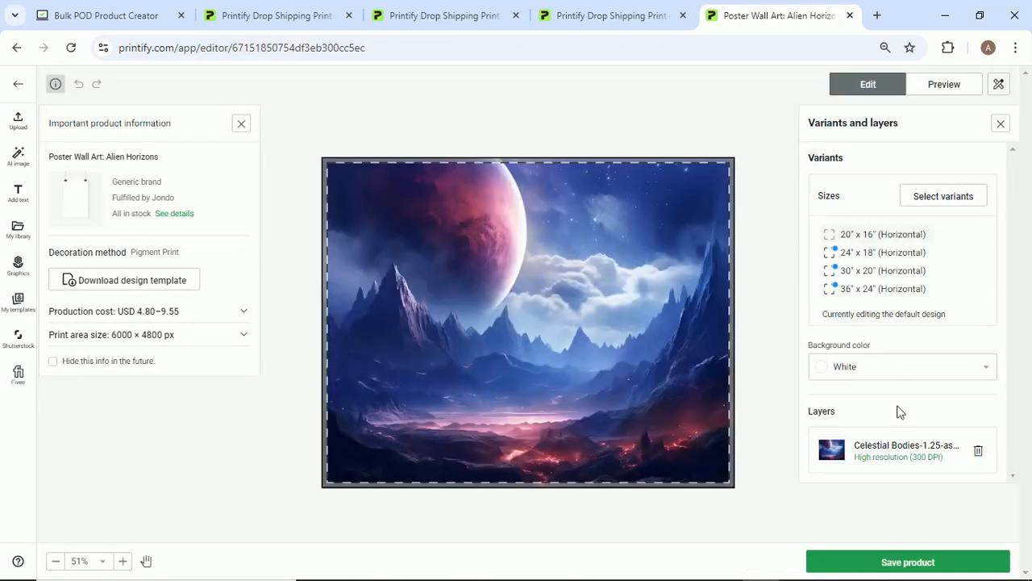
mouse_move(922, 466)
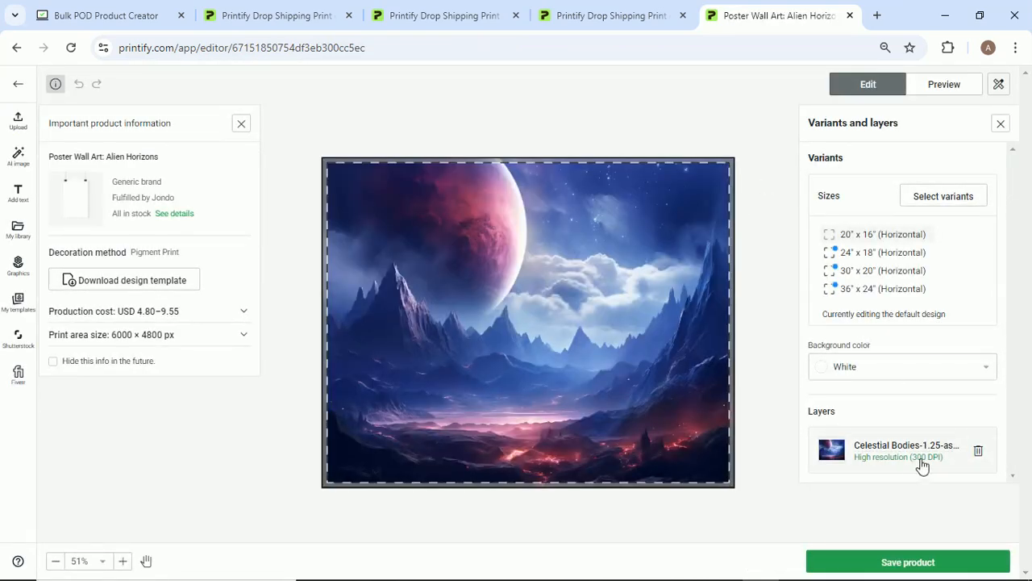
mouse_move(16, 83)
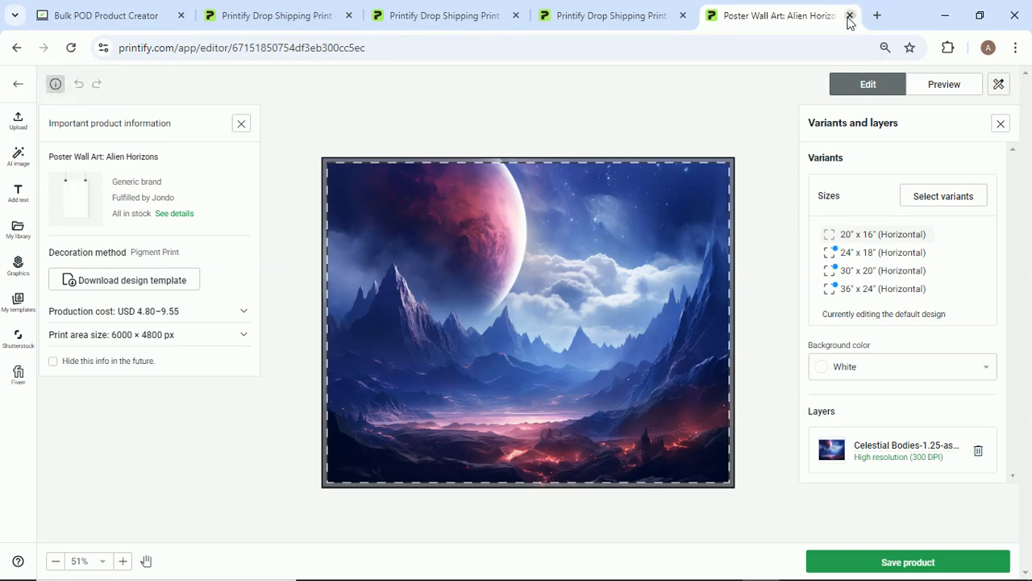
left_click(849, 14)
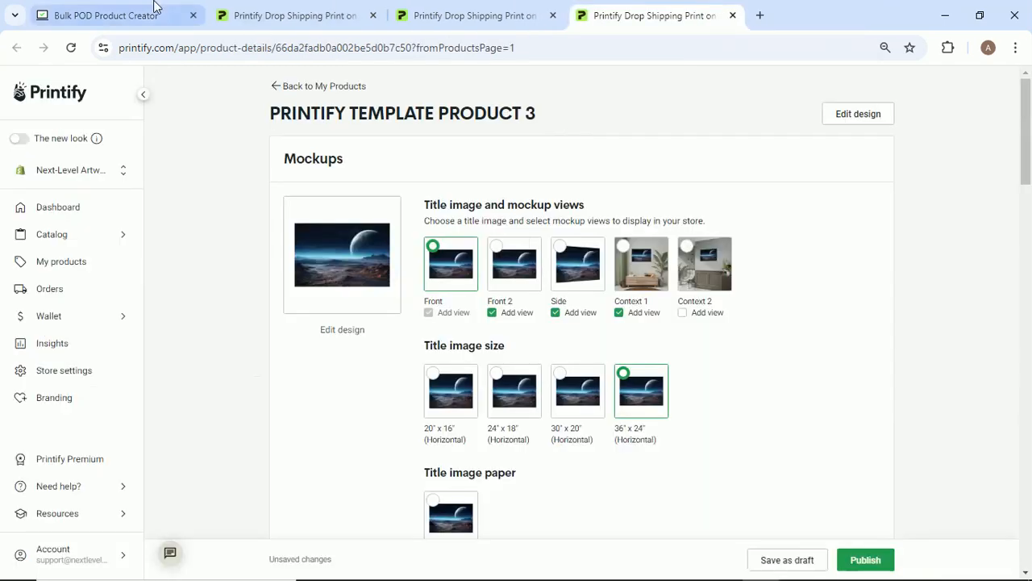
Open Poster Wall Art: Geometric Sunset from the My Products list.
left_click(105, 15)
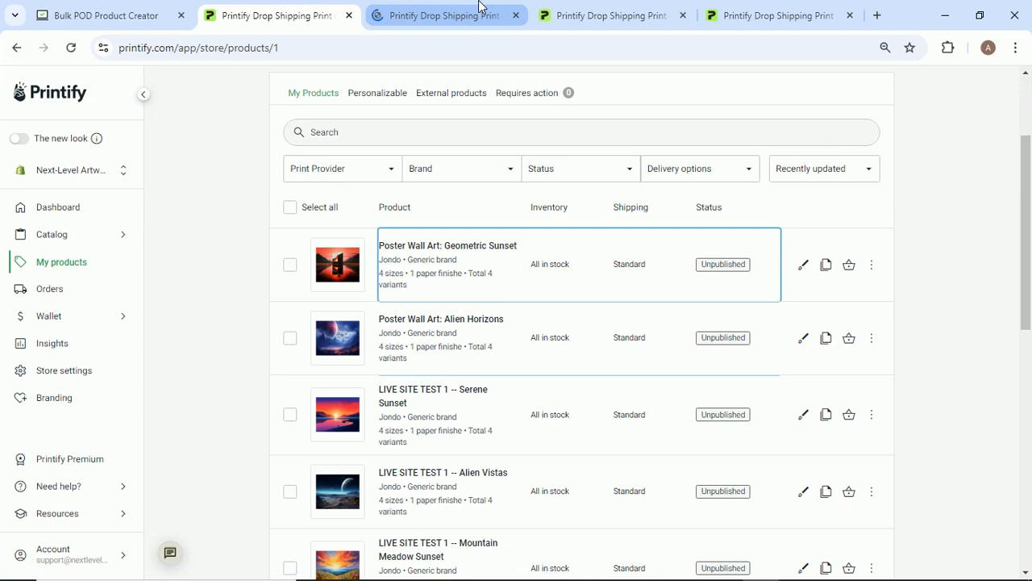
left_click(447, 245)
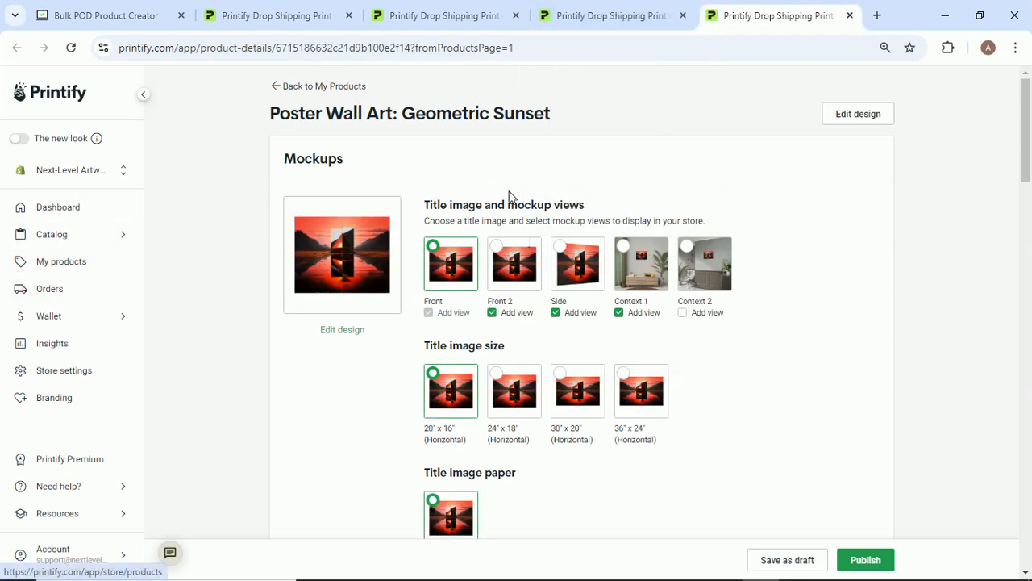
mouse_move(380, 436)
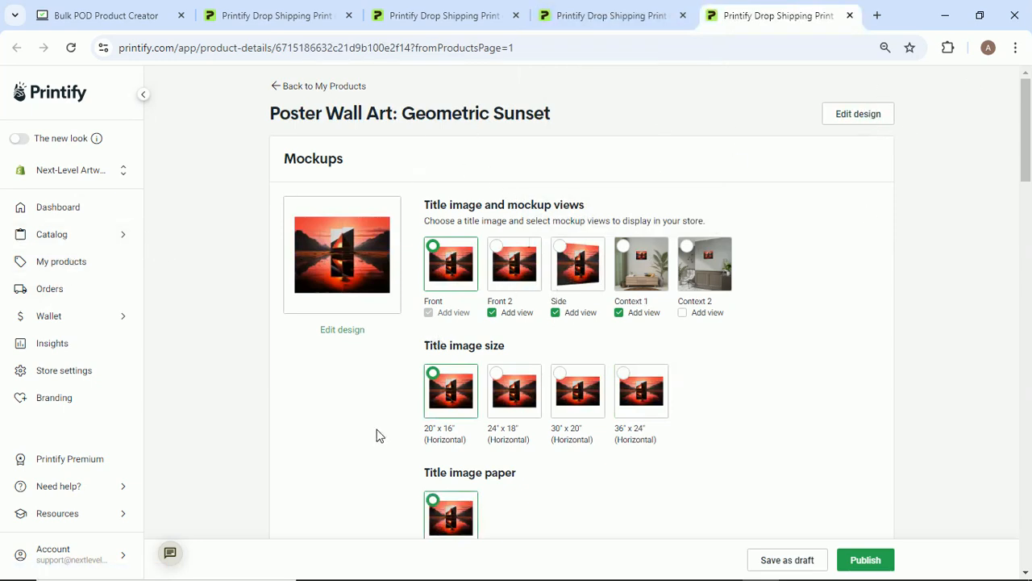
left_click(105, 15)
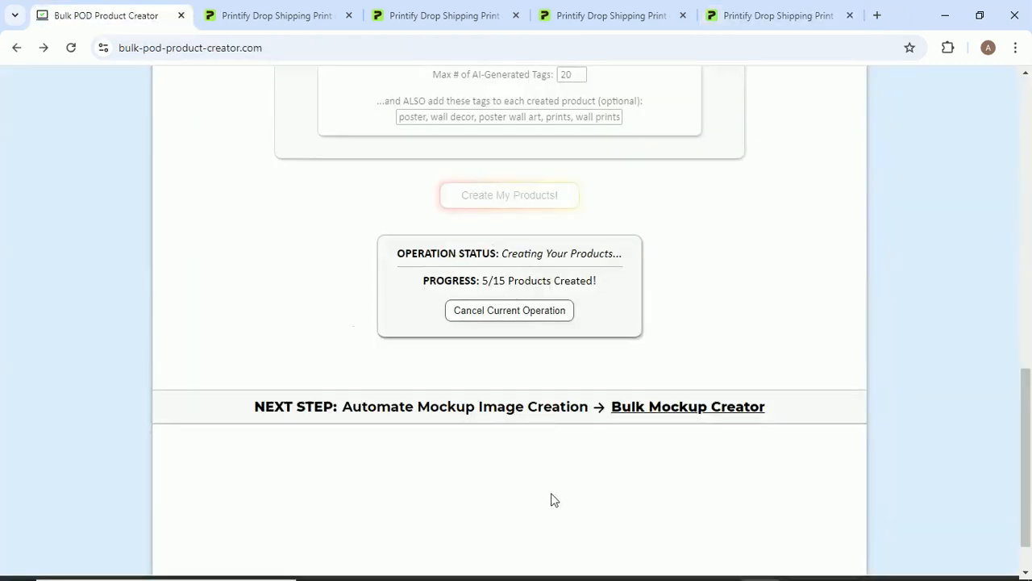
mouse_move(601, 238)
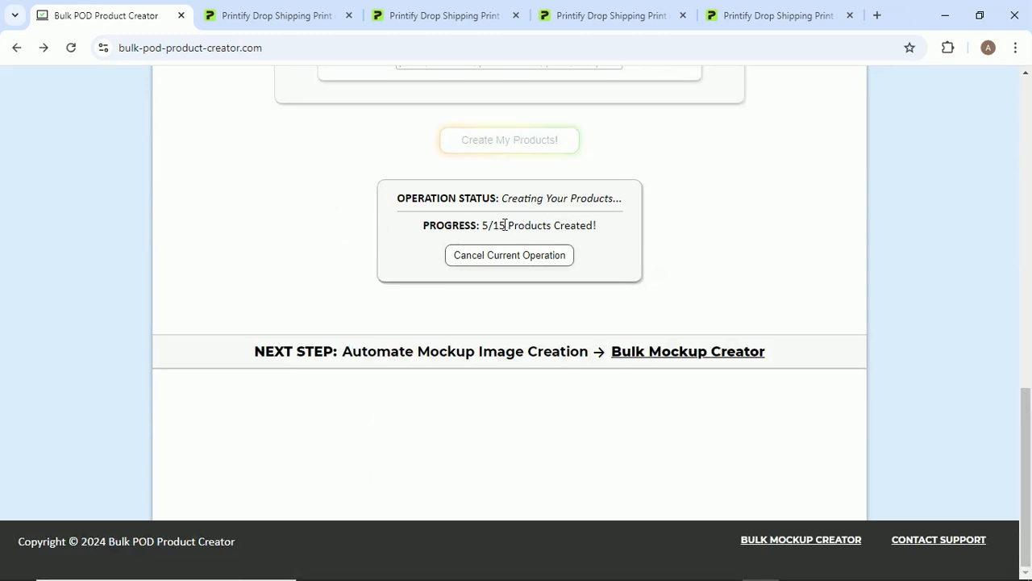
mouse_move(714, 254)
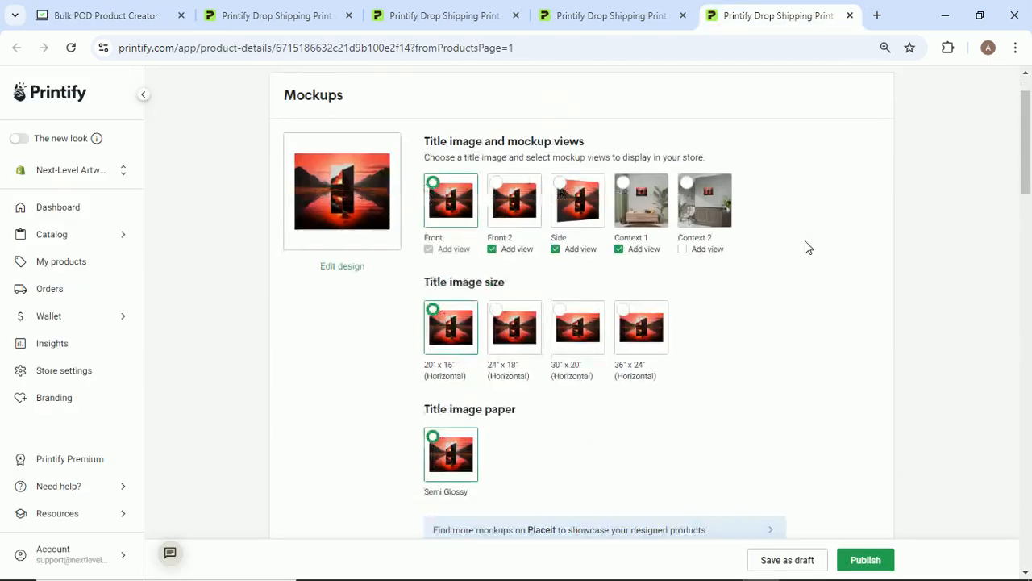
Read through Geometric Sunset's AI-generated product description in Printify.
scroll("down", 3)
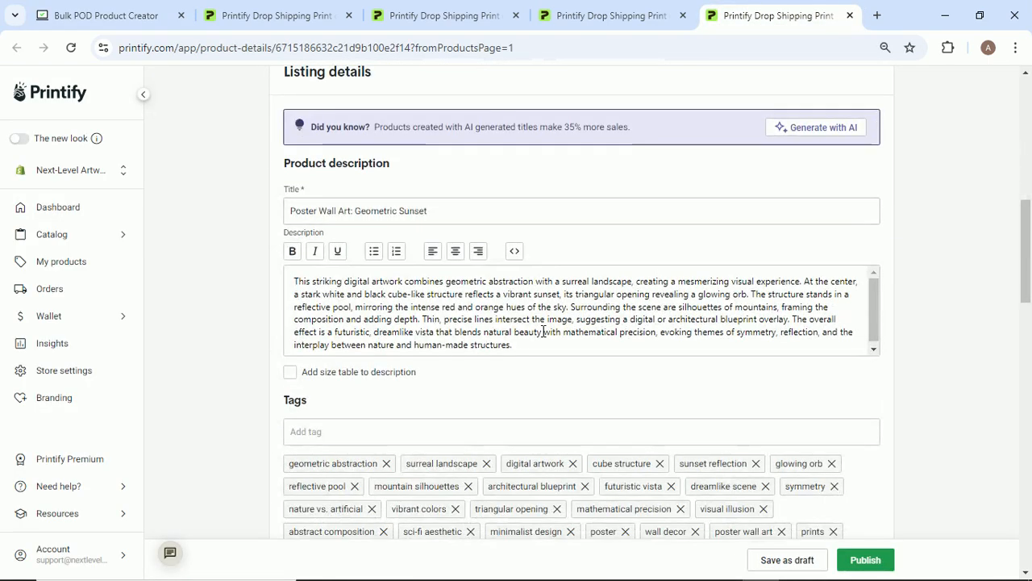
left_click(544, 340)
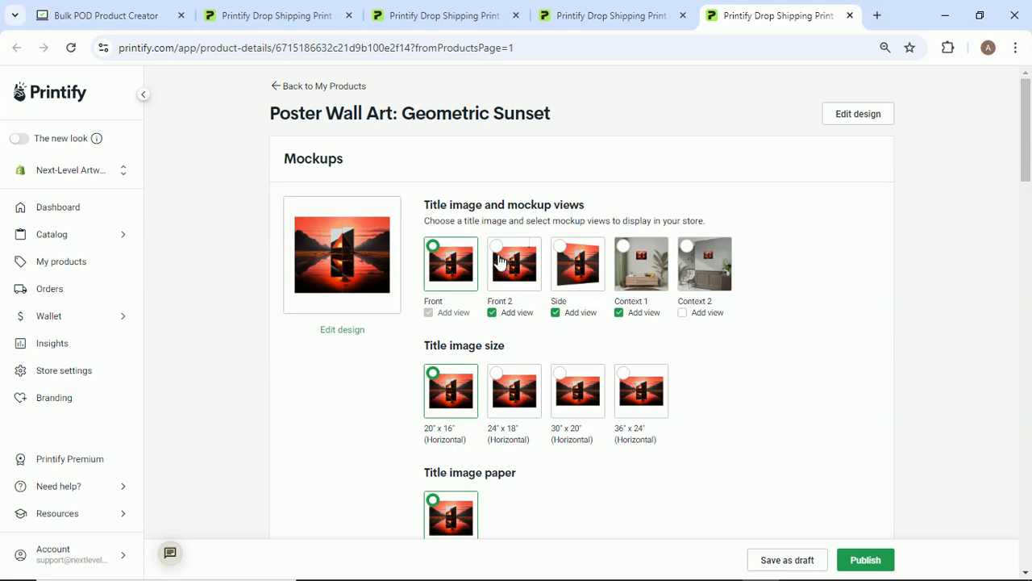
mouse_move(597, 167)
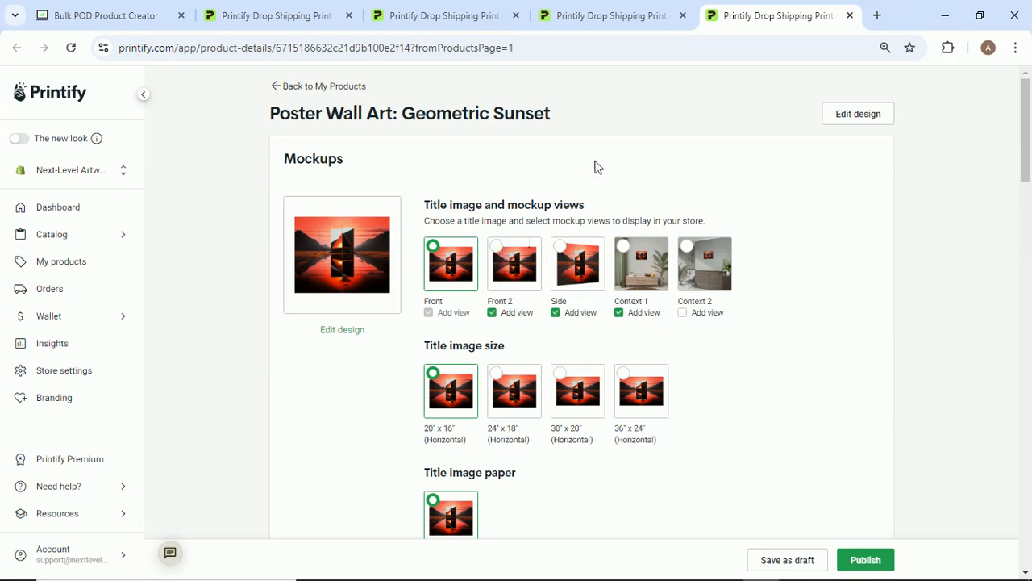
scroll("down", 3)
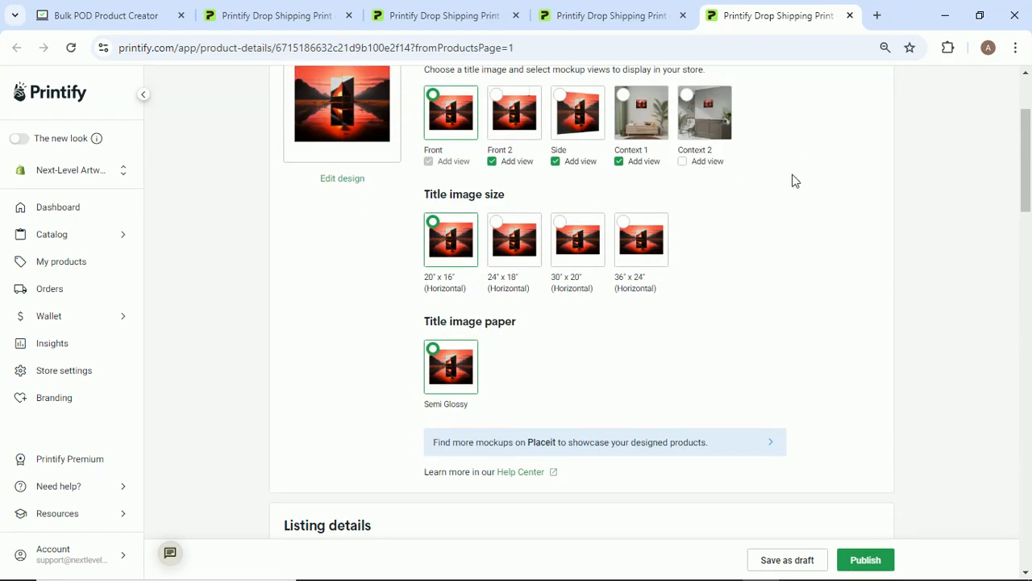
mouse_move(801, 176)
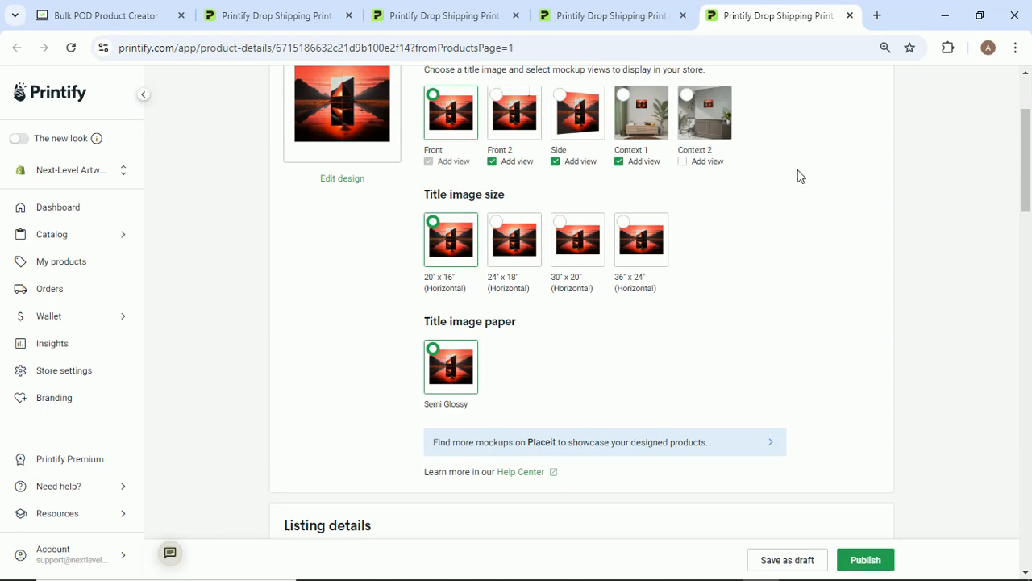
scroll("down", 3)
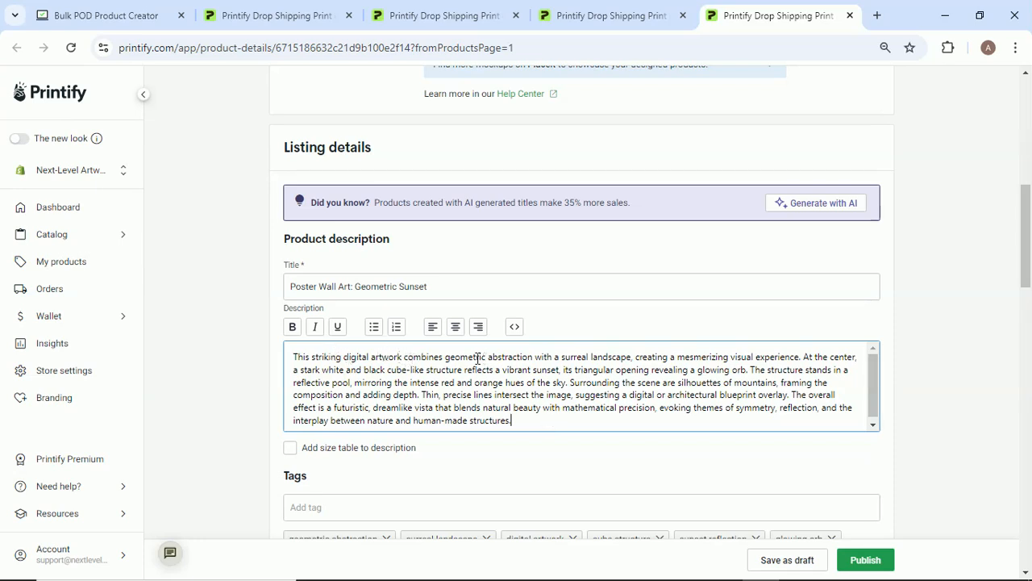
mouse_move(628, 349)
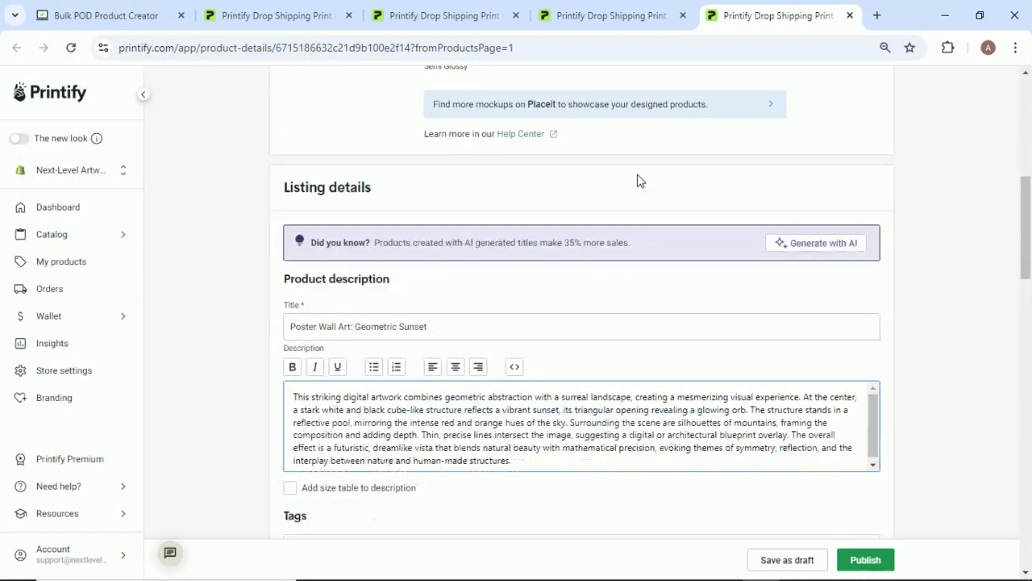
scroll("down", 3)
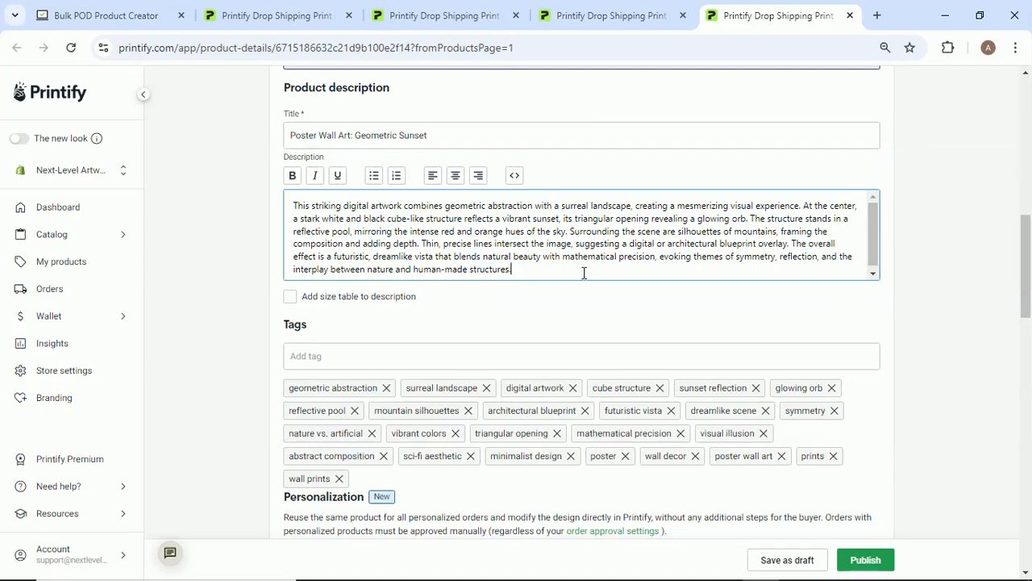
left_click(105, 14)
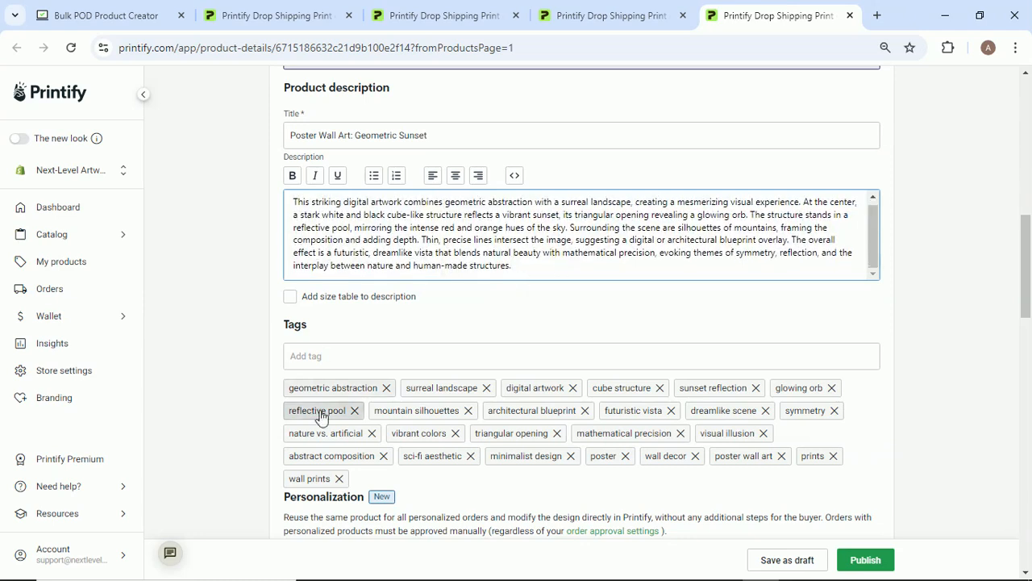
mouse_move(333, 402)
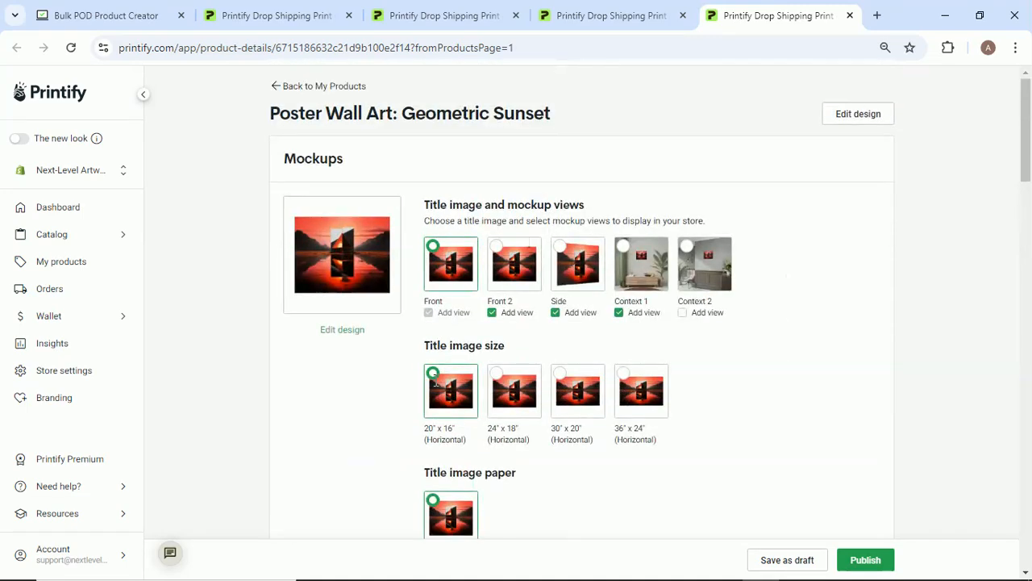
Review the product's tags, then check Bulk POD Product Creator progress at 9 of 15.
scroll("down", 3)
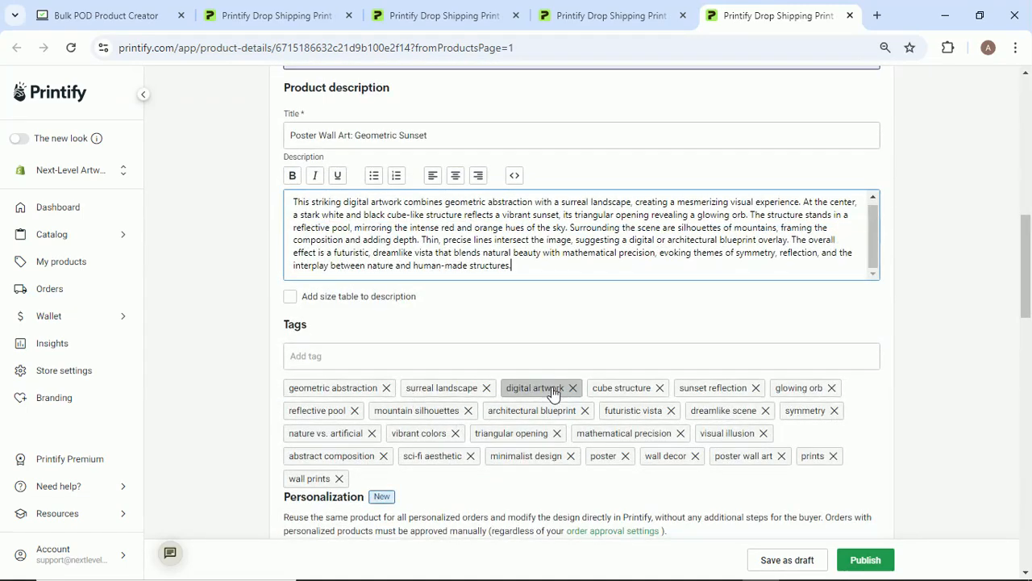
mouse_move(649, 415)
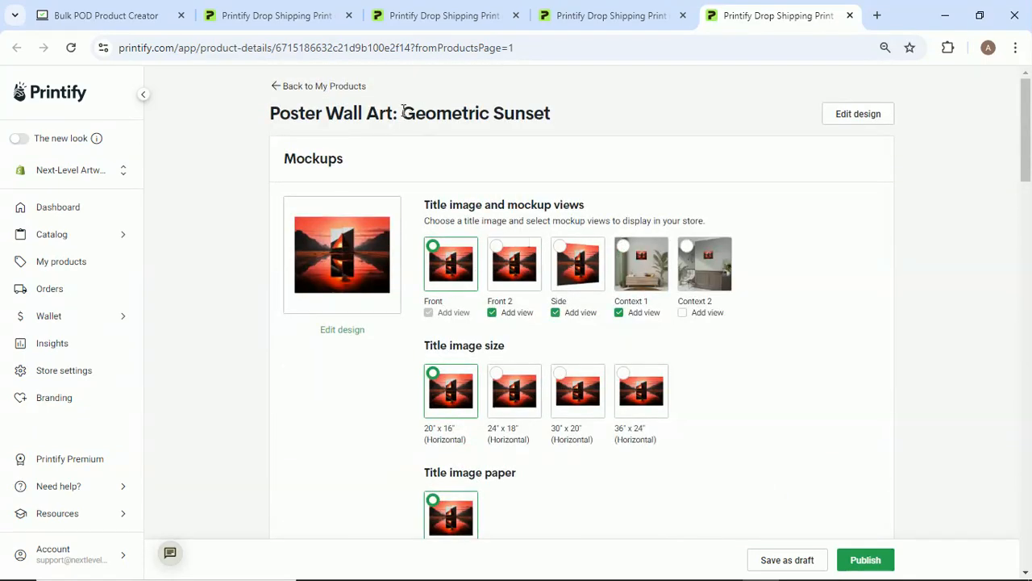
scroll("down", 3)
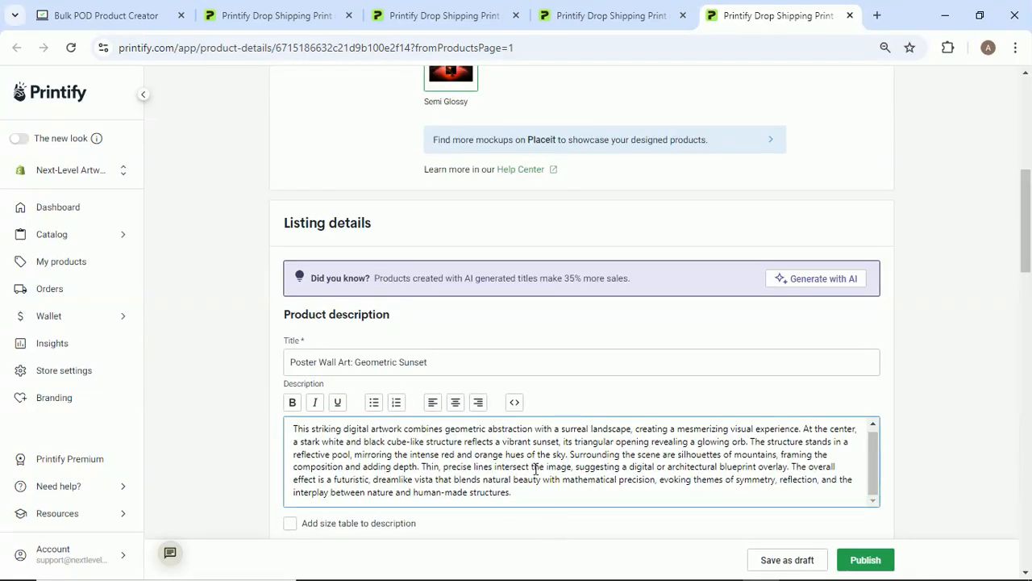
scroll("down", 3)
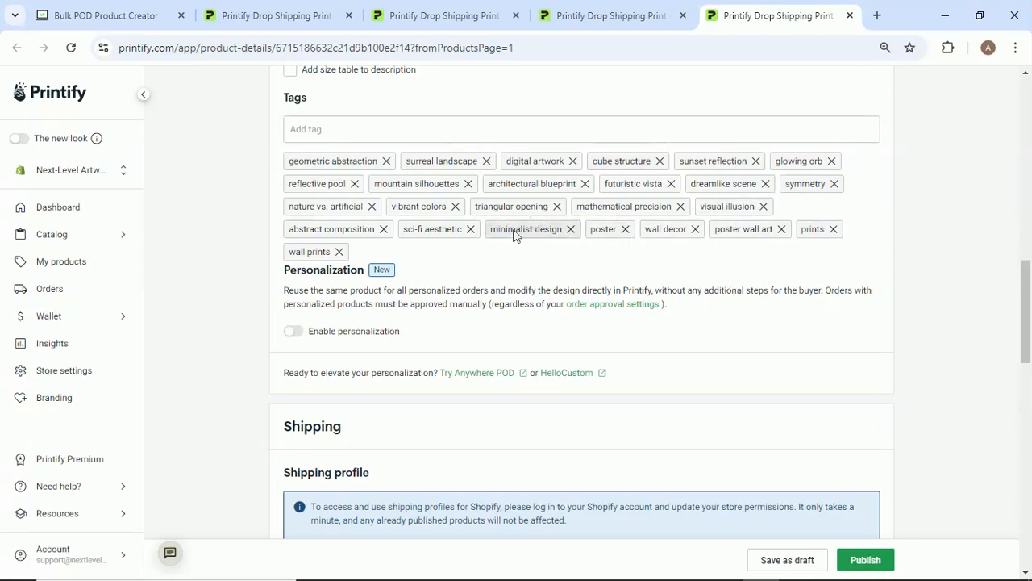
mouse_move(600, 248)
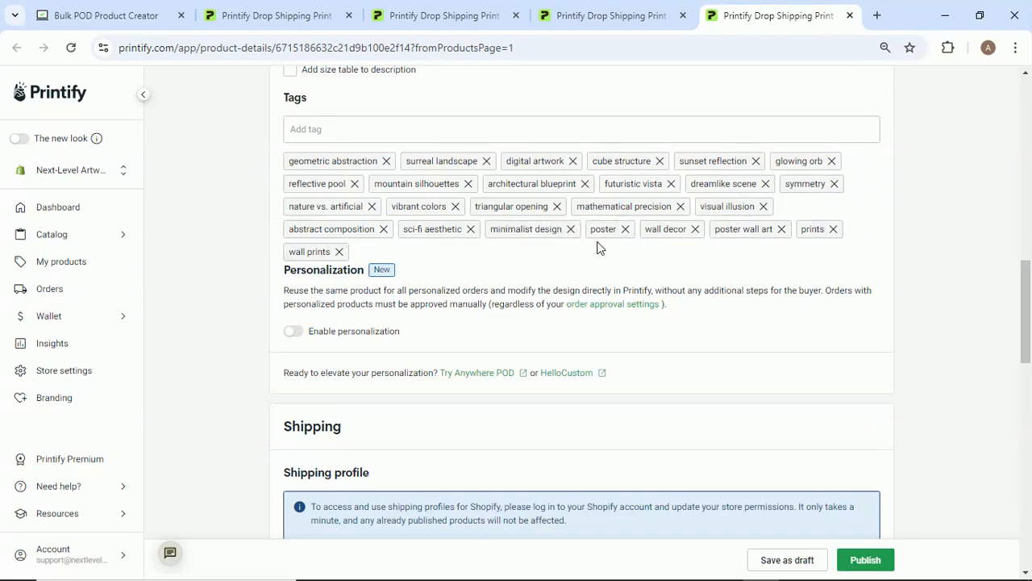
mouse_move(650, 260)
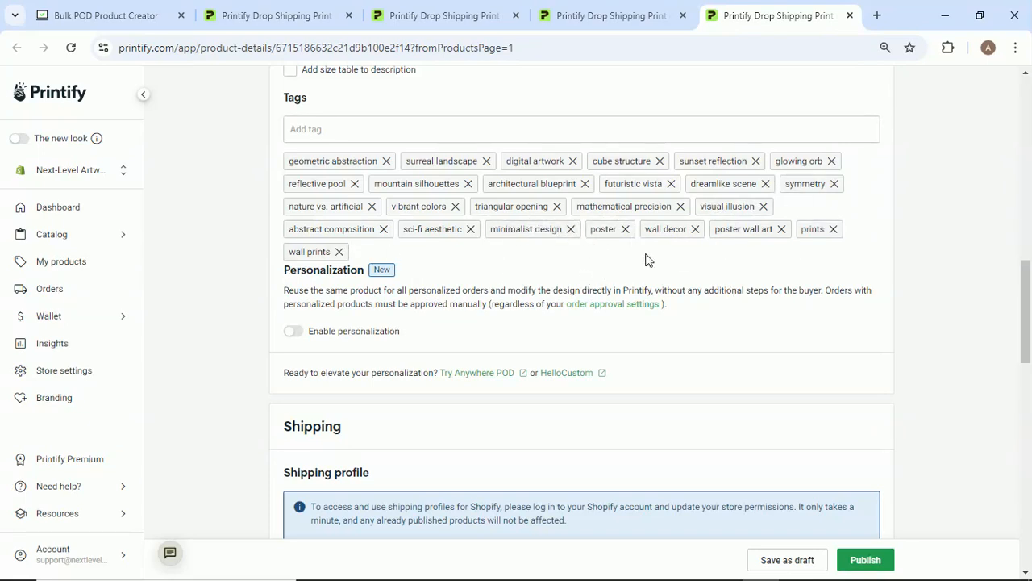
mouse_move(578, 263)
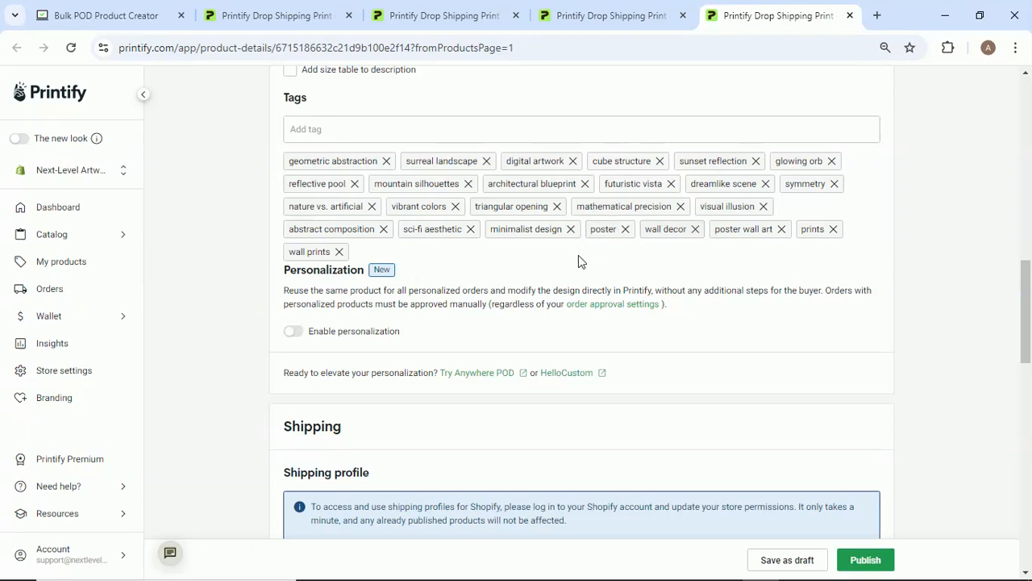
left_click(104, 15)
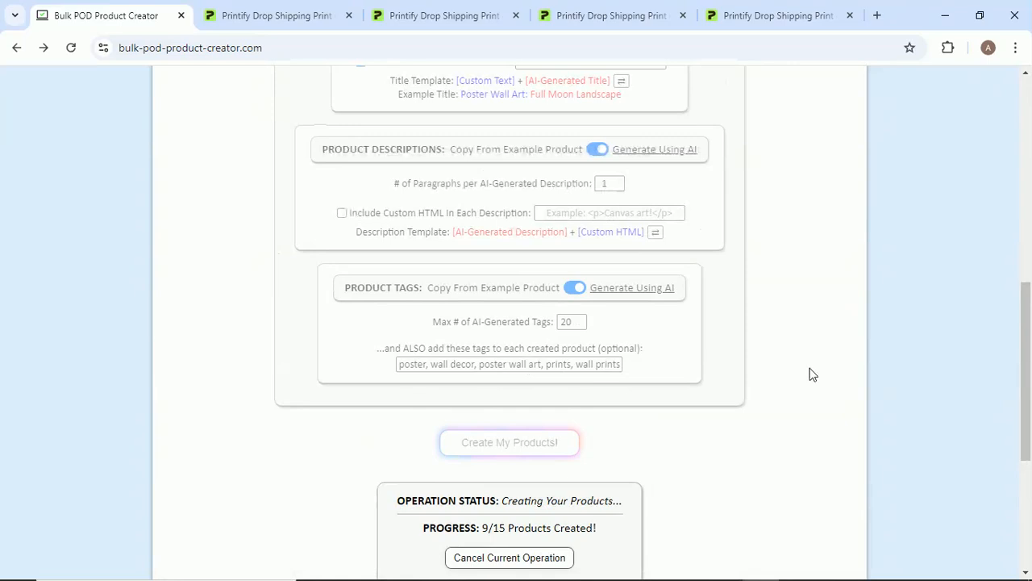
Scroll the creator settings while product creation reaches 13 of 15.
scroll("down", 3)
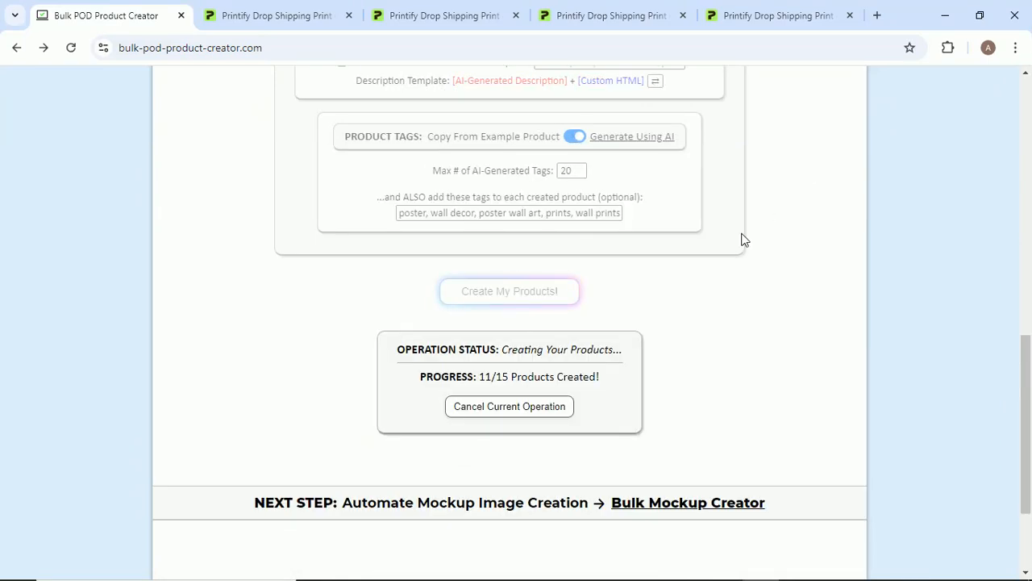
scroll("up", 3)
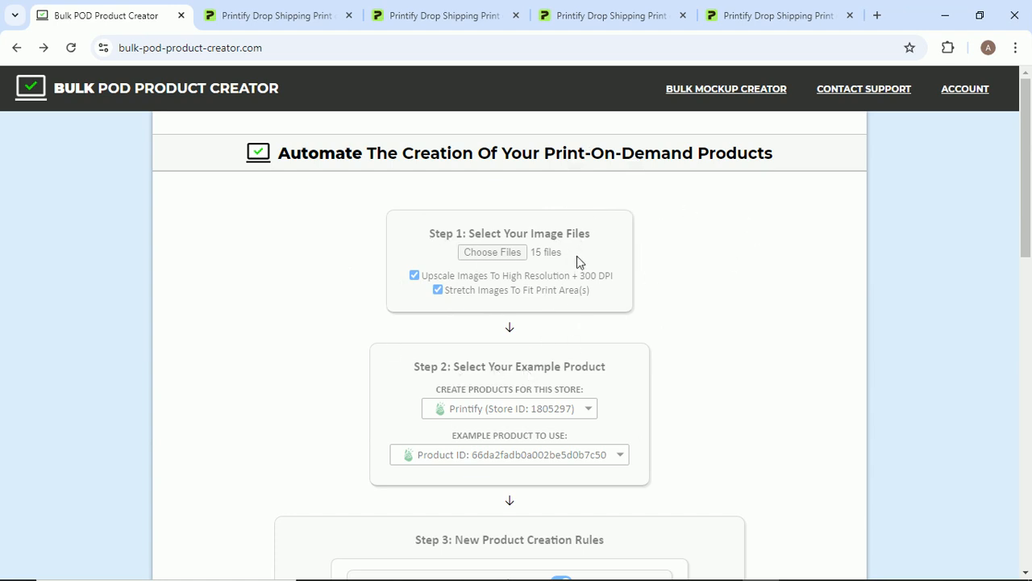
mouse_move(471, 199)
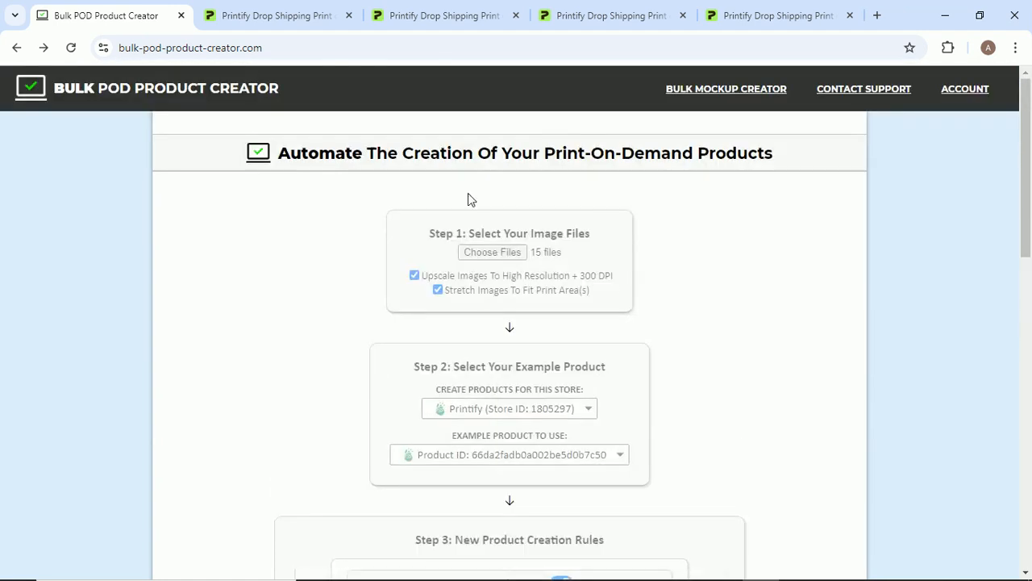
scroll("down", 3)
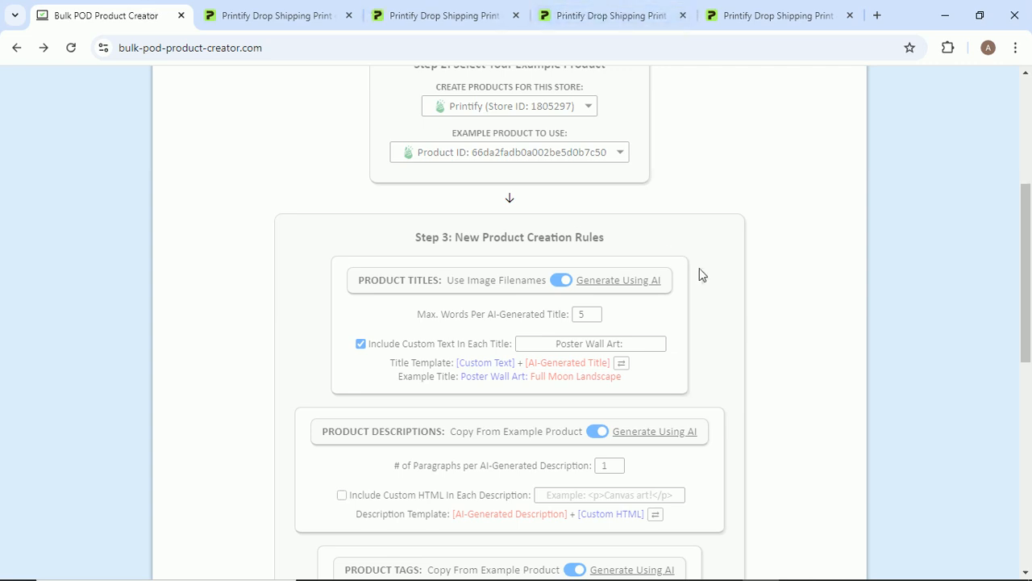
scroll("down", 3)
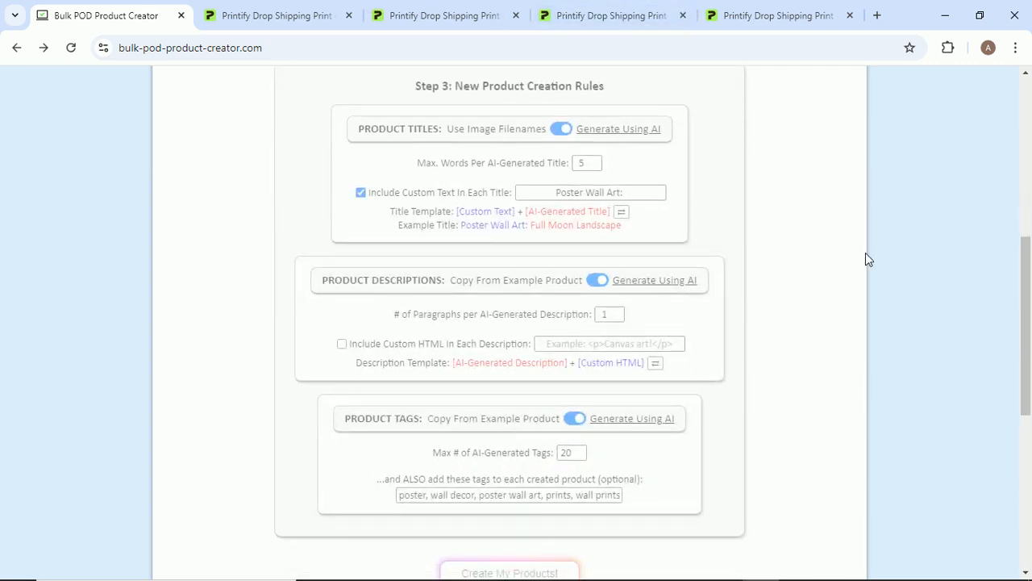
left_click(509, 572)
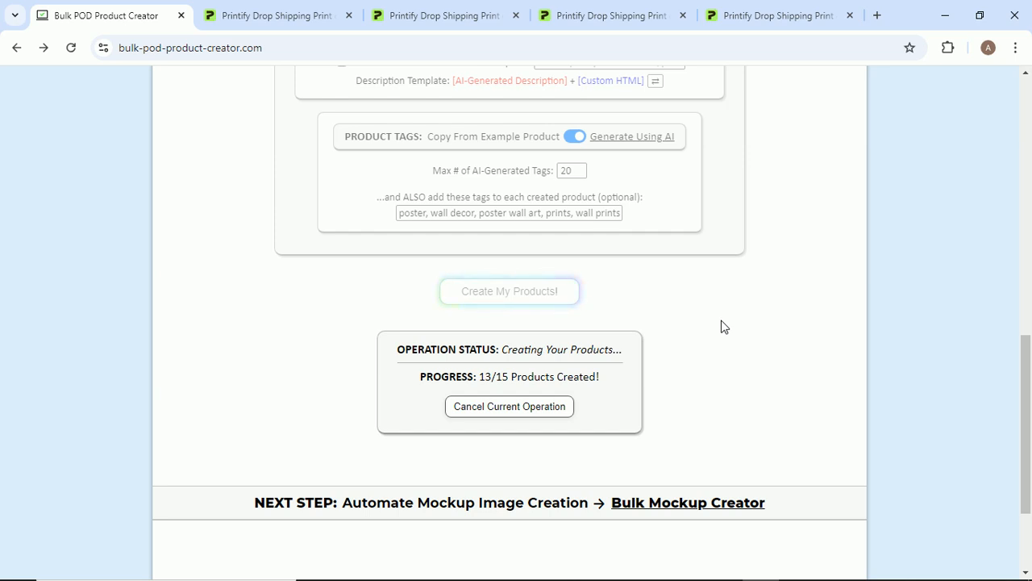
Reload Printify My Products and browse the Home & Living Posters catalog.
left_click(276, 15)
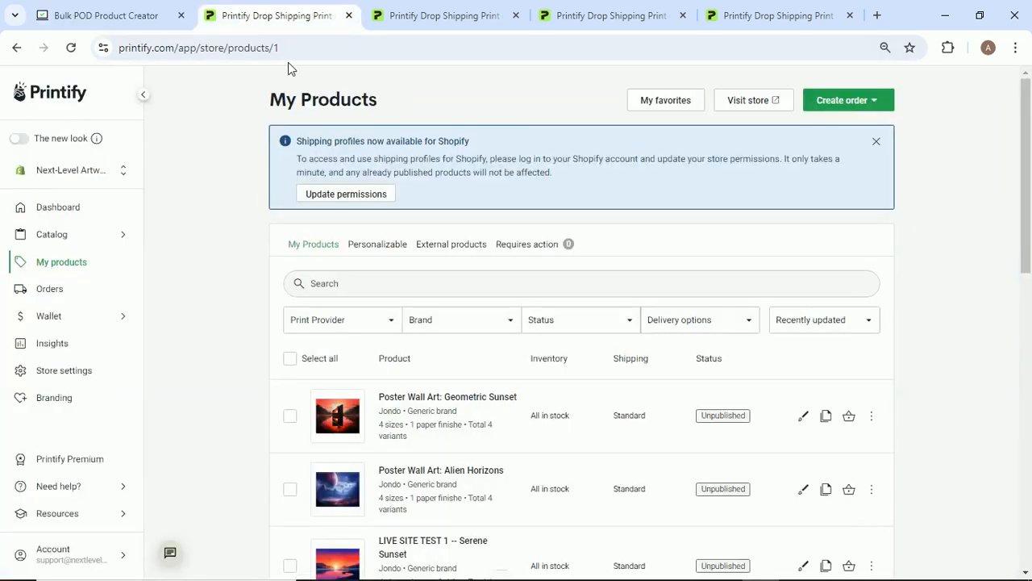
mouse_move(71, 269)
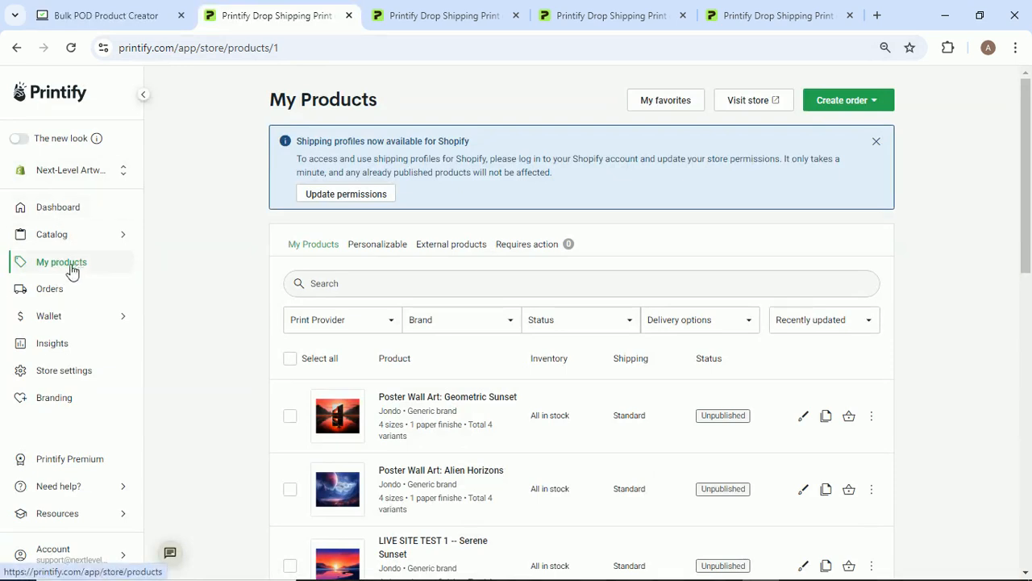
left_click(52, 234)
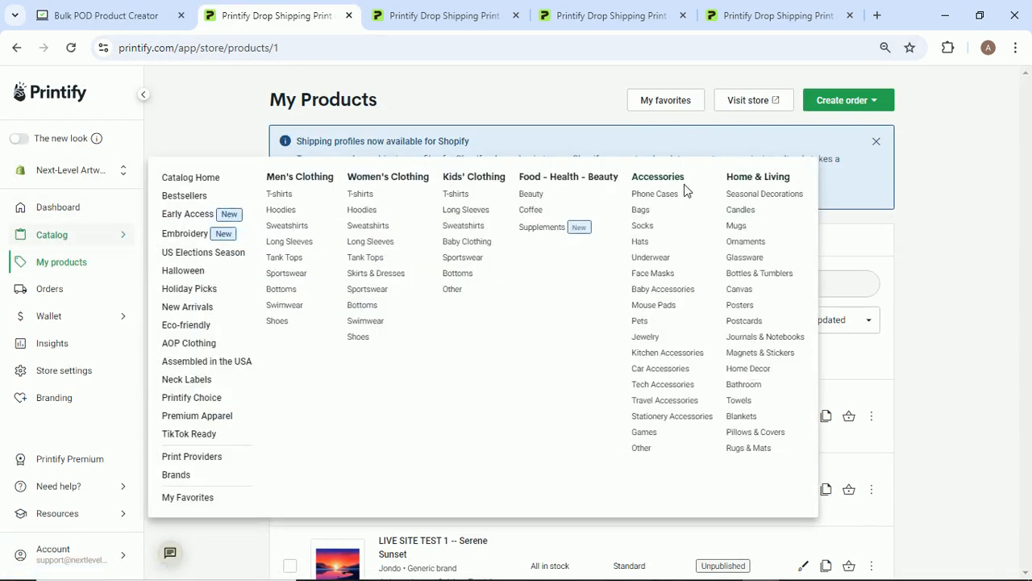
left_click(739, 305)
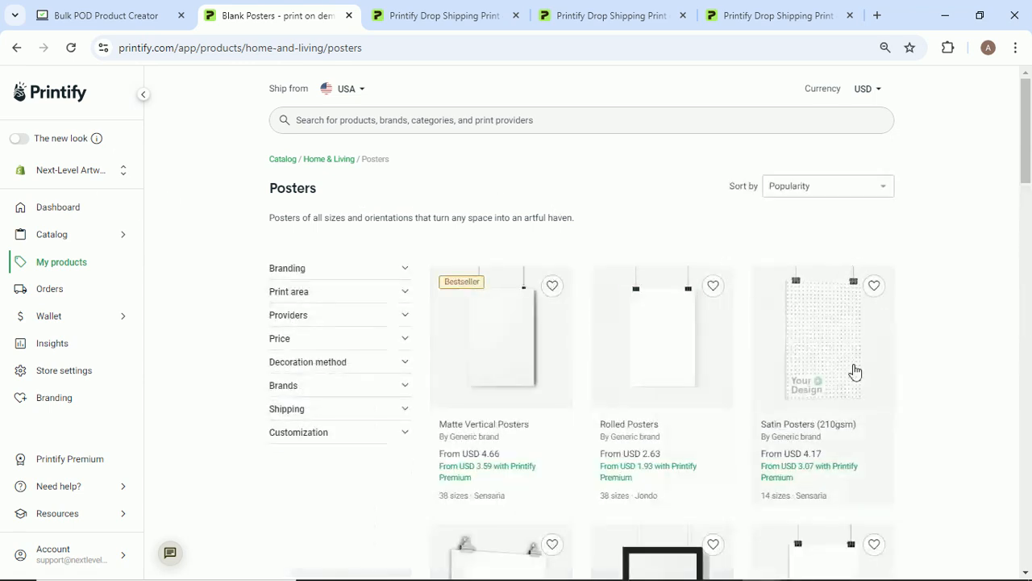
Start a Rolled Posters product, check the creator's 14/15 progress, and open size variants.
scroll("down", 3)
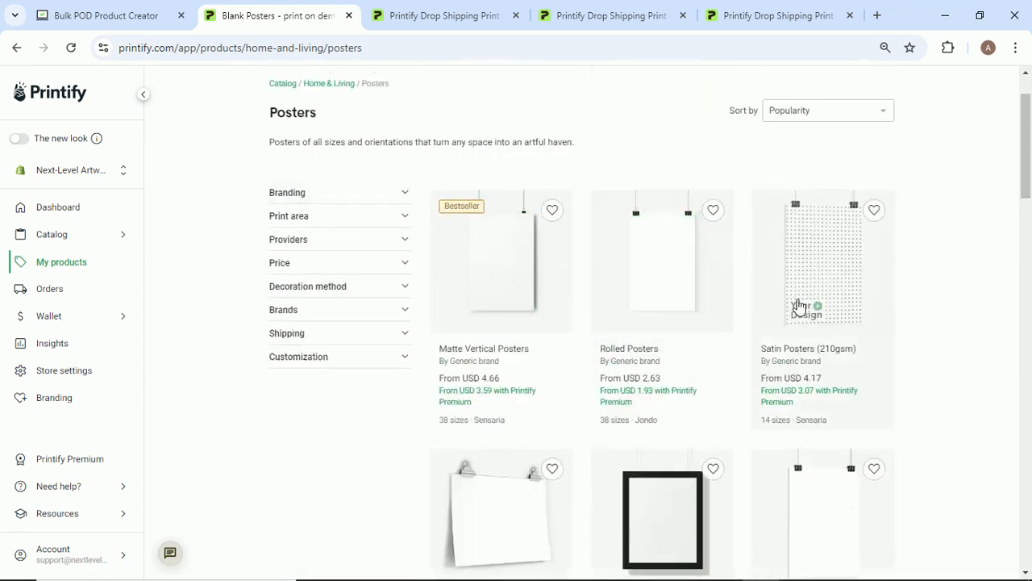
left_click(661, 258)
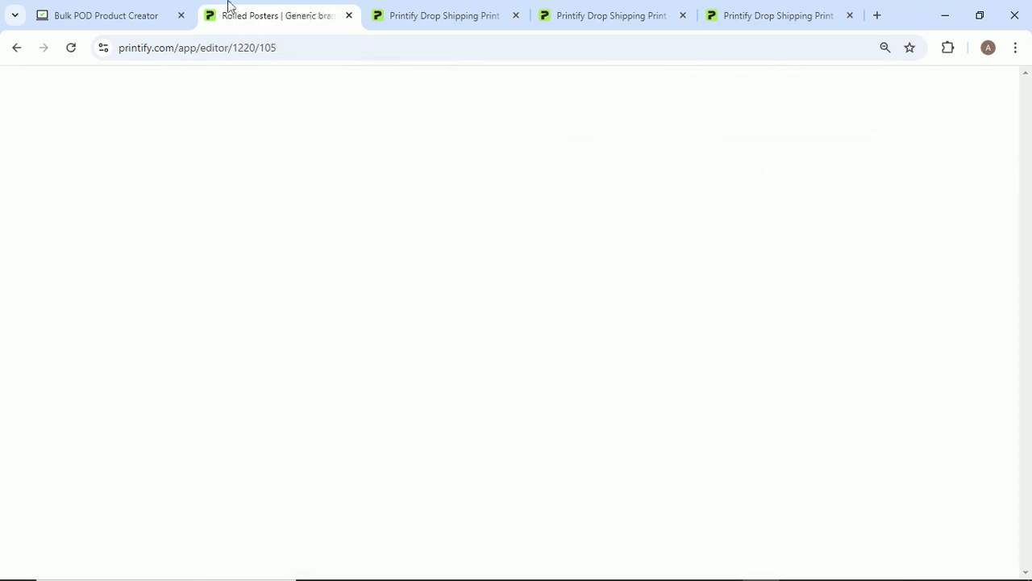
left_click(105, 15)
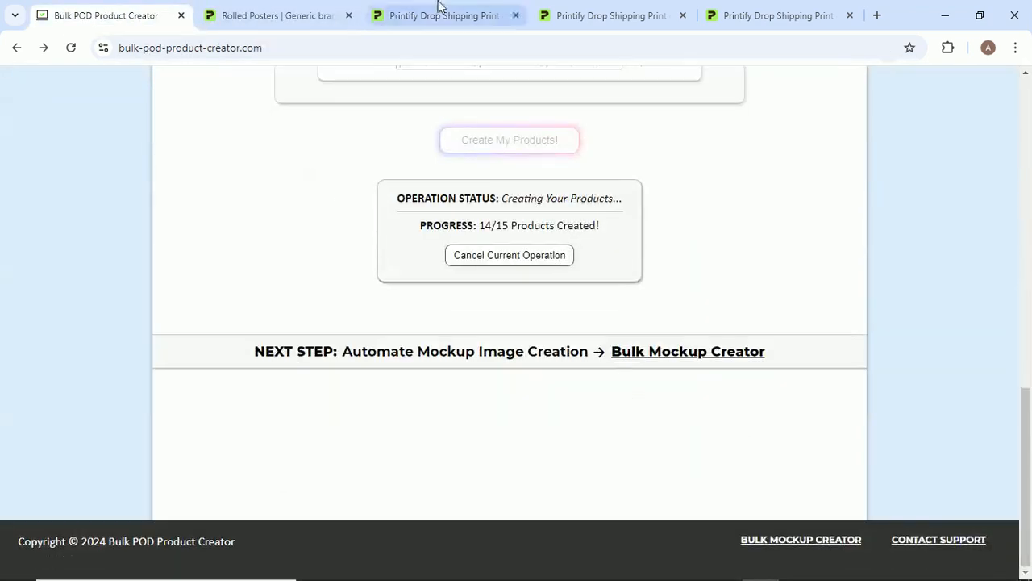
left_click(278, 15)
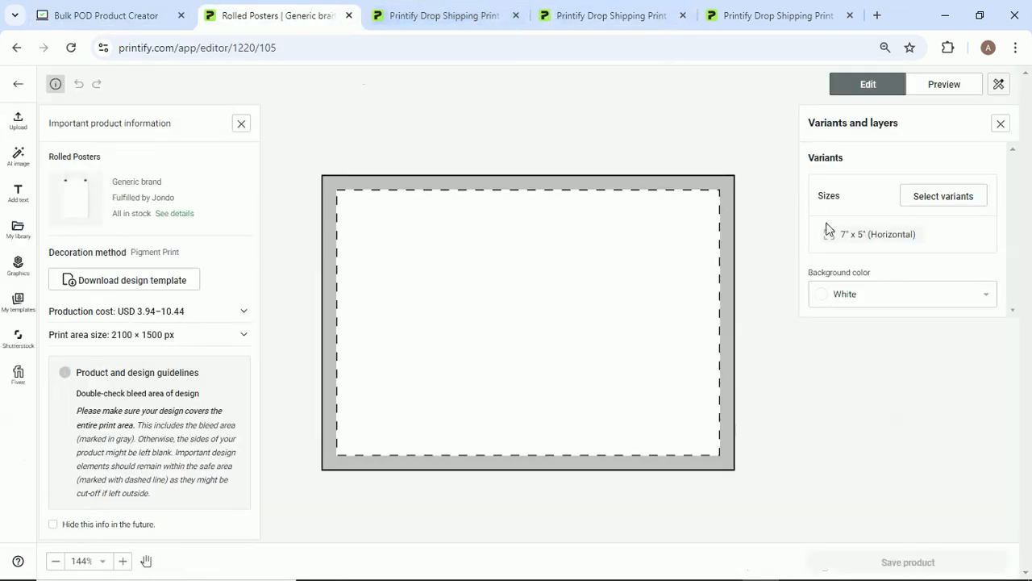
left_click(942, 196)
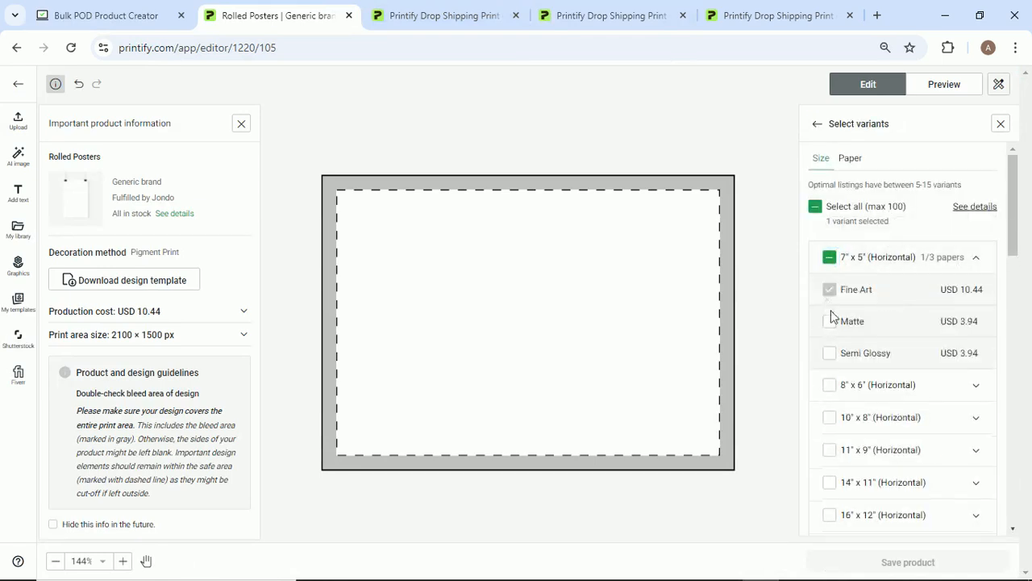
Add the 20x16, 24x18, 30x20 and 36x24 sizes to the Rolled Posters product.
left_click(829, 342)
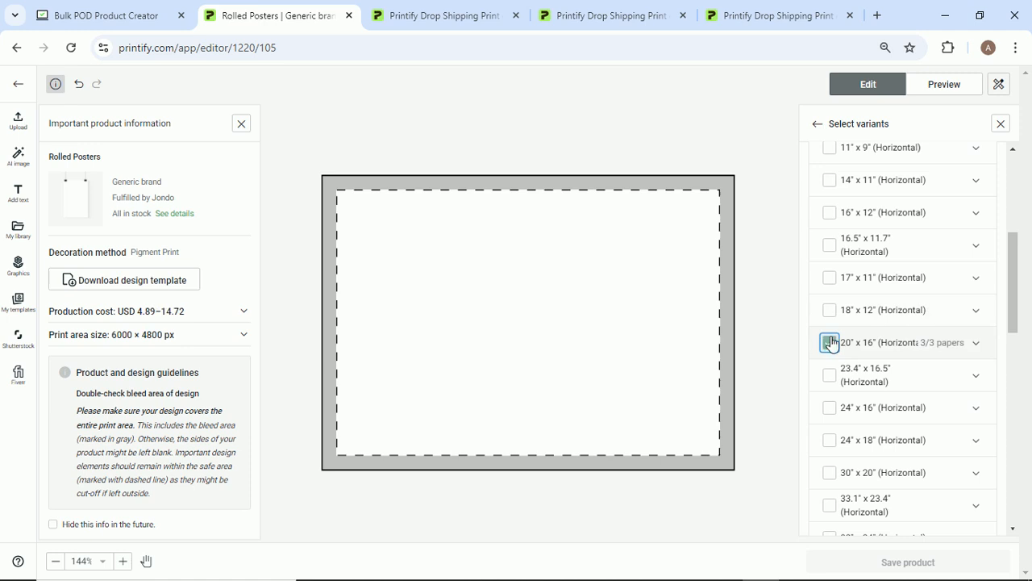
left_click(829, 342)
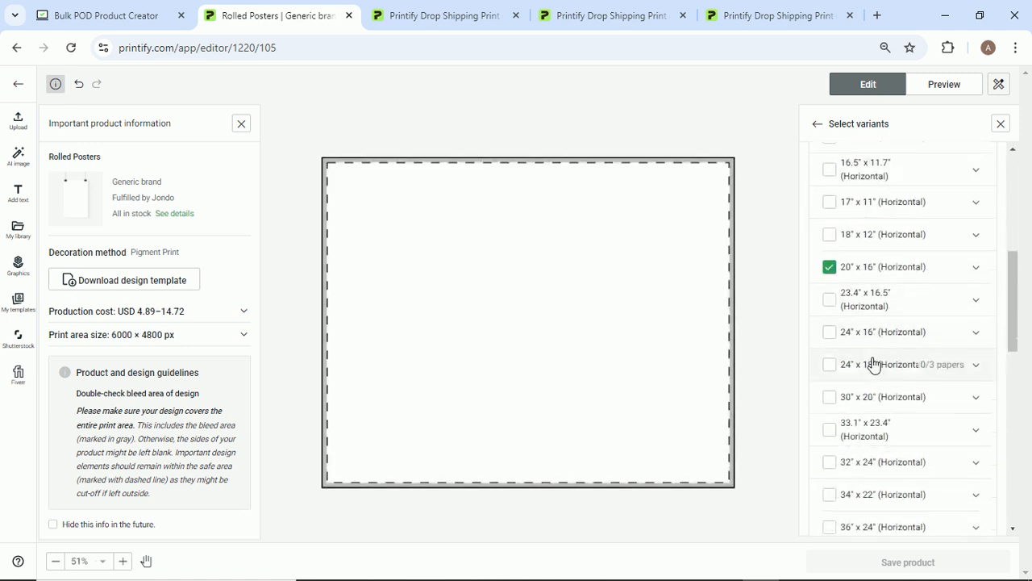
left_click(829, 363)
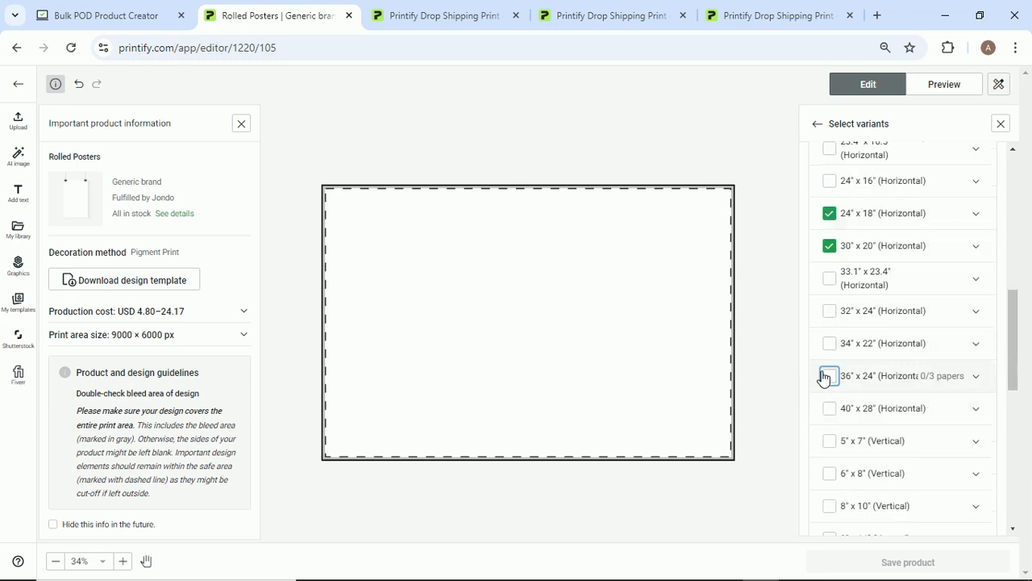
left_click(828, 375)
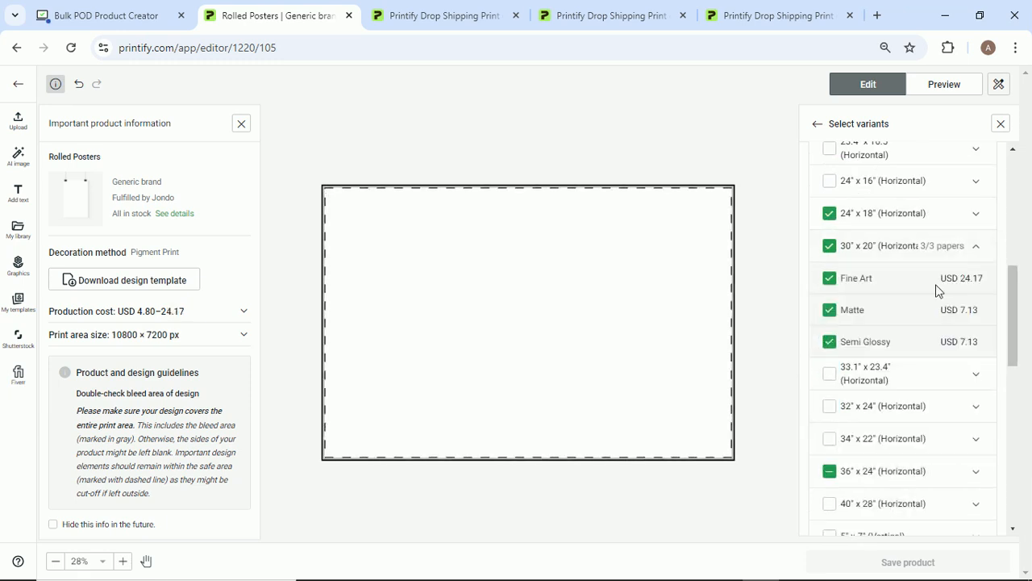
Confirm the creator finished all 15 products, dismiss its alert, and return to Printify.
left_click(829, 277)
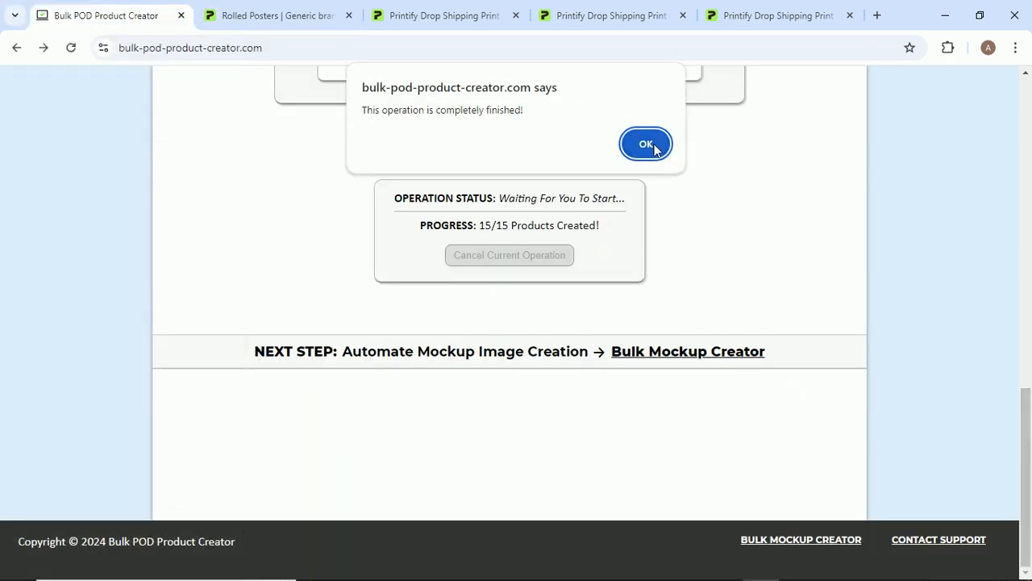
left_click(646, 143)
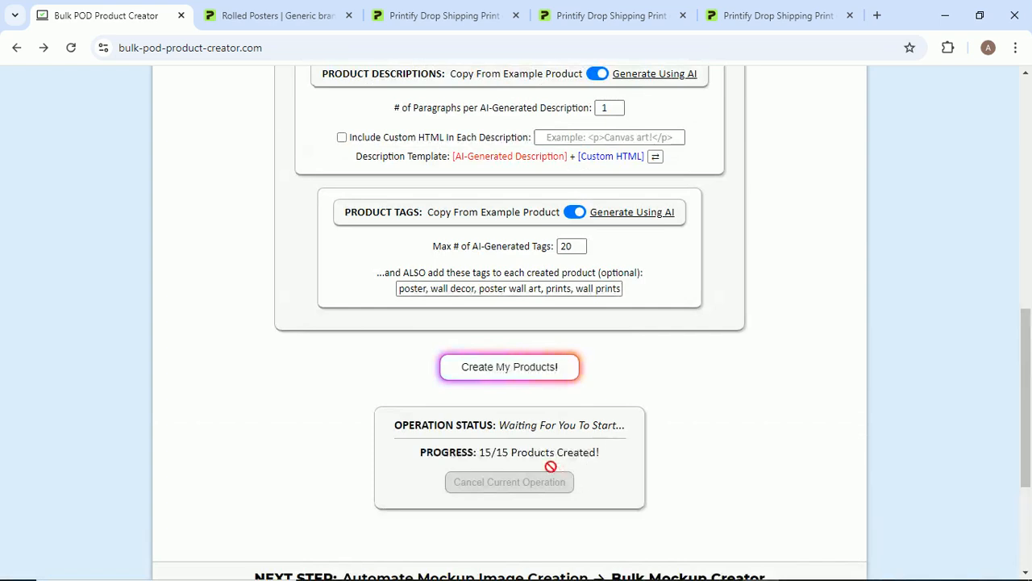
left_click(443, 15)
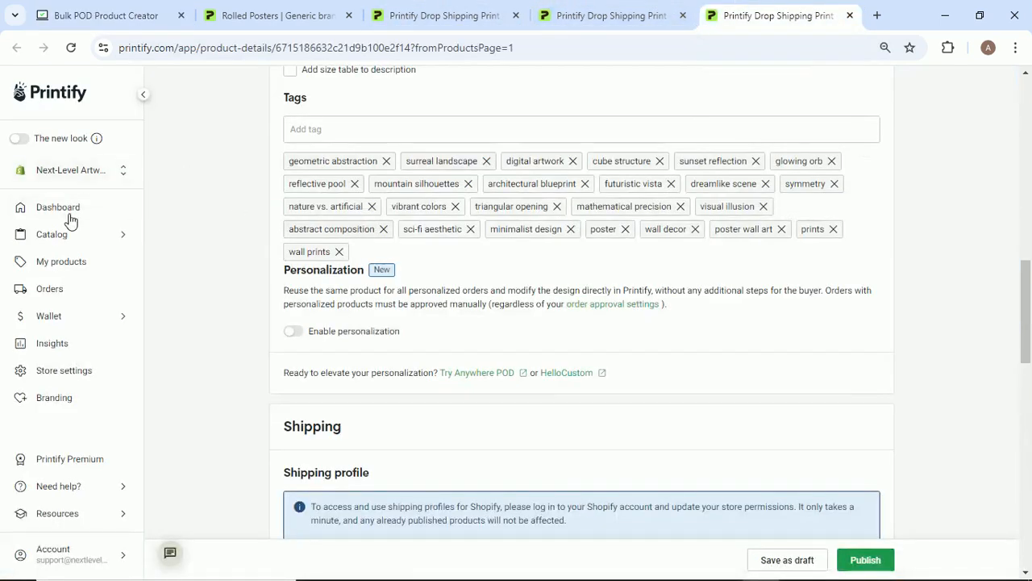
Browse the unpublished posters in My Products and open the Crimson Peaks product page.
left_click(61, 262)
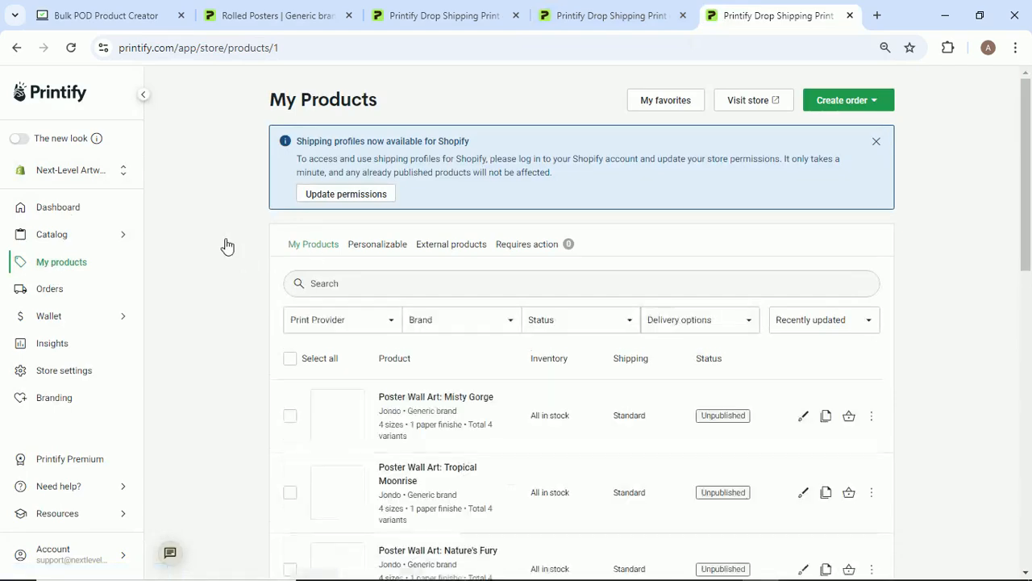
scroll("down", 3)
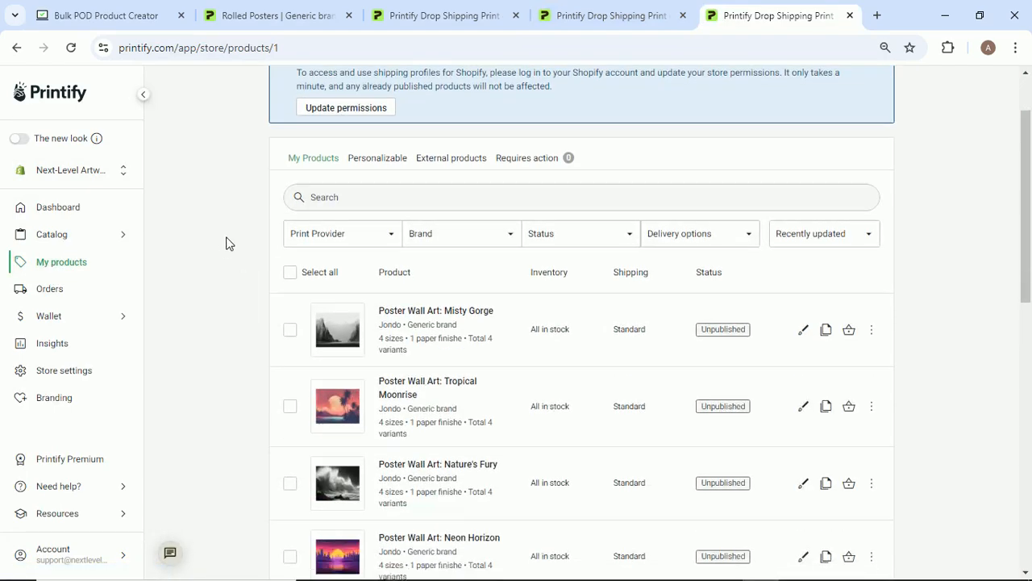
scroll("down", 3)
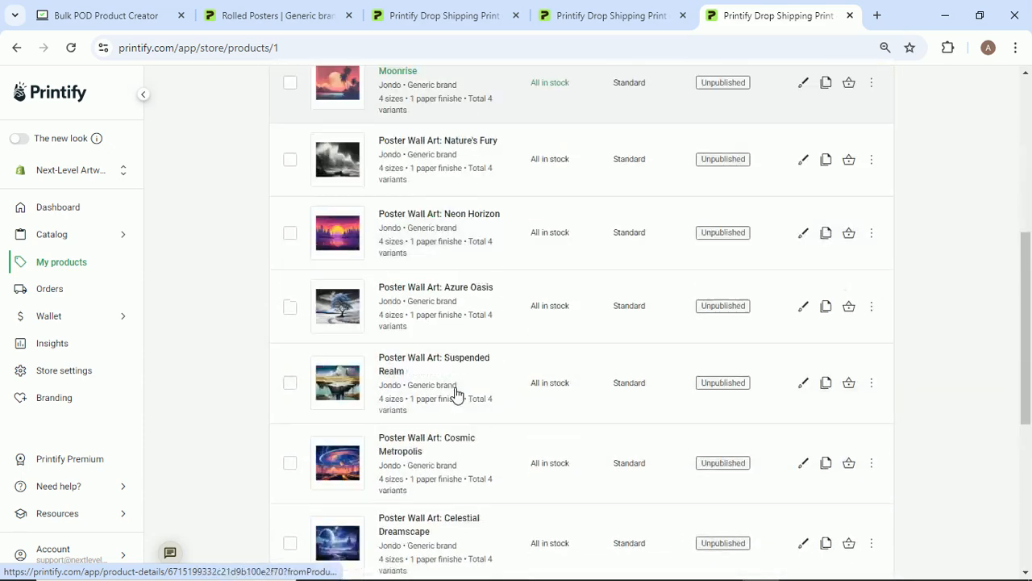
scroll("down", 3)
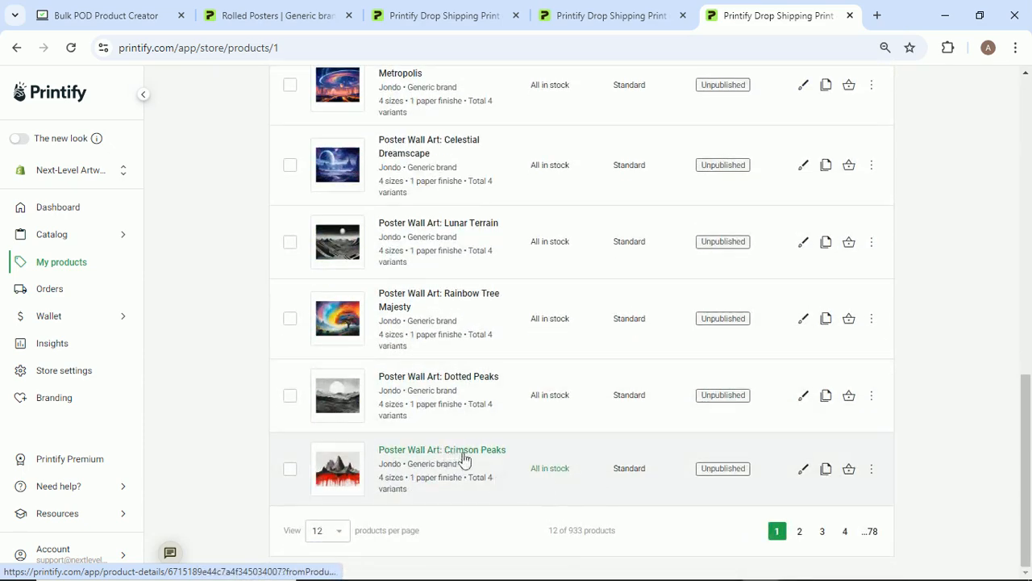
left_click(441, 449)
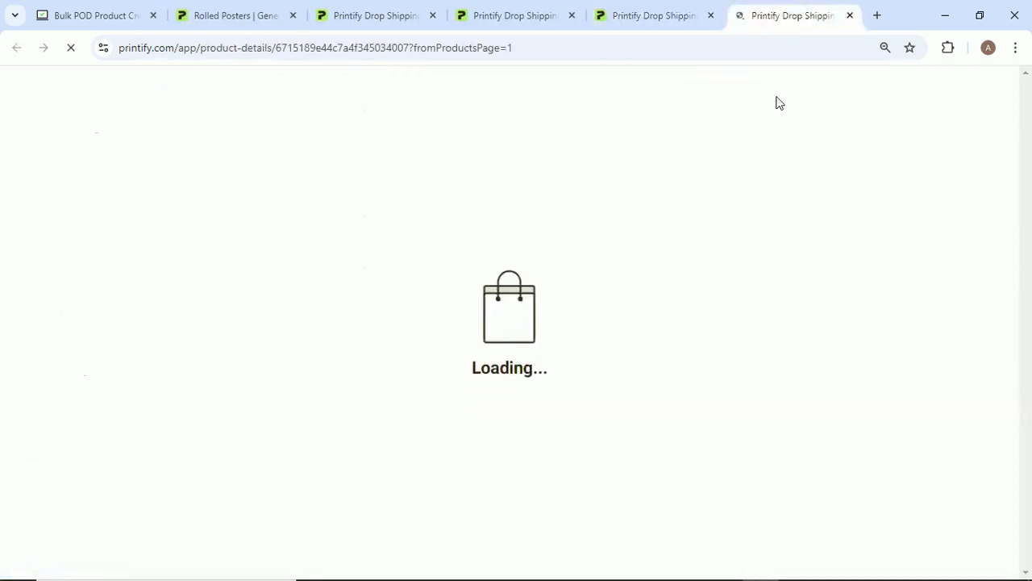
left_click(89, 15)
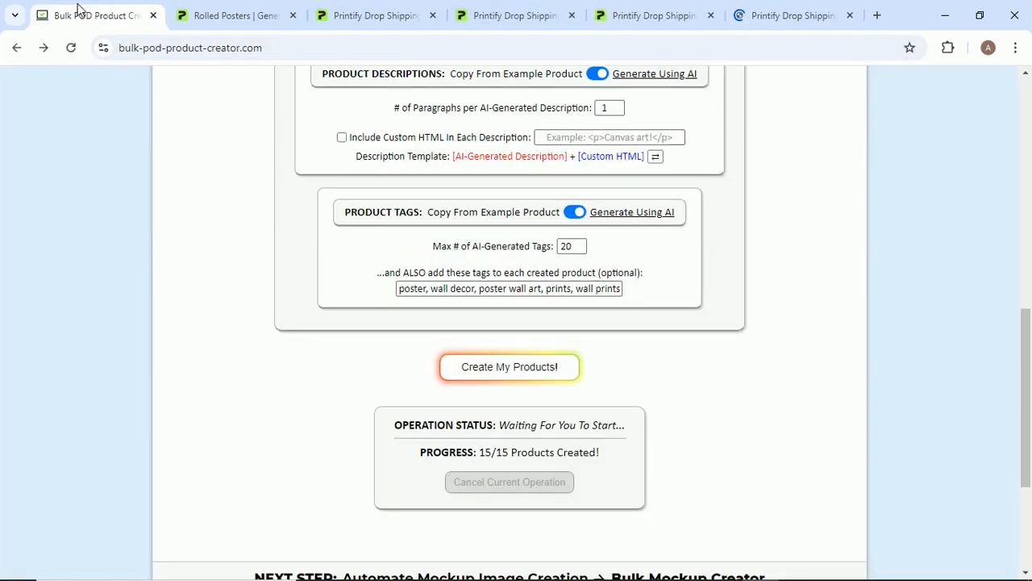
left_click(653, 14)
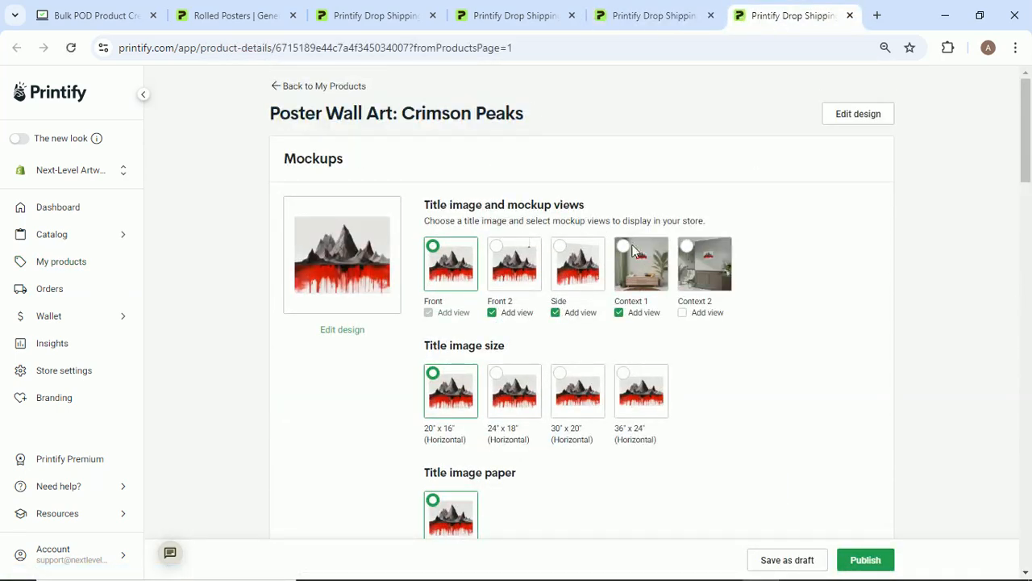
Scroll Crimson Peaks' listing details to read its AI-written description and tags.
scroll("down", 3)
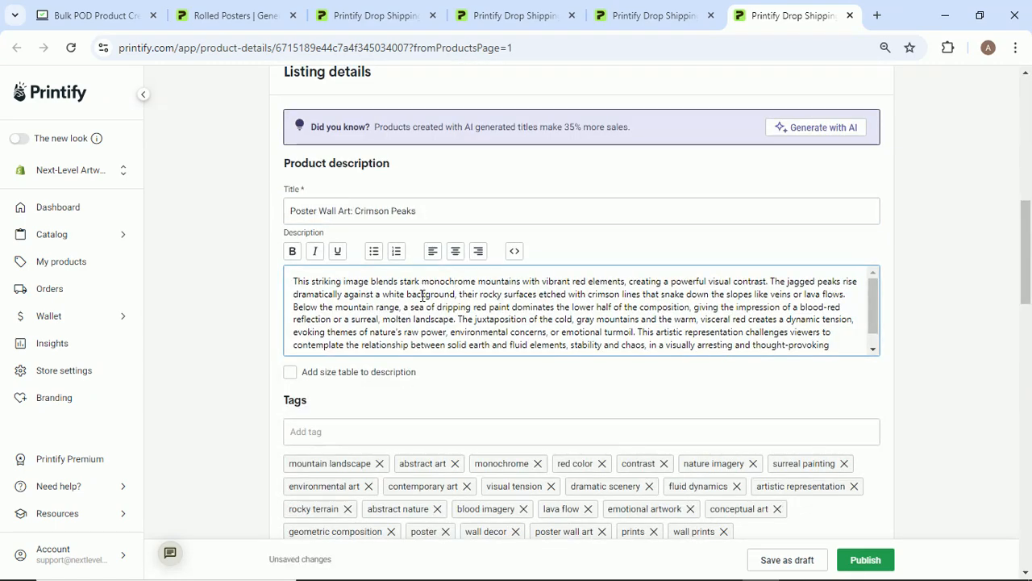
scroll("down", 3)
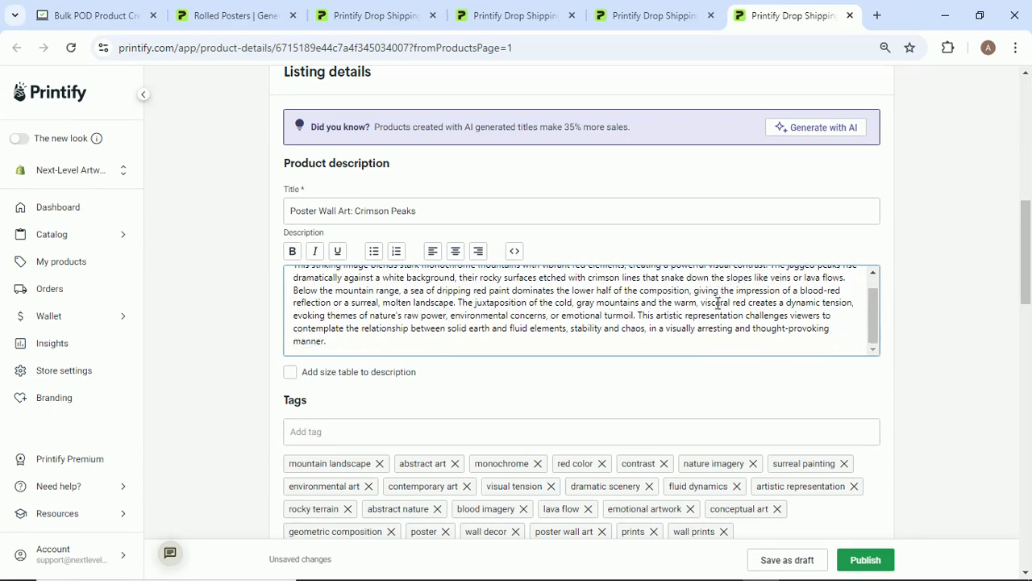
scroll("down", 3)
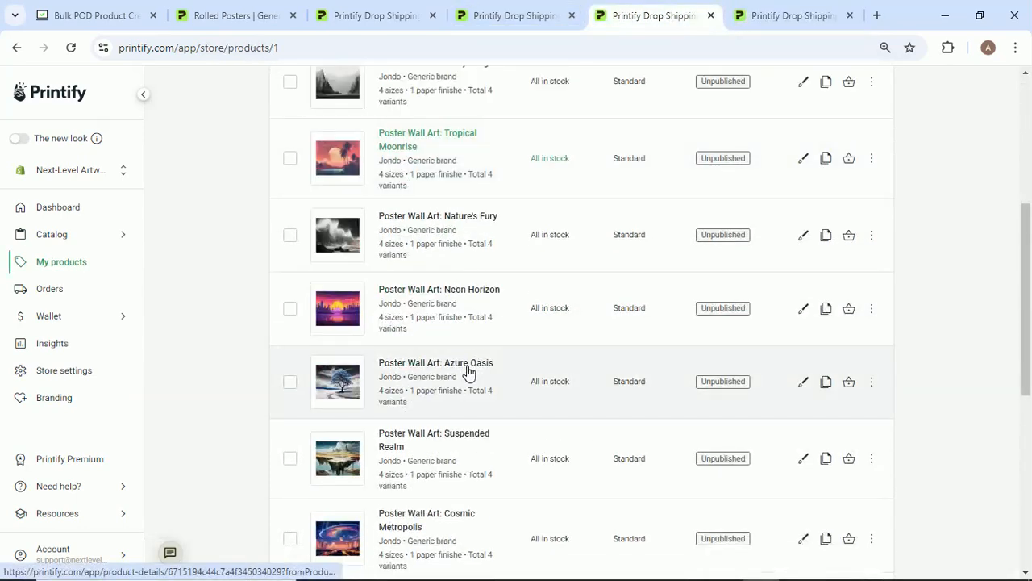
Glance at Bulk POD, then return to Printify's product list and open another poster.
left_click(89, 14)
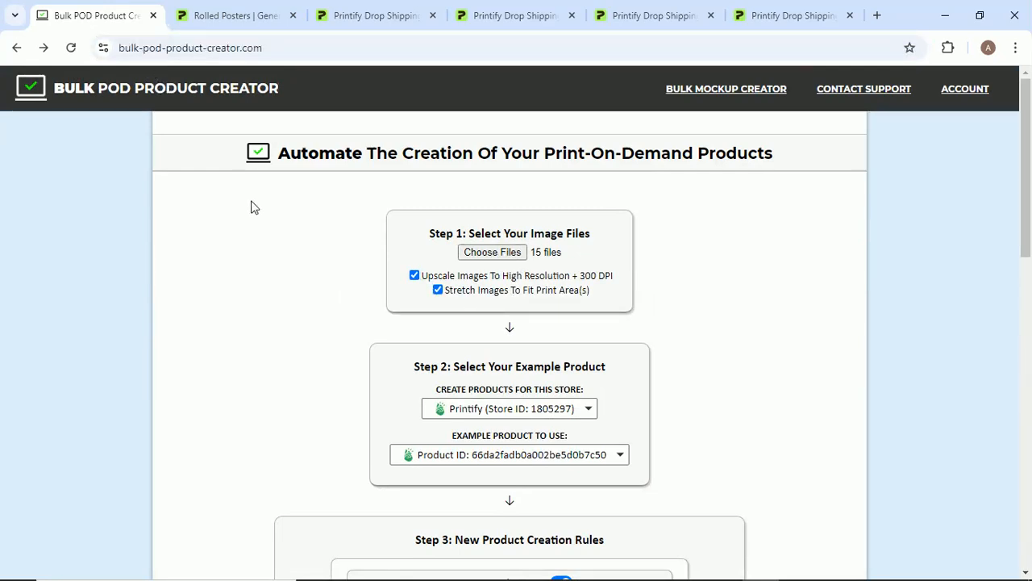
mouse_move(758, 175)
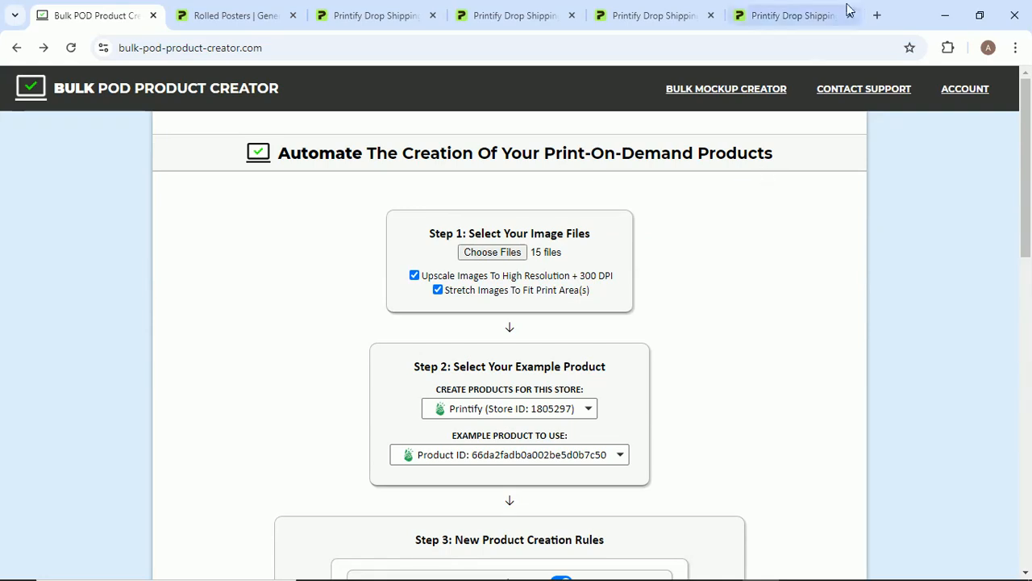
left_click(793, 15)
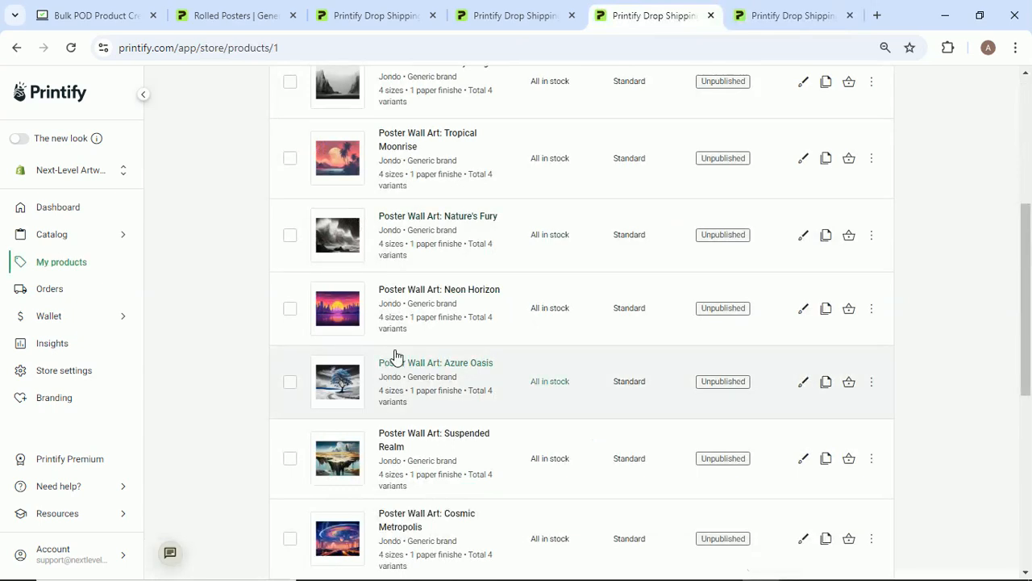
left_click(435, 362)
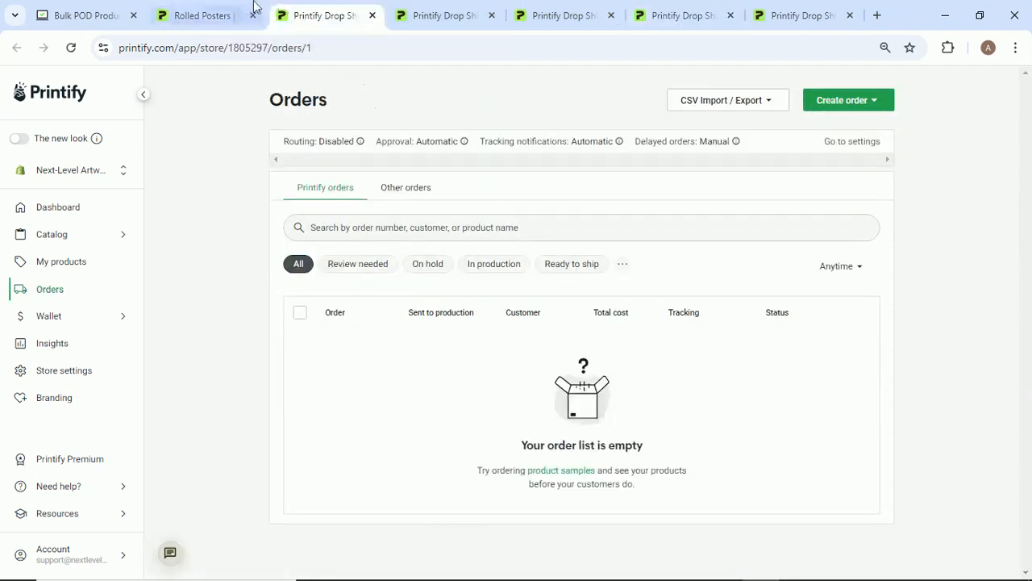
Review Neon Horizon's description and tags, then switch to Bulk POD Product Creator.
left_click(205, 15)
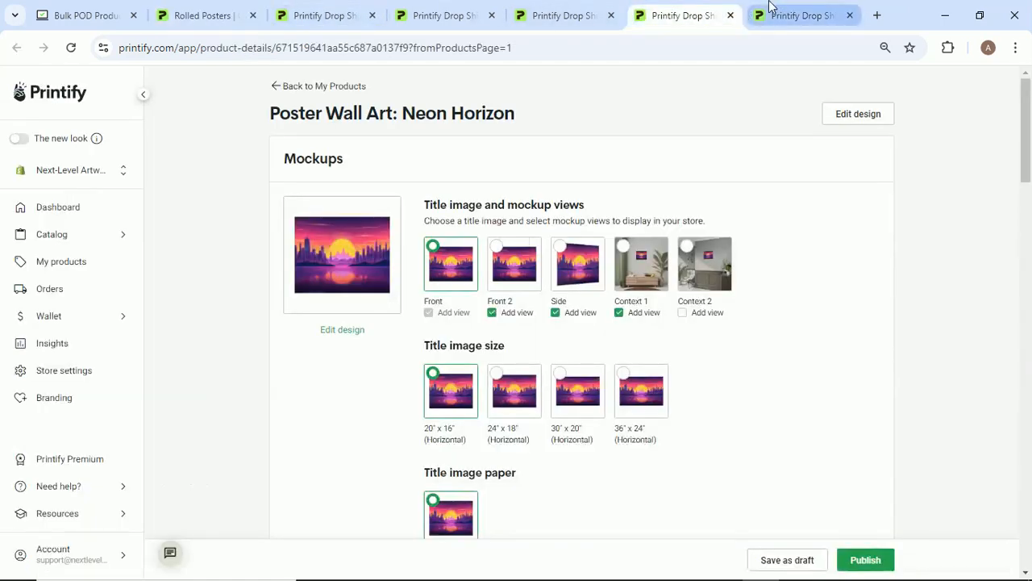
scroll("down", 3)
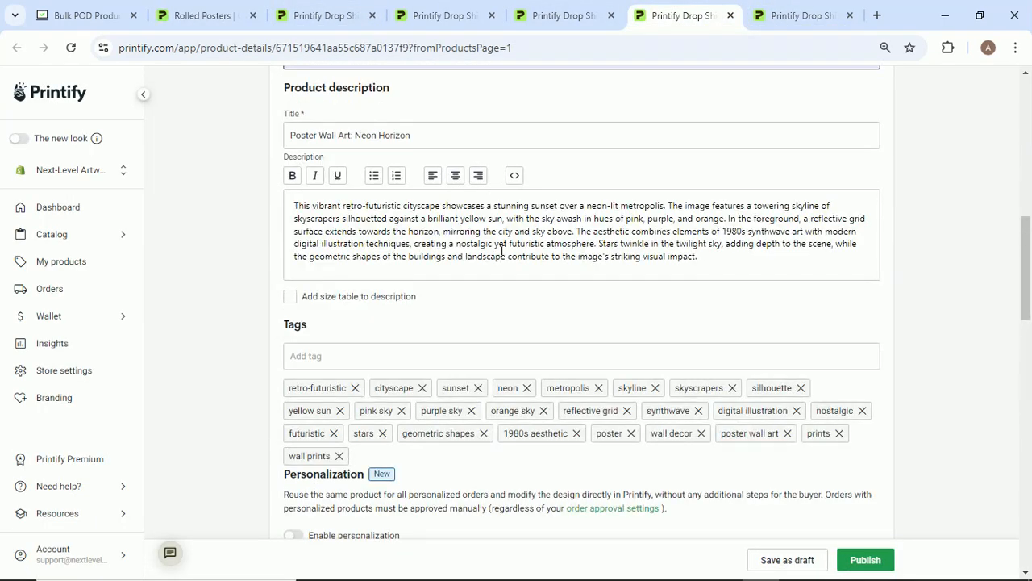
mouse_move(545, 66)
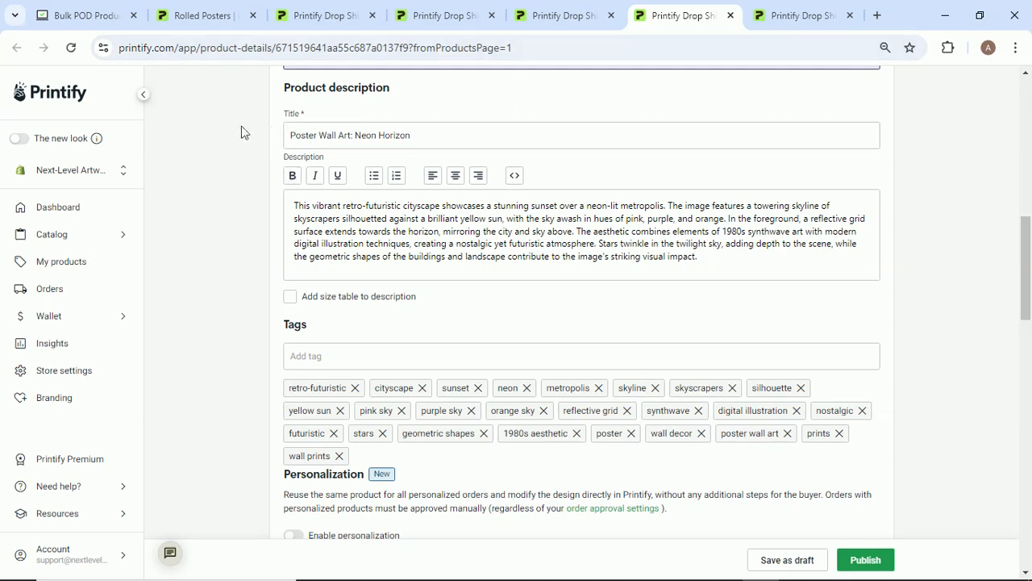
mouse_move(81, 14)
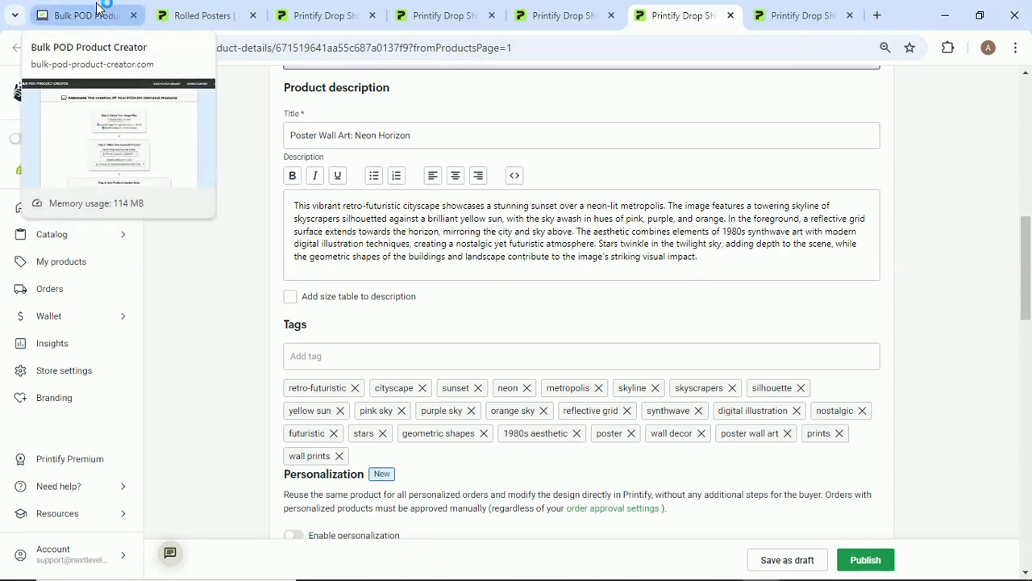
triple_click(564, 230)
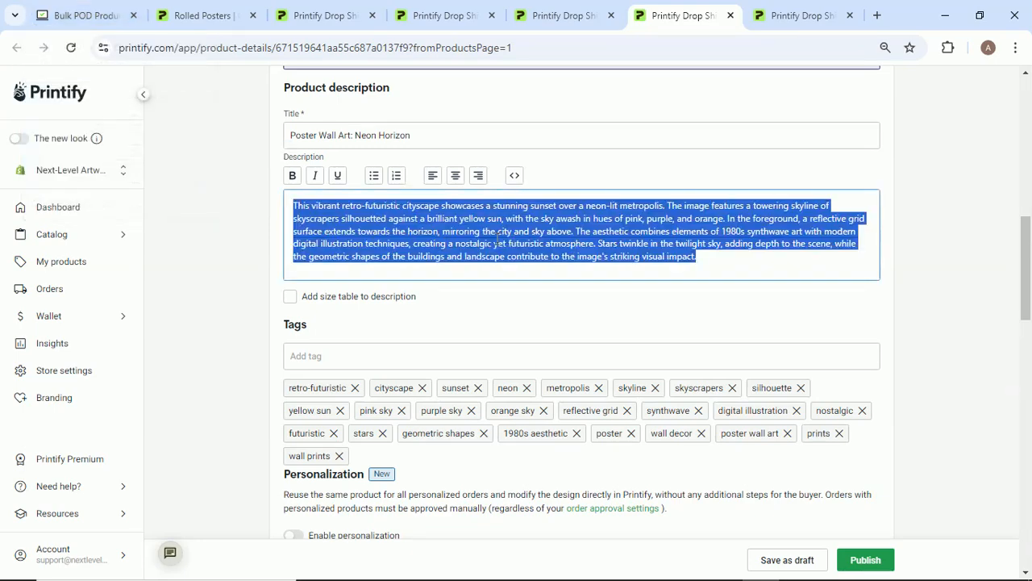
left_click(694, 255)
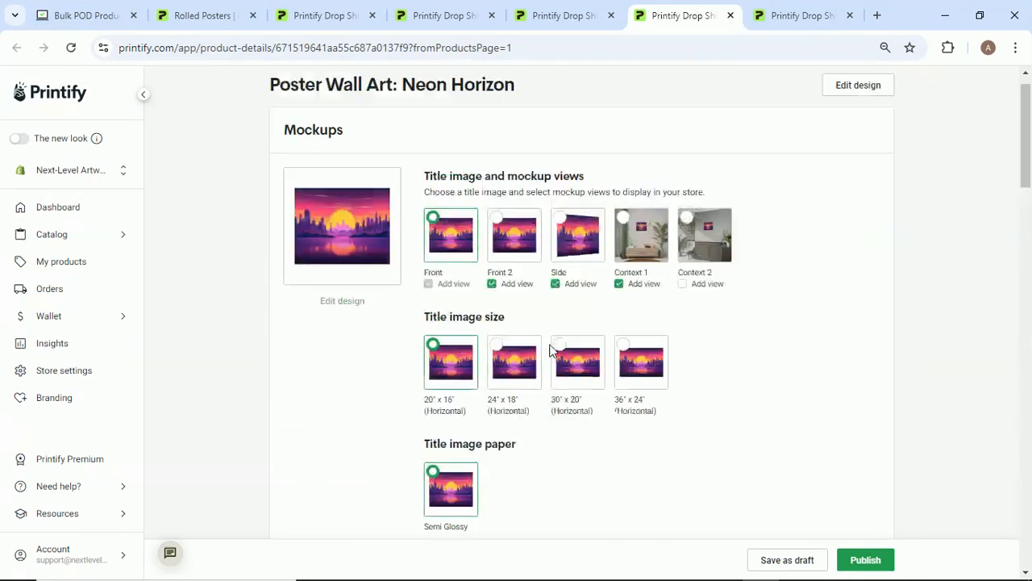
left_click(81, 15)
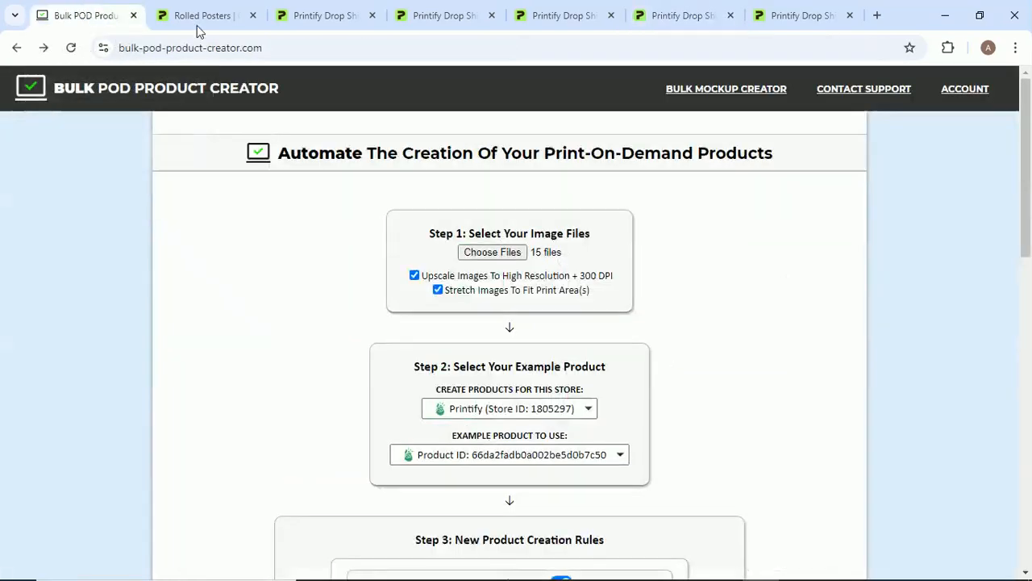
mouse_move(609, 338)
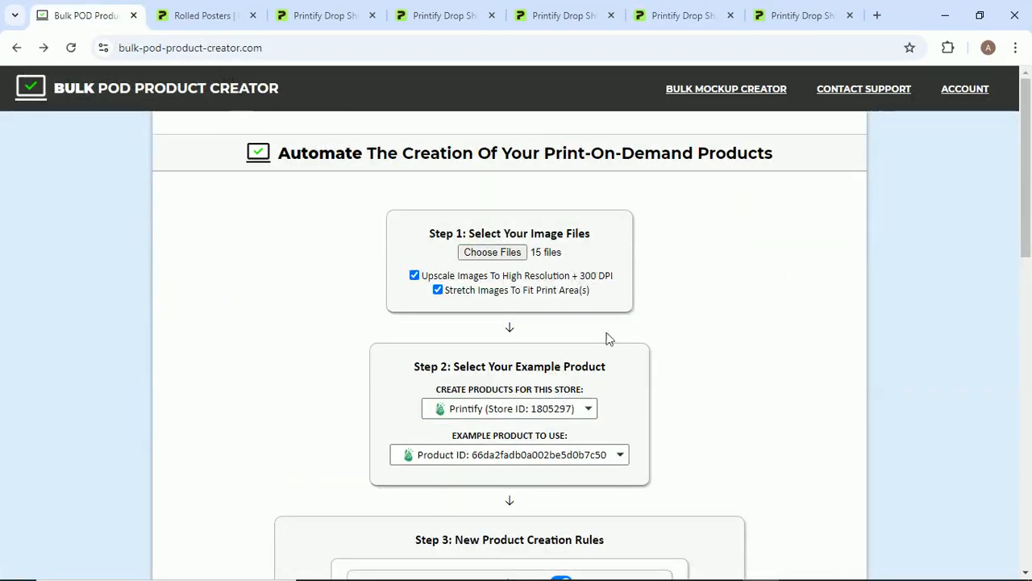
Confirm the creator shows 15/15 products, then reload Printify's My Products list.
scroll("down", 3)
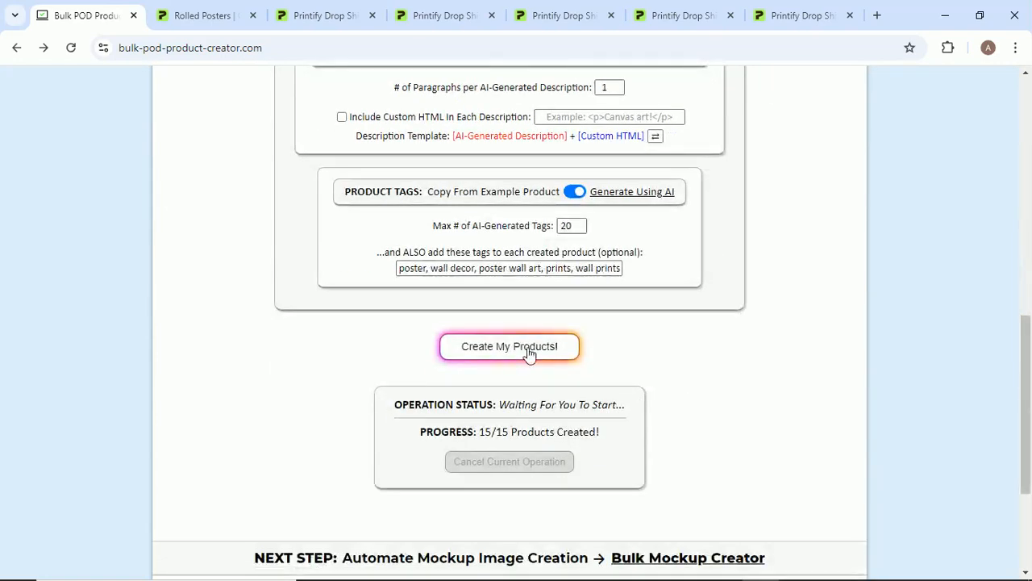
left_click(681, 16)
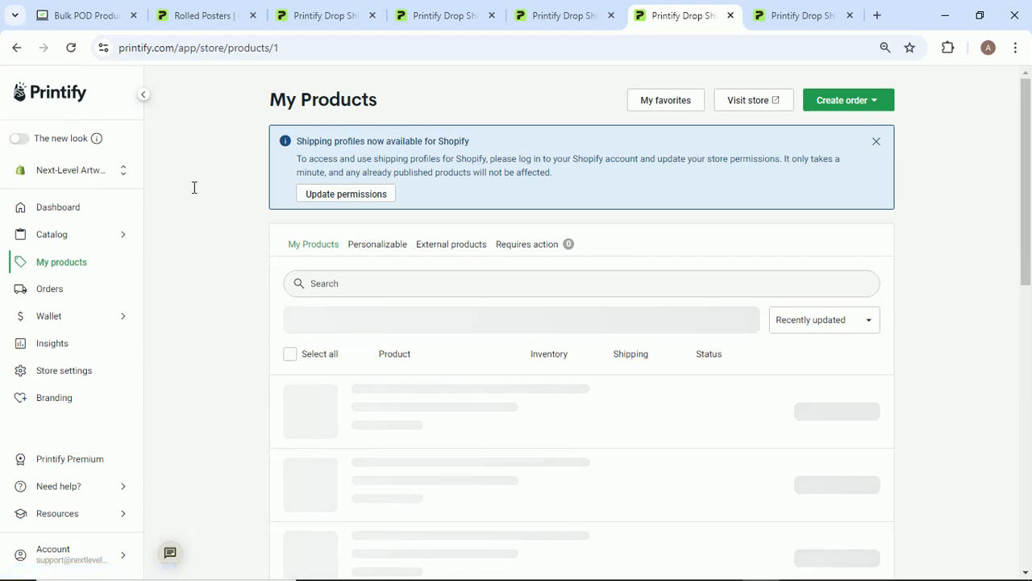
Review unpublished posters like Misty Gorge and Neon Horizon, then return to the creator.
scroll("down", 3)
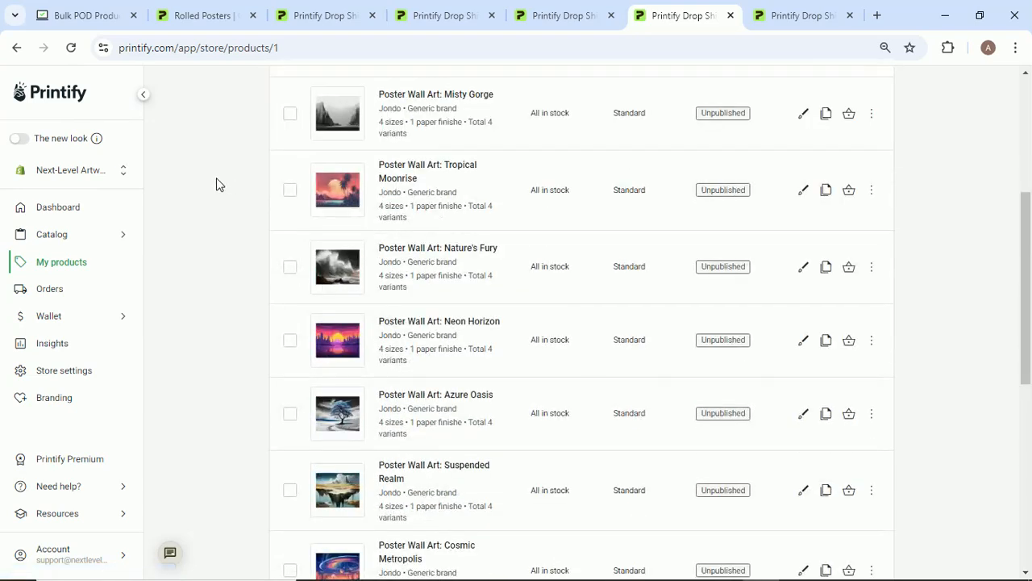
mouse_move(226, 183)
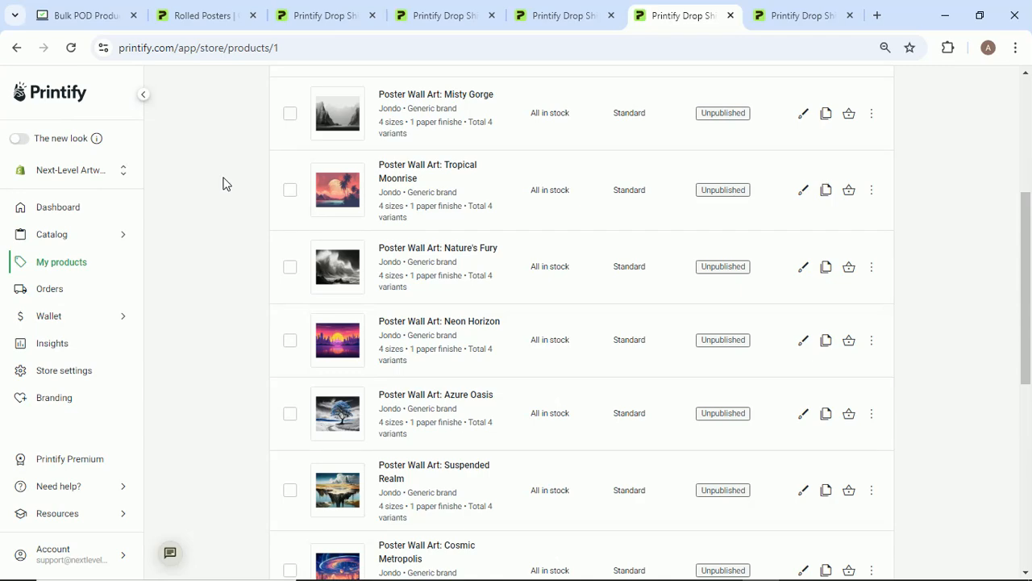
left_click(85, 14)
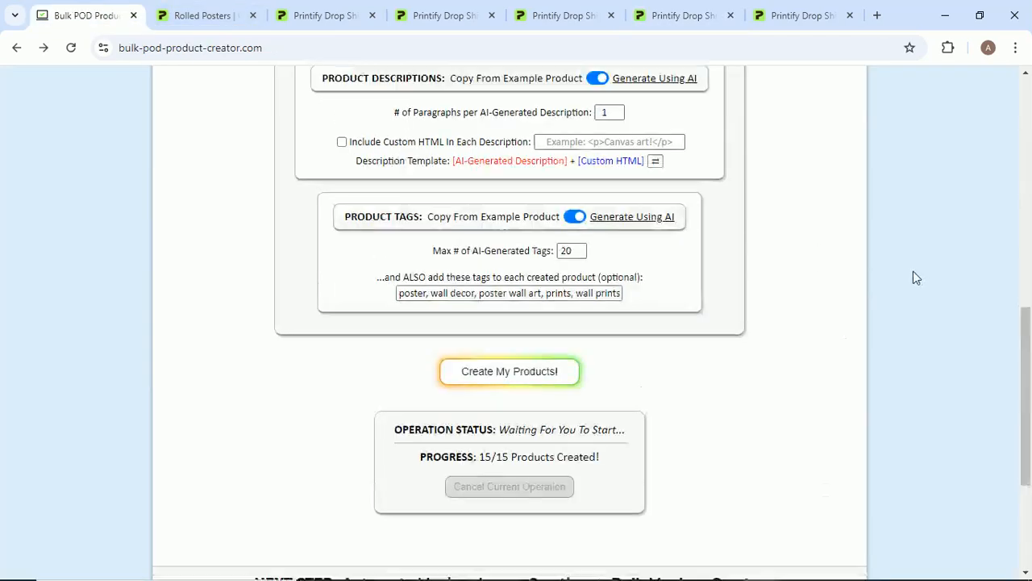